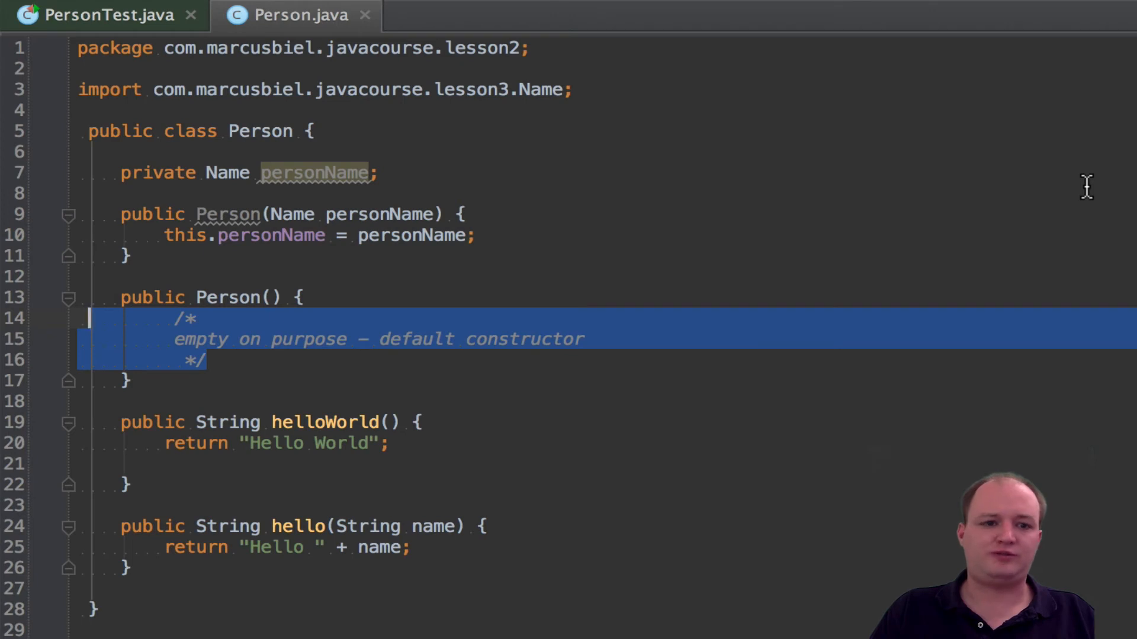
- Review the personName field, constructor parameter and default constructor comment in Person.java
left_click(304, 131)
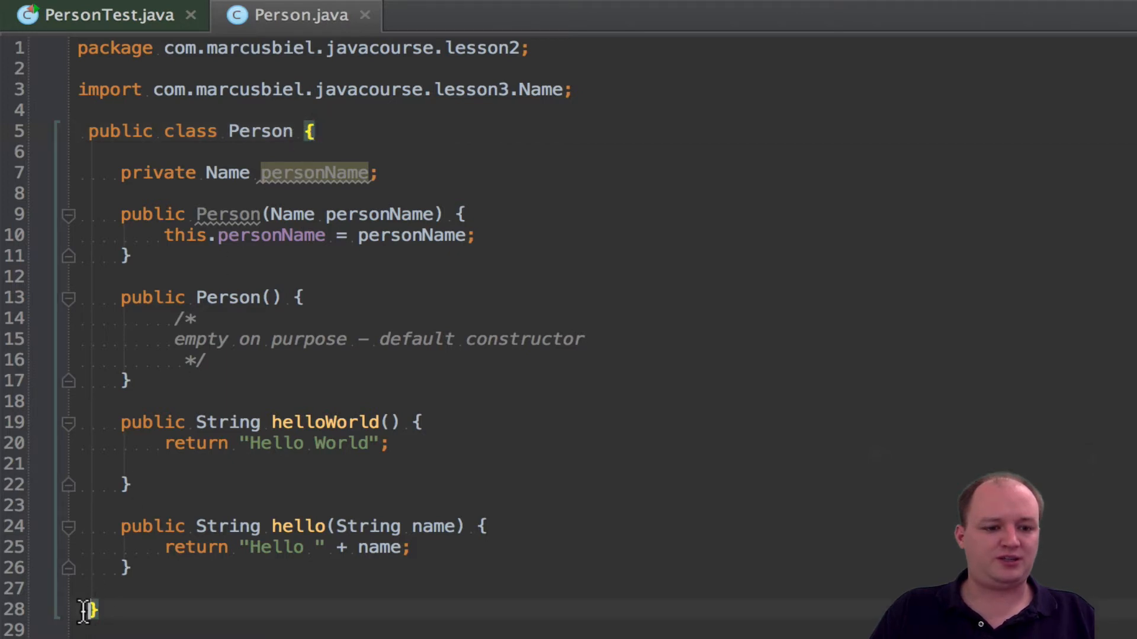
mouse_move(192, 351)
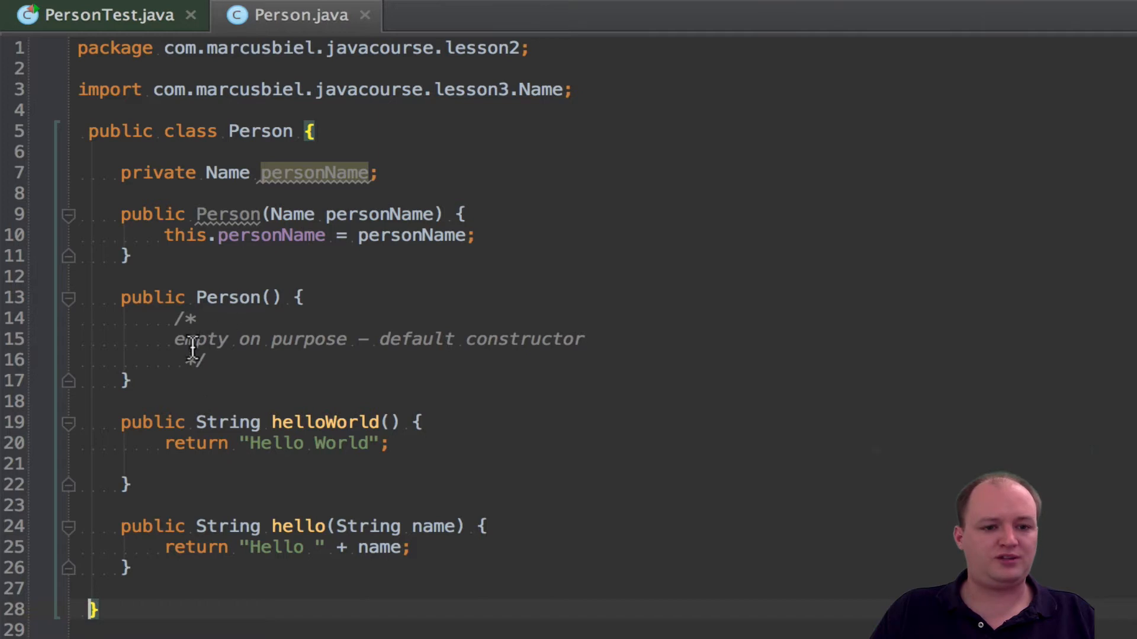
left_click_drag(121, 298, 120, 380)
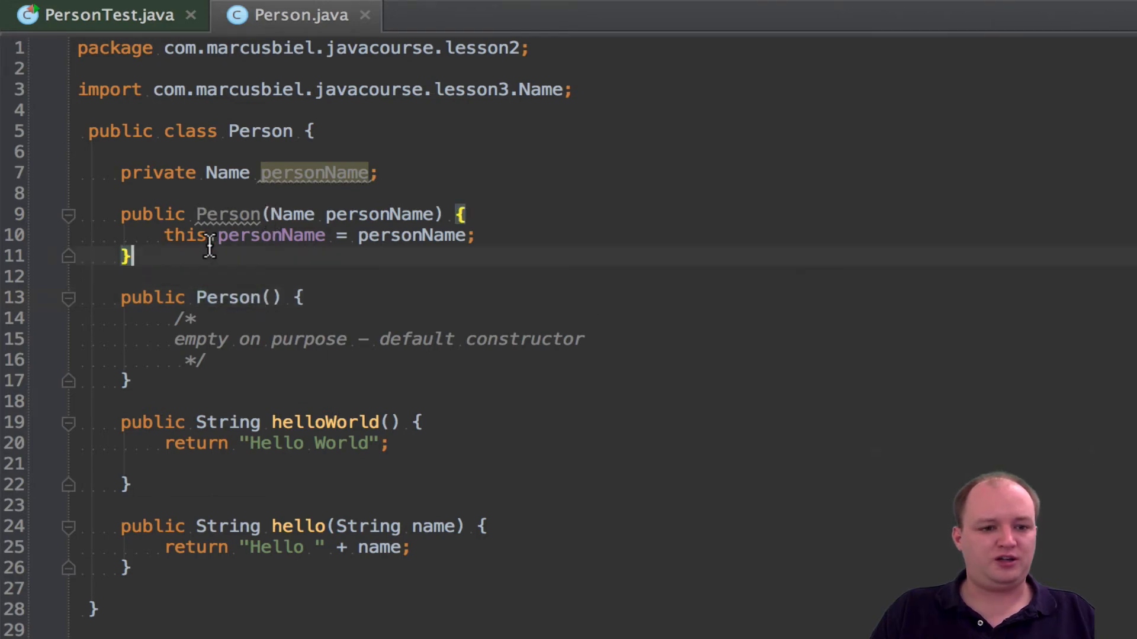
double_click(292, 215)
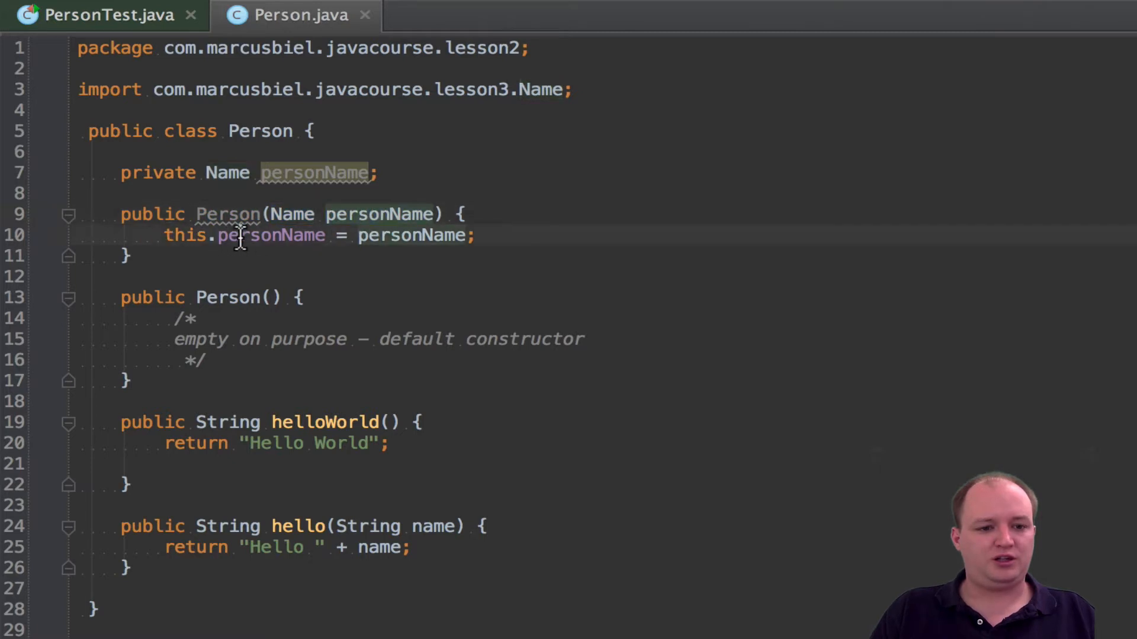
double_click(315, 173)
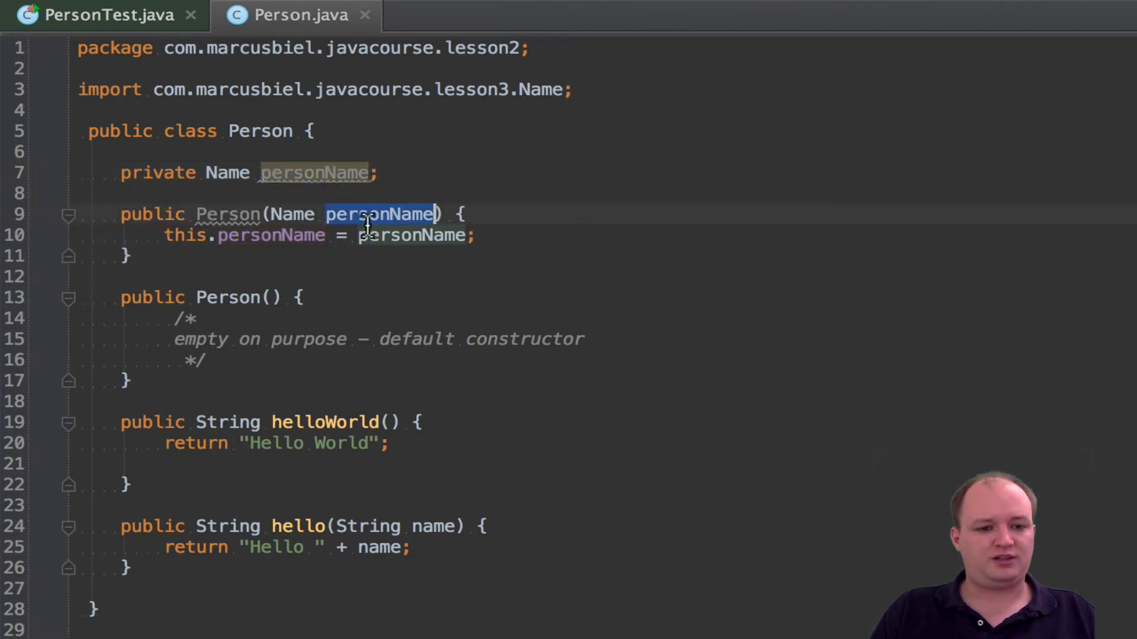
mouse_move(369, 221)
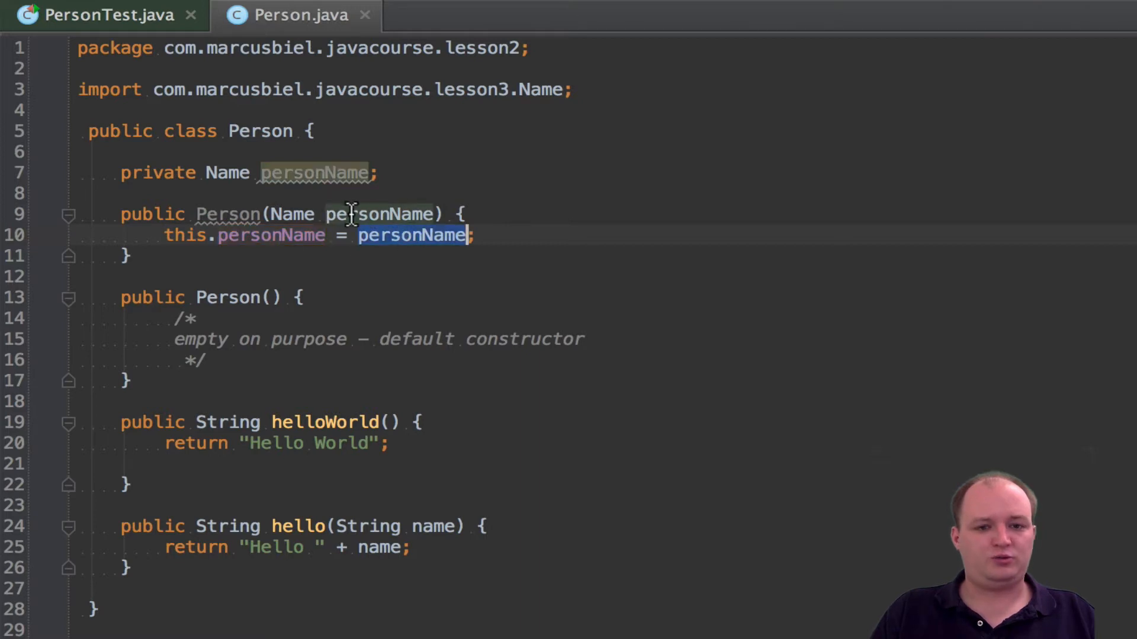
mouse_move(398, 225)
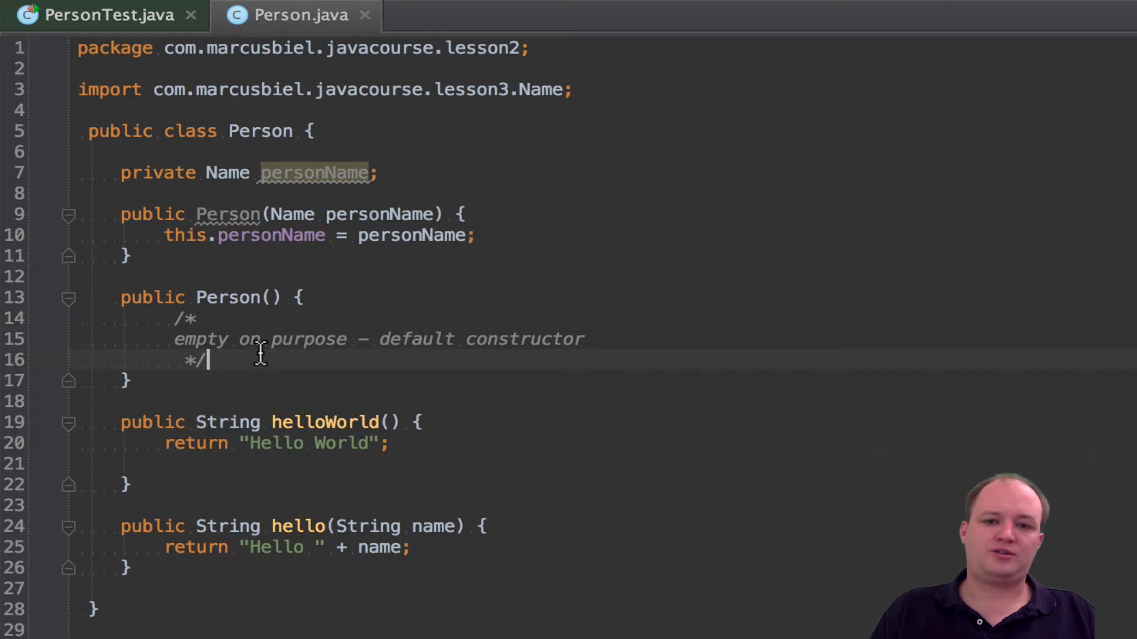
double_click(228, 297)
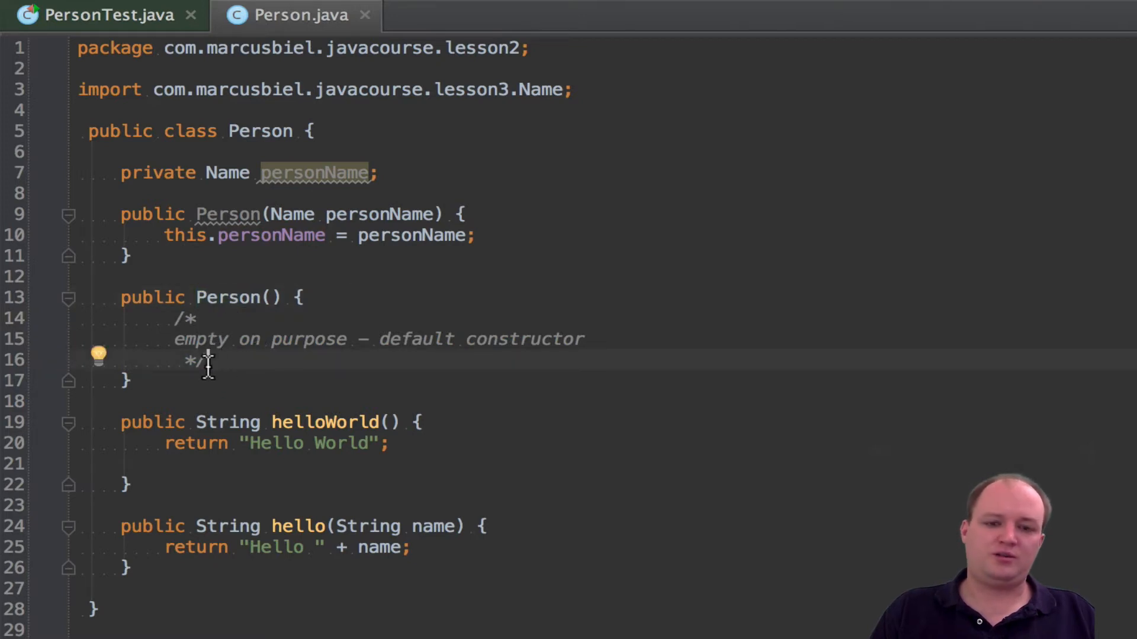
left_click_drag(196, 319, 203, 360)
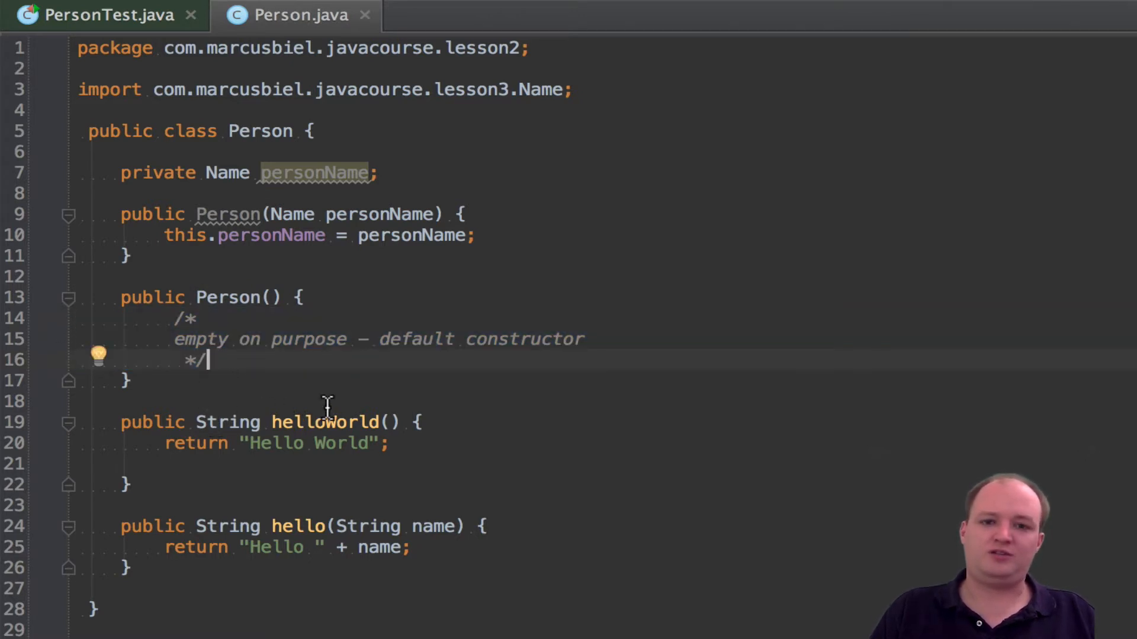
mouse_move(461, 419)
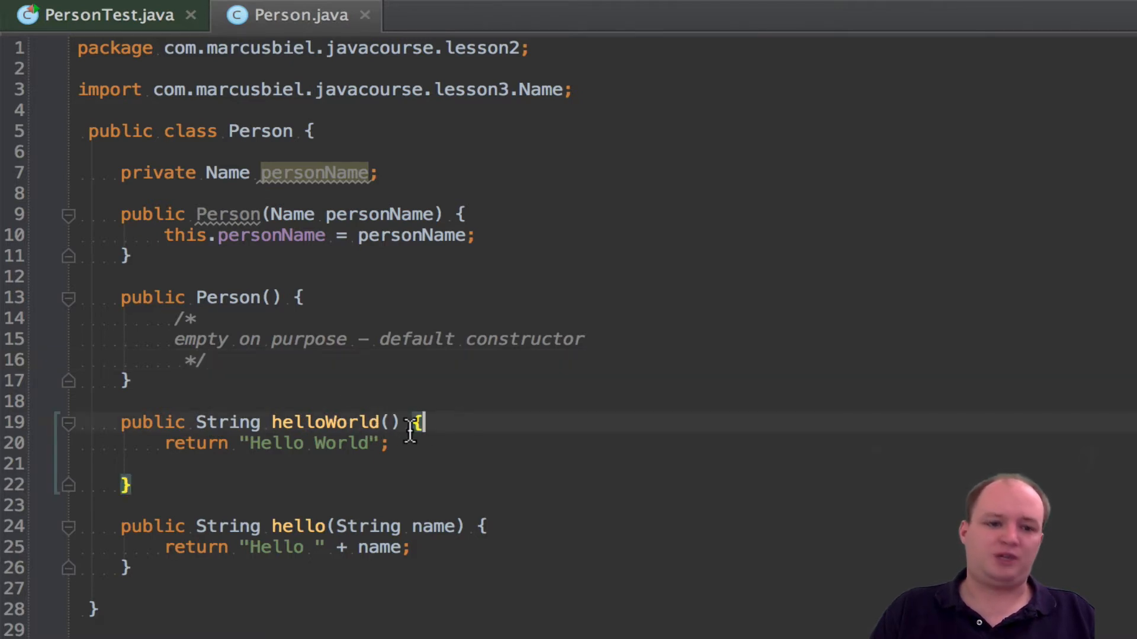
left_click_drag(185, 319, 206, 360)
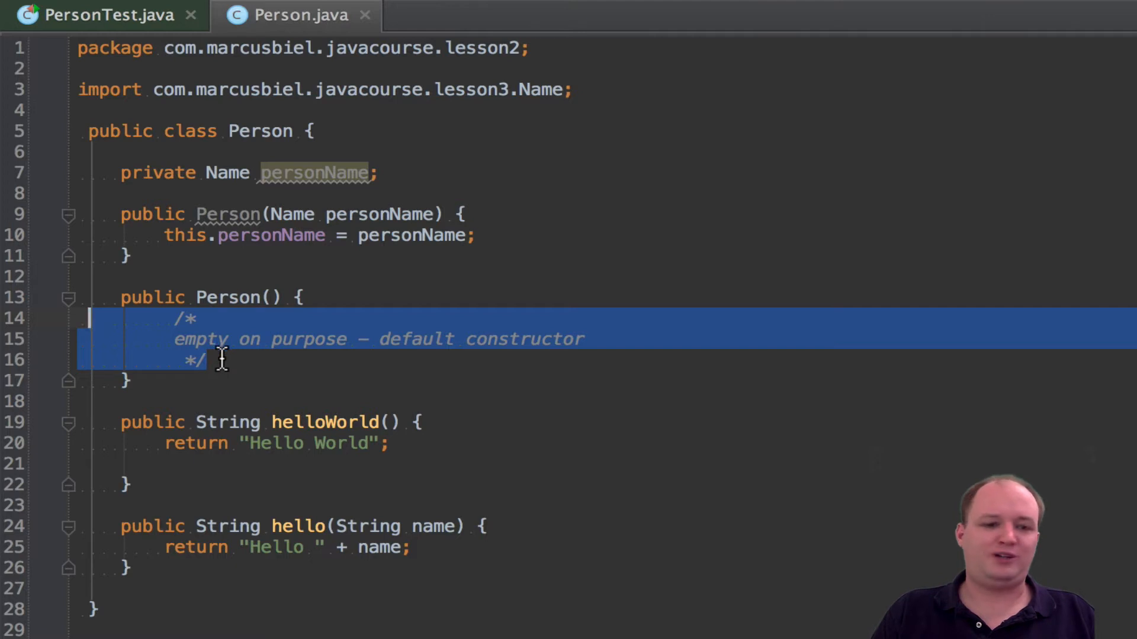
- Highlight the default constructor's comment block and the return statement in the hello method
left_click(210, 360)
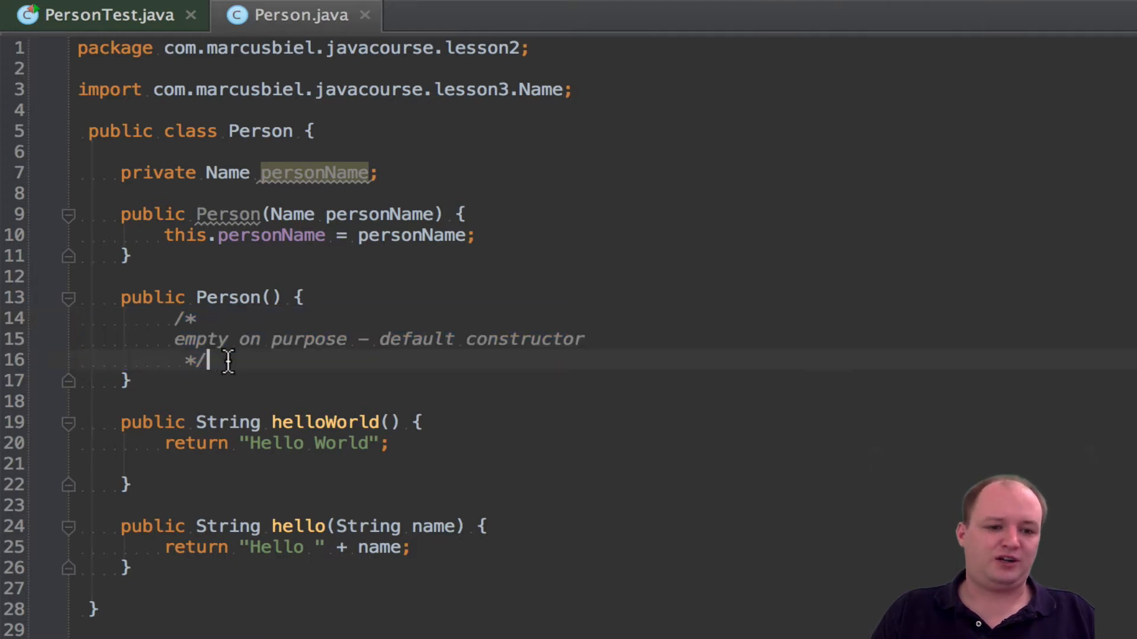
left_click_drag(208, 360, 109, 339)
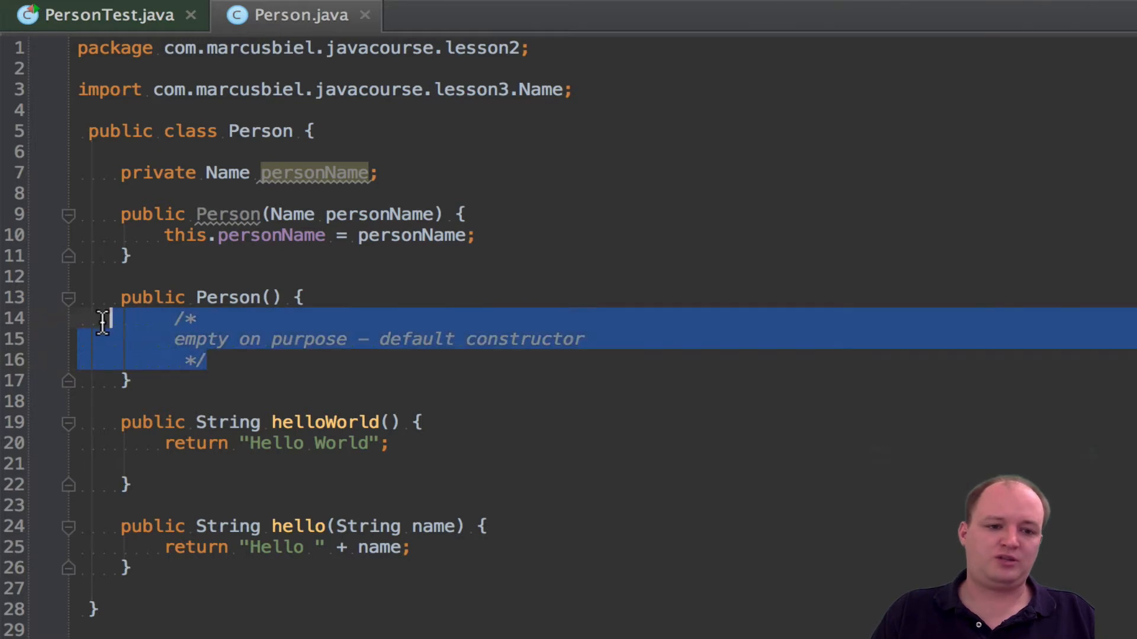
left_click(201, 360)
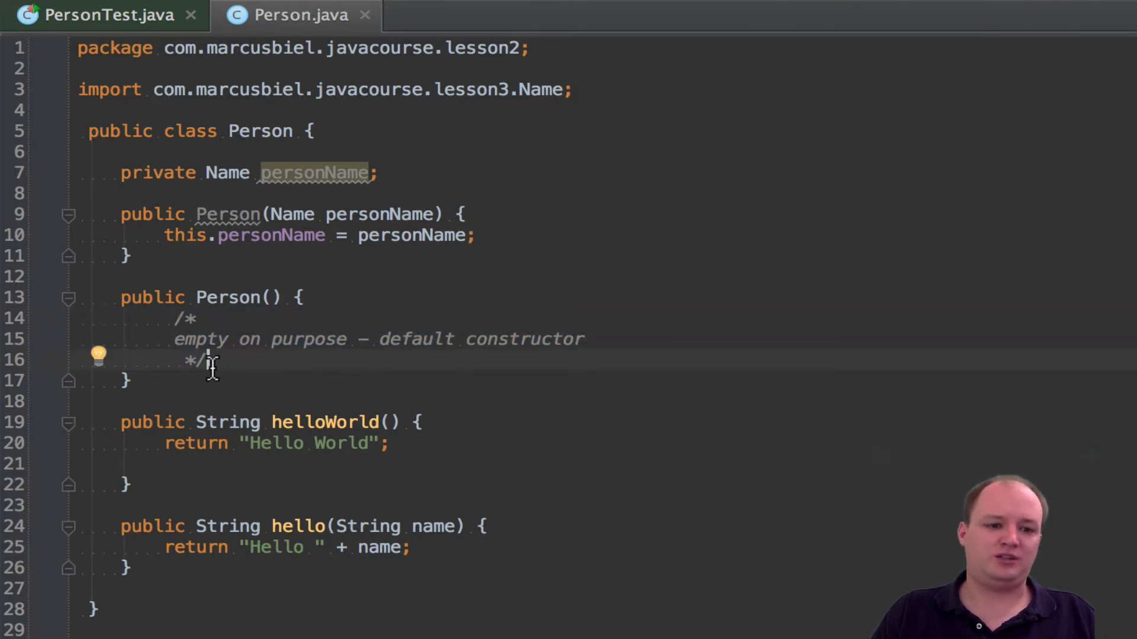
left_click_drag(210, 360, 98, 339)
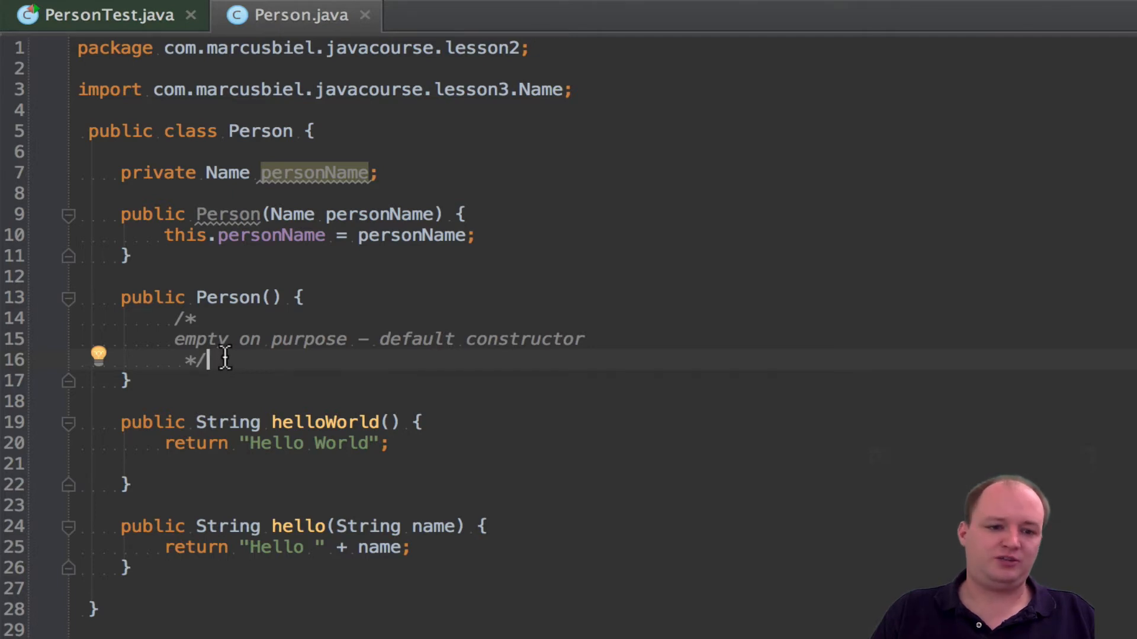
left_click_drag(225, 360, 98, 319)
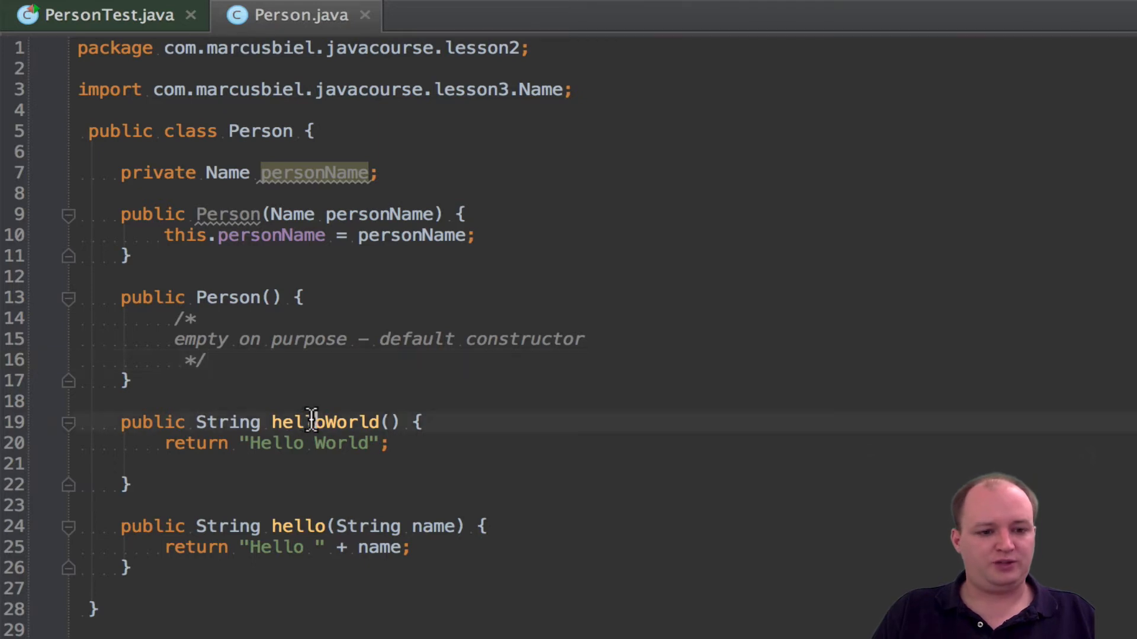
double_click(326, 421)
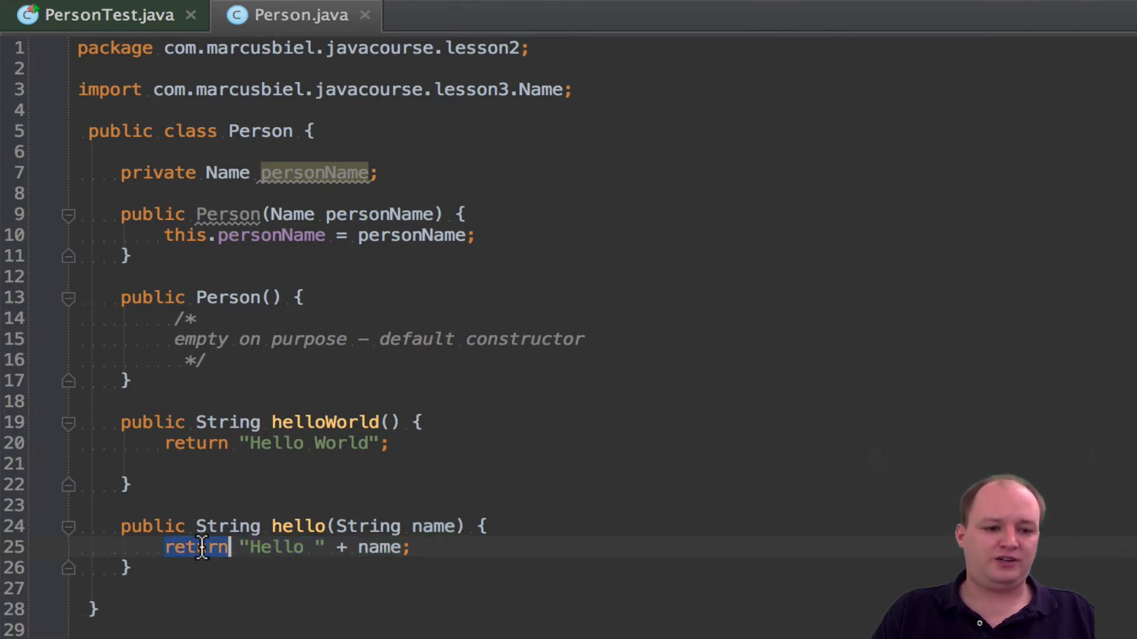
double_click(197, 548)
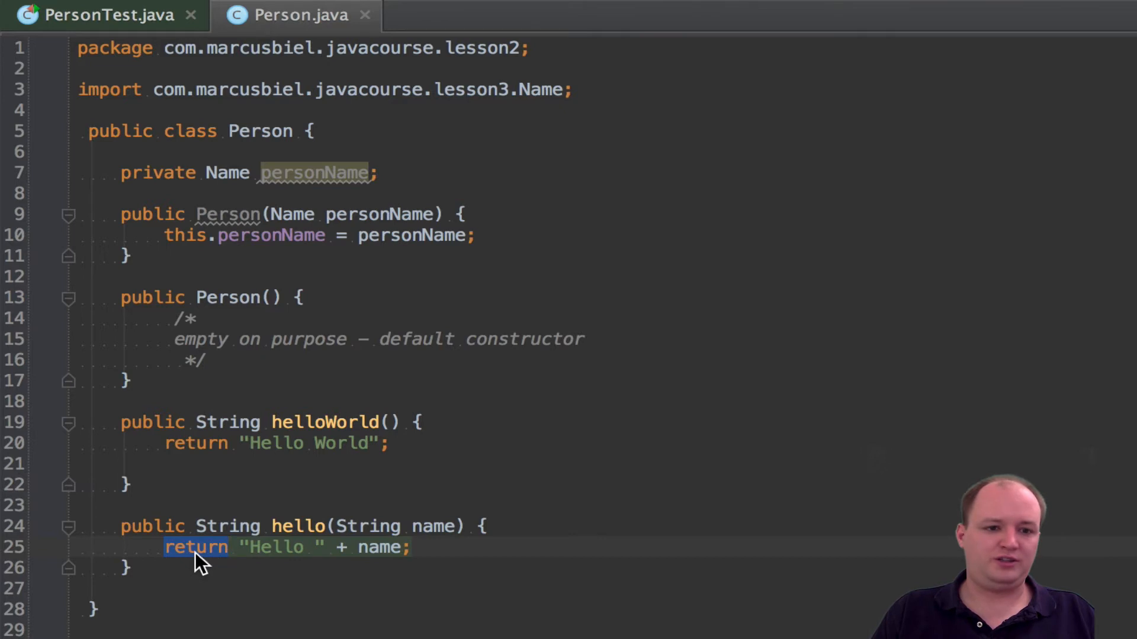
mouse_move(146, 505)
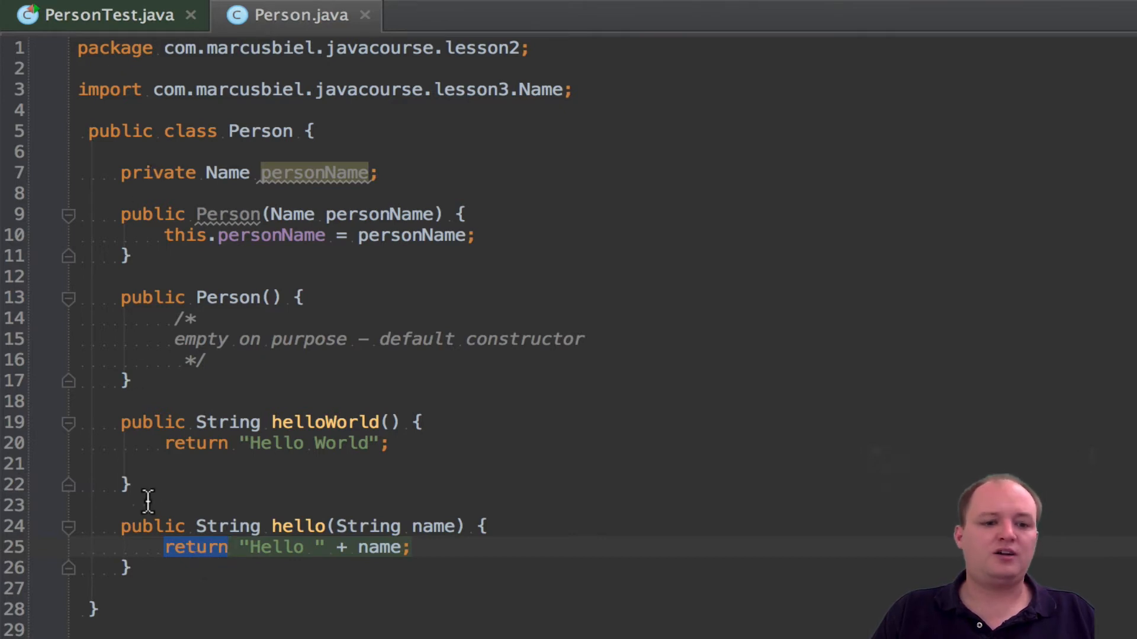
mouse_move(341, 548)
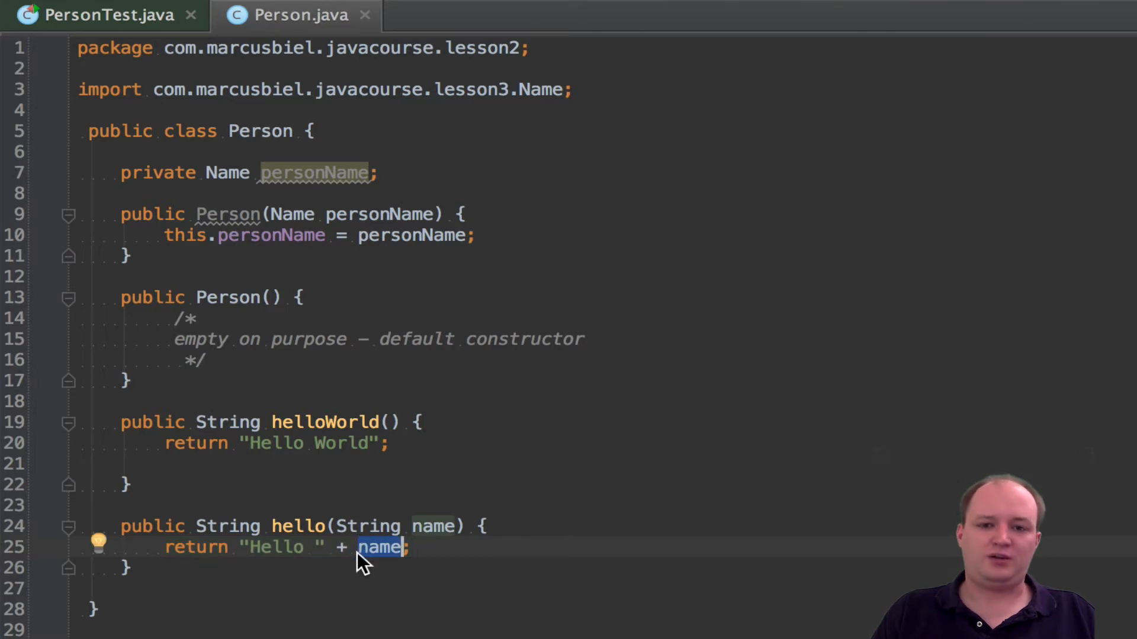
mouse_move(228, 297)
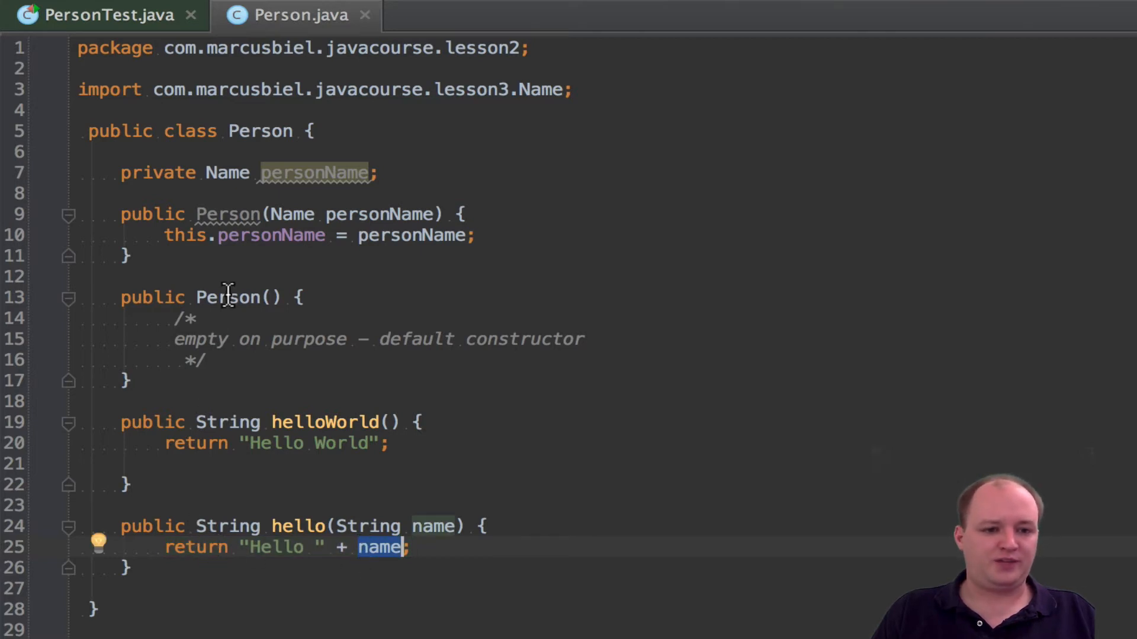
mouse_move(279, 272)
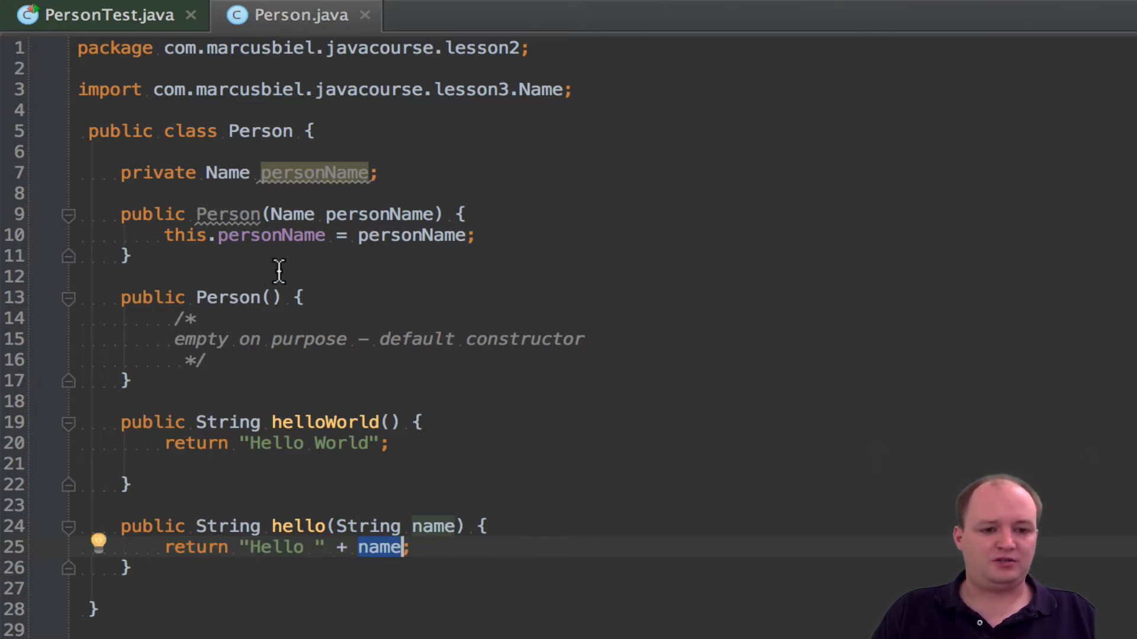
mouse_move(188, 190)
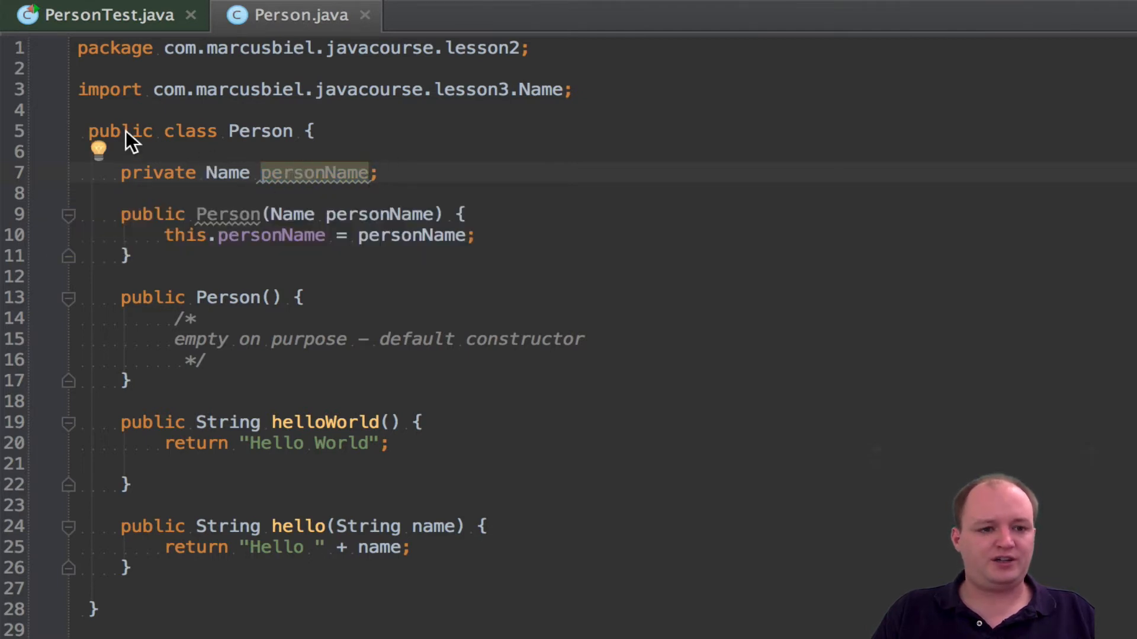
- Try 'private' then 'public' before class Person, then select the modifier to remove it
double_click(157, 173)
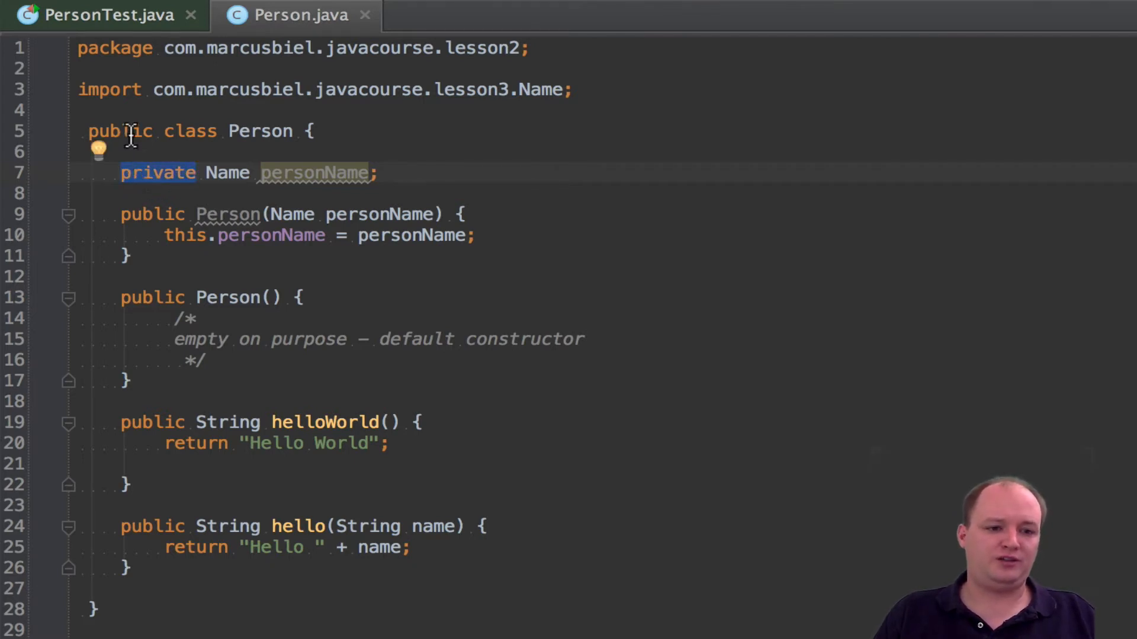
double_click(120, 131)
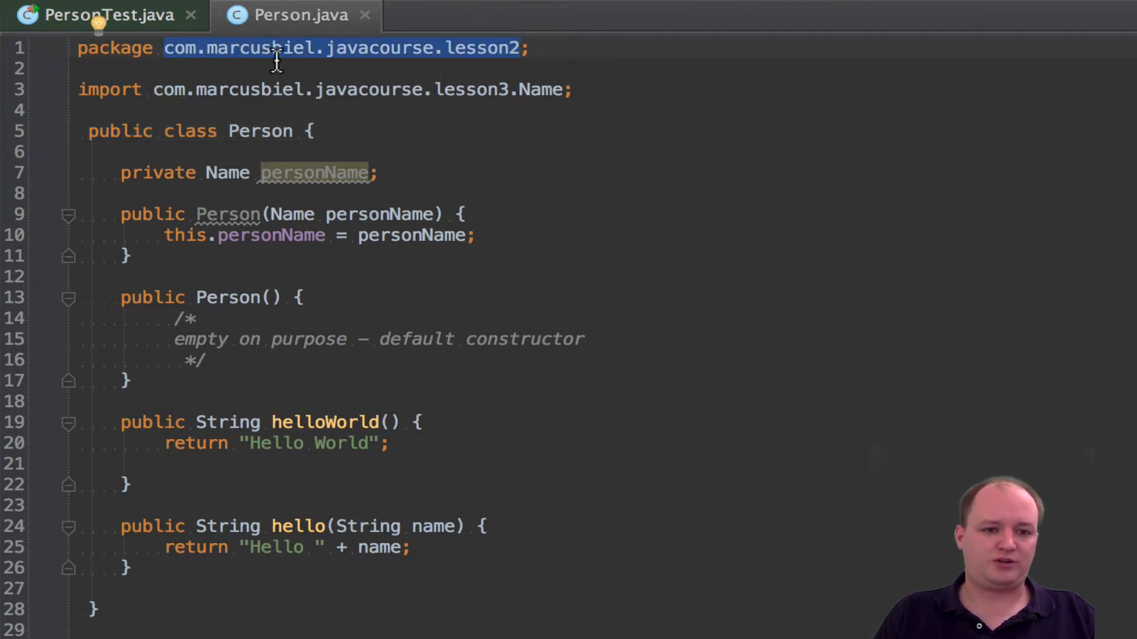
mouse_move(493, 58)
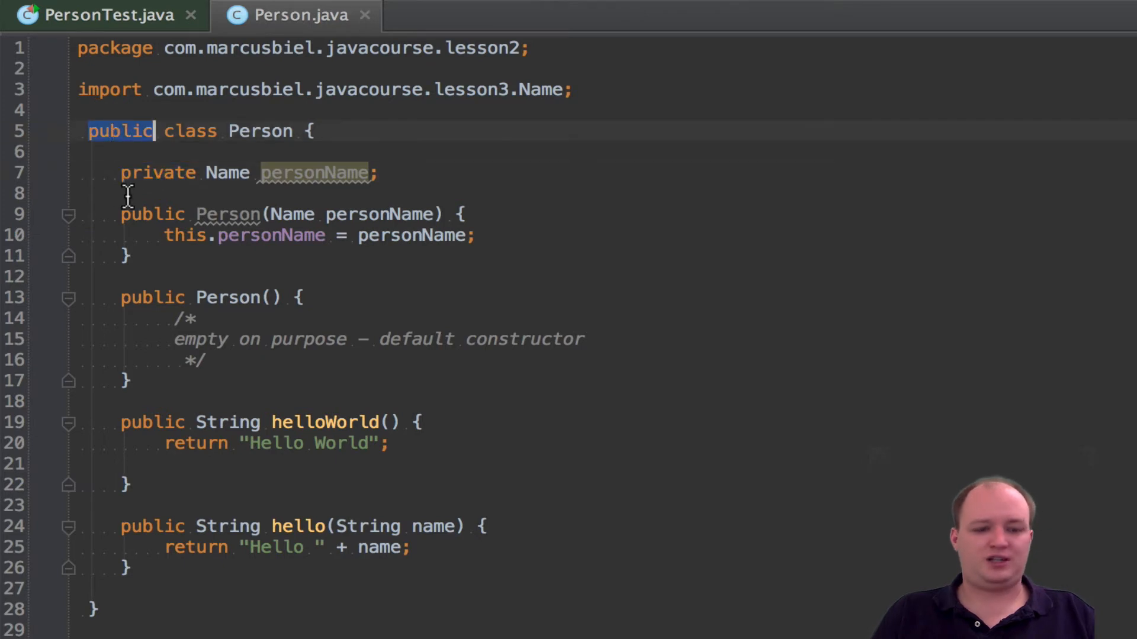
type("private")
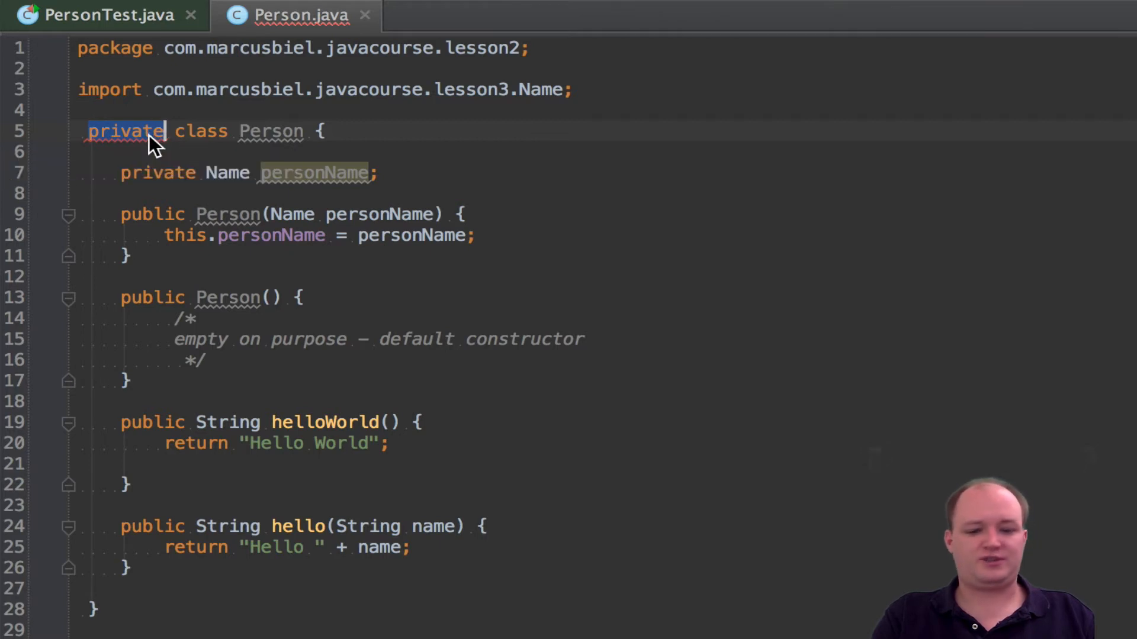
type("public")
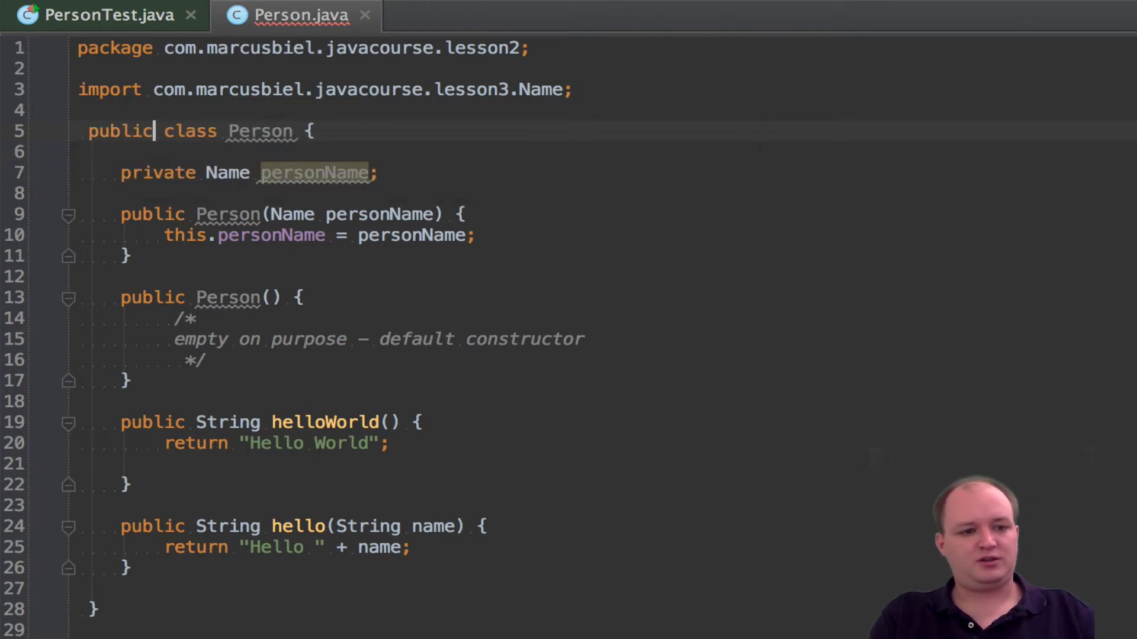
double_click(121, 131)
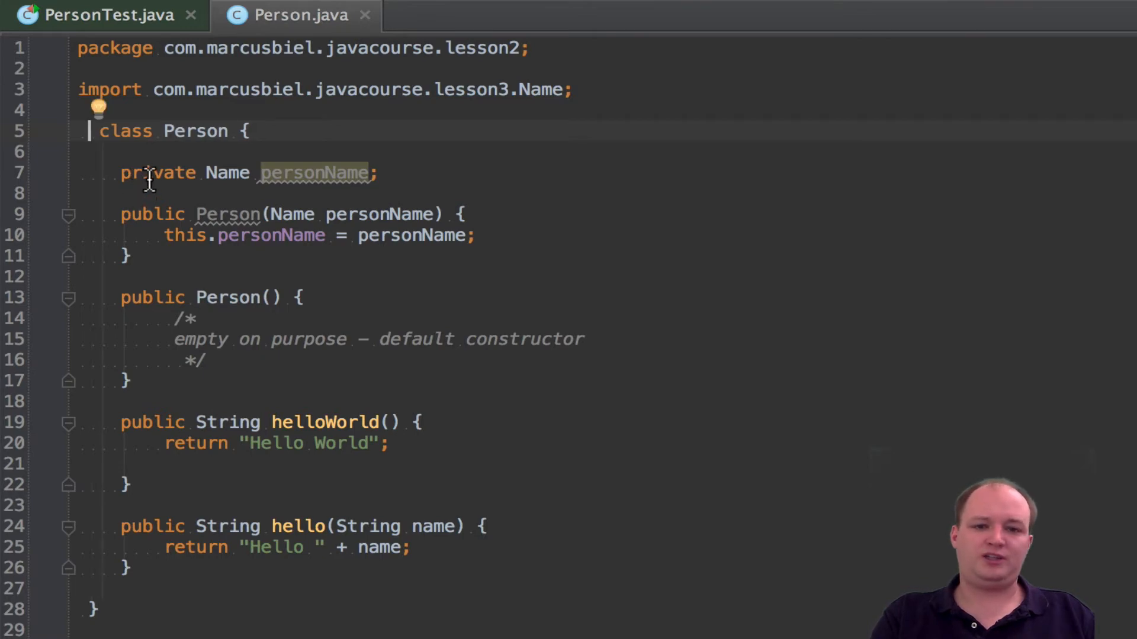
mouse_move(92, 134)
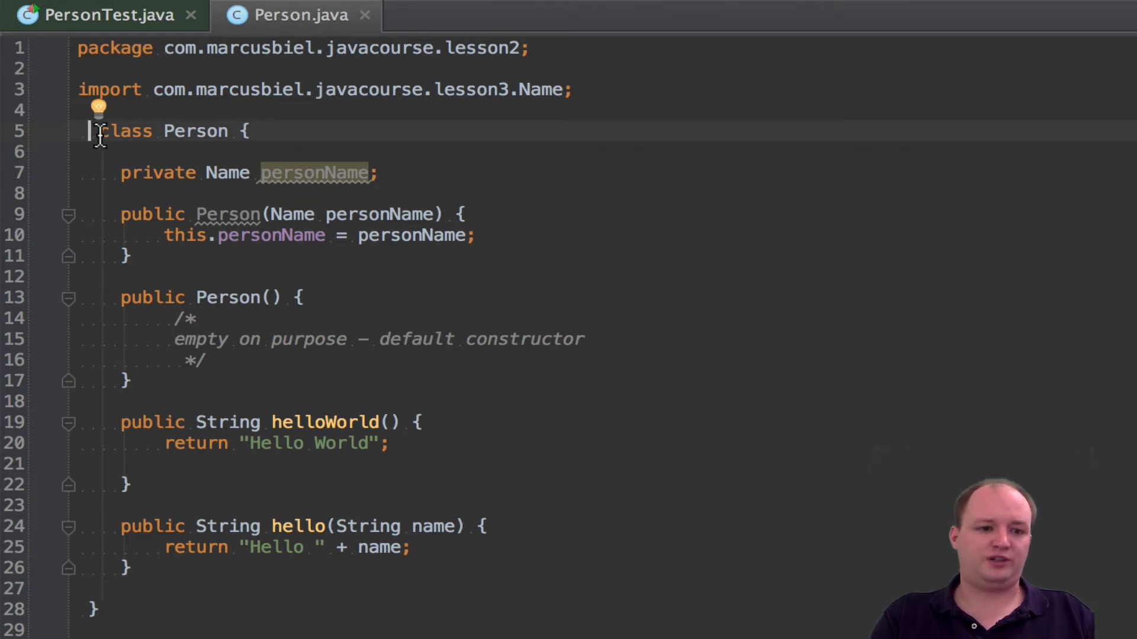
mouse_move(127, 150)
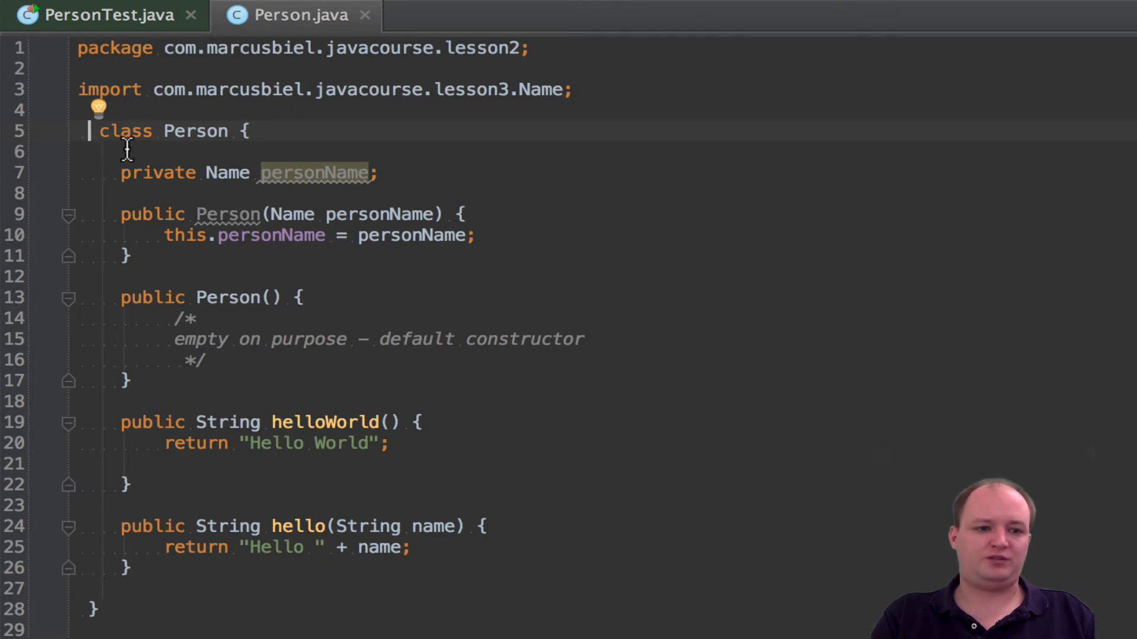
mouse_move(364, 107)
type("rivat")
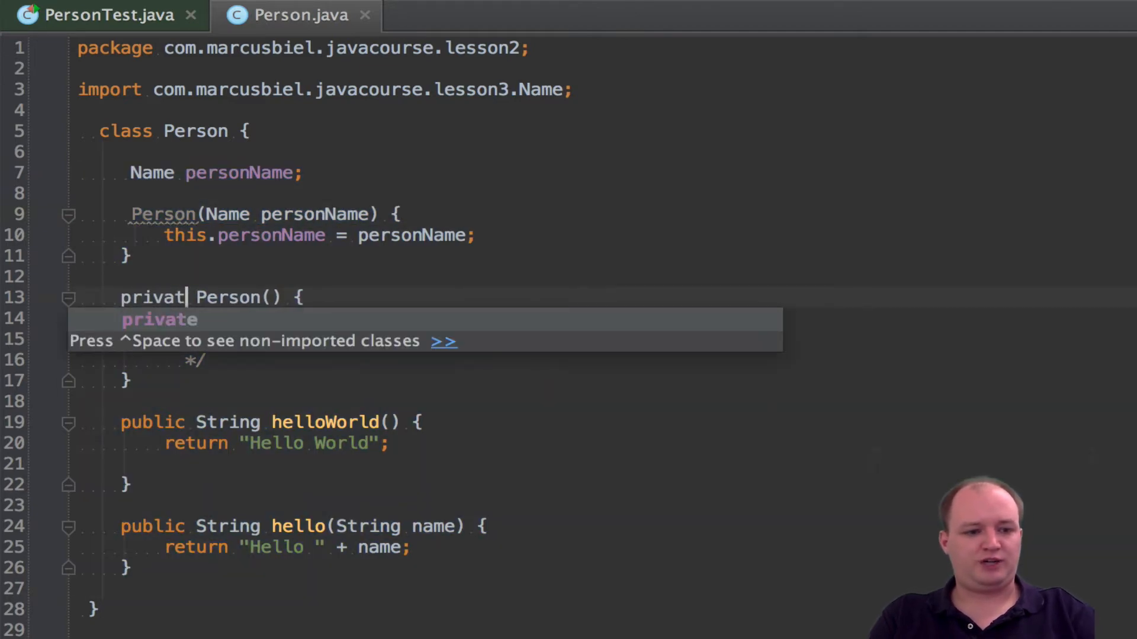
- Make the default constructor and helloWorld private, the Name constructor public, and hello package-private
key("Tab")
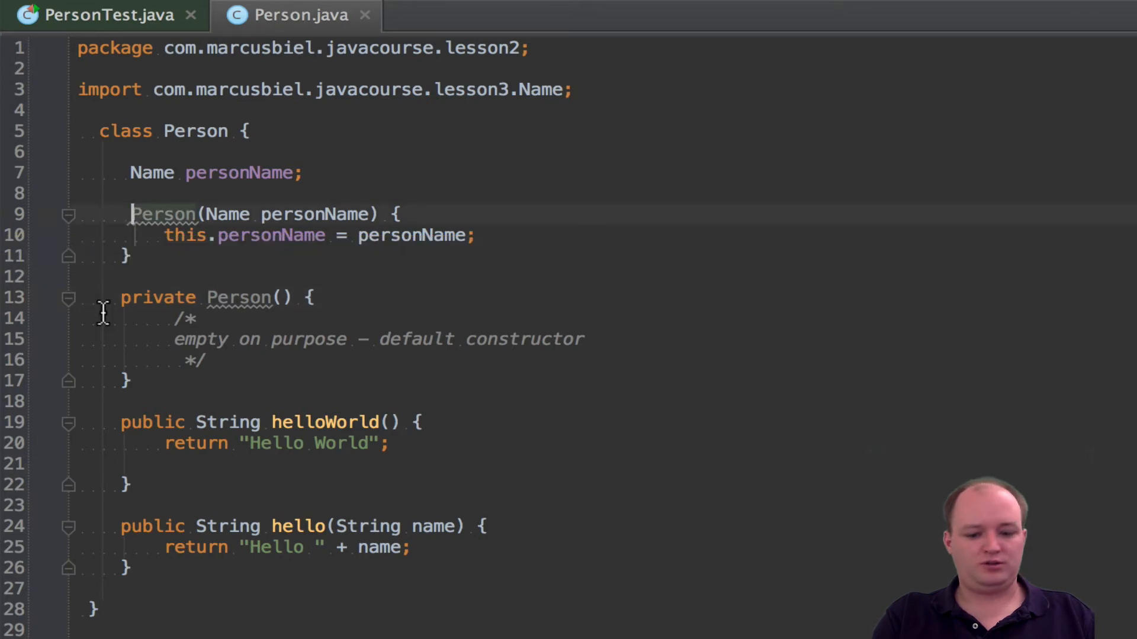
type("public")
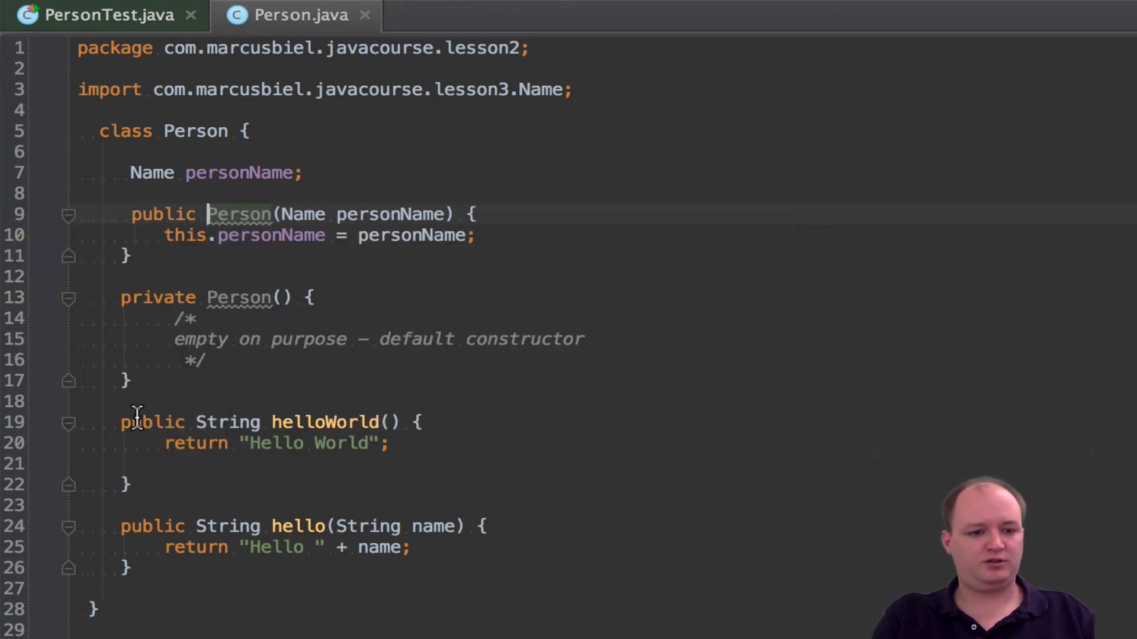
type("private")
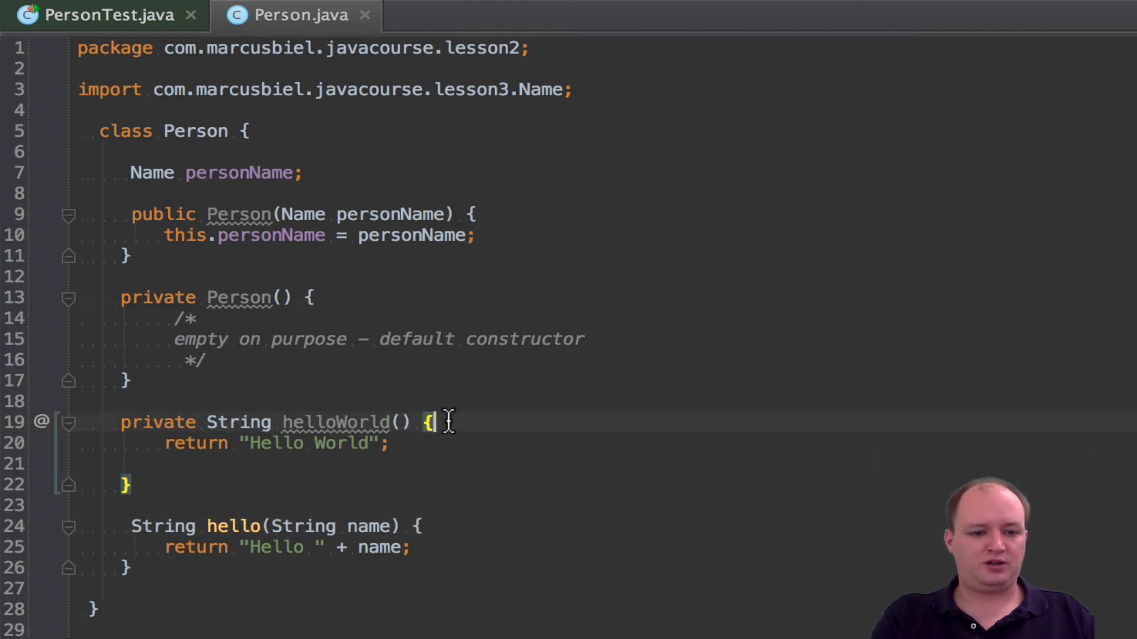
key("enter")
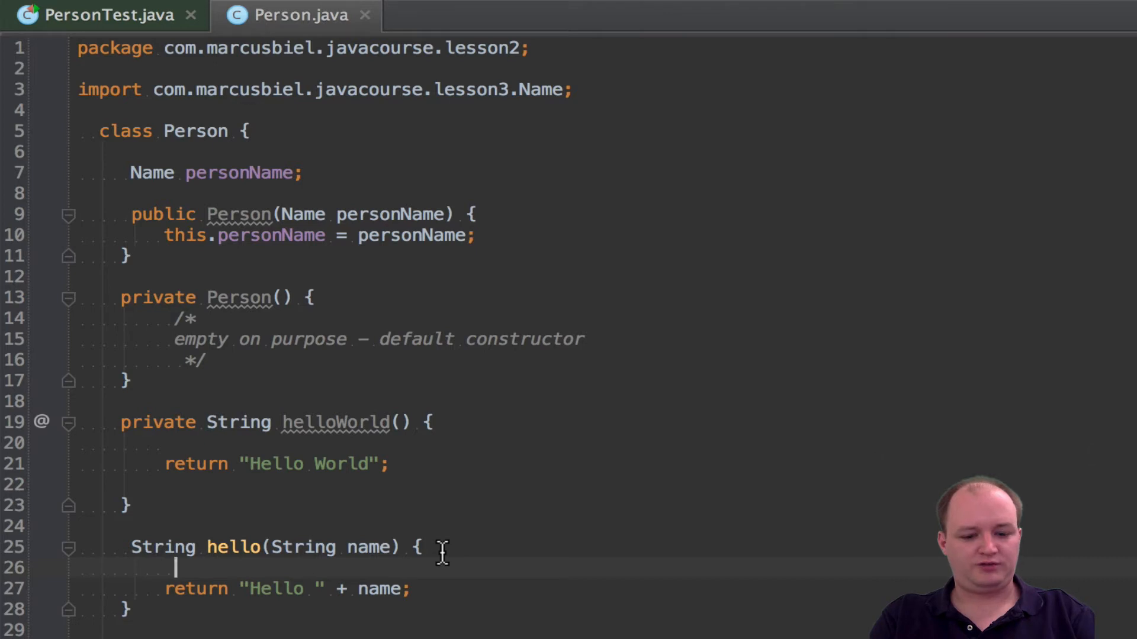
type("helloWorld();")
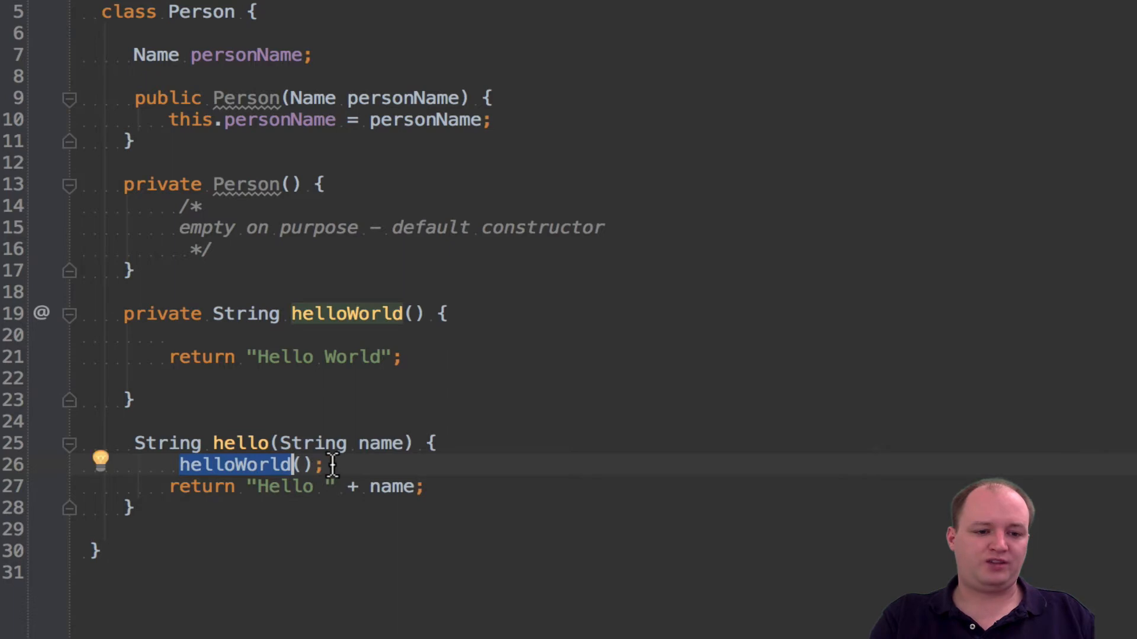
mouse_move(225, 468)
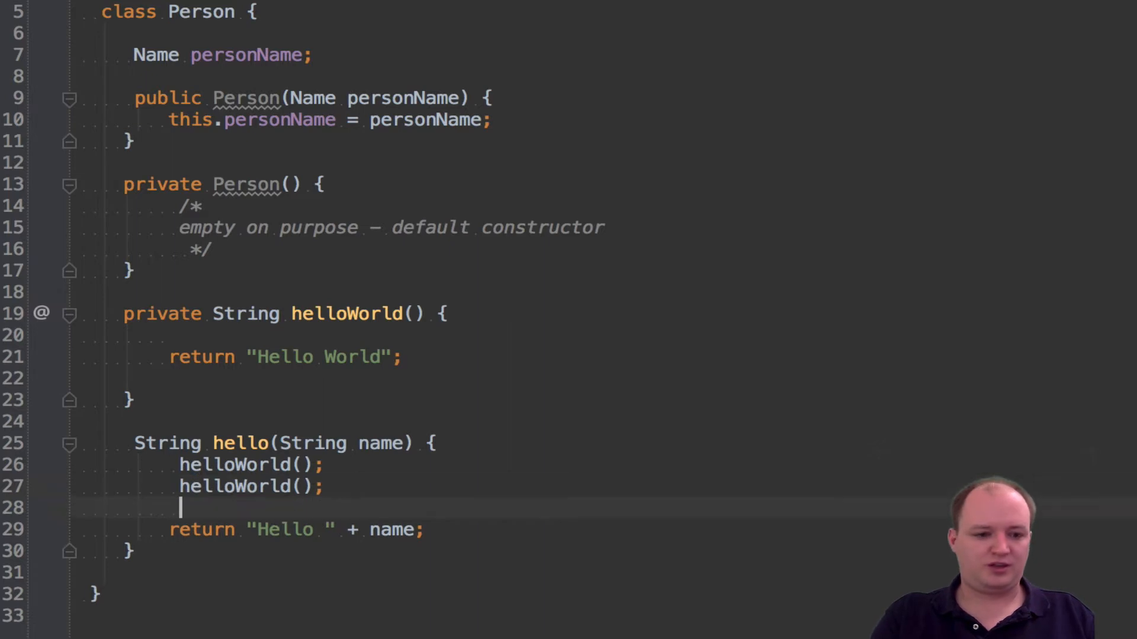
type("helloWorld();")
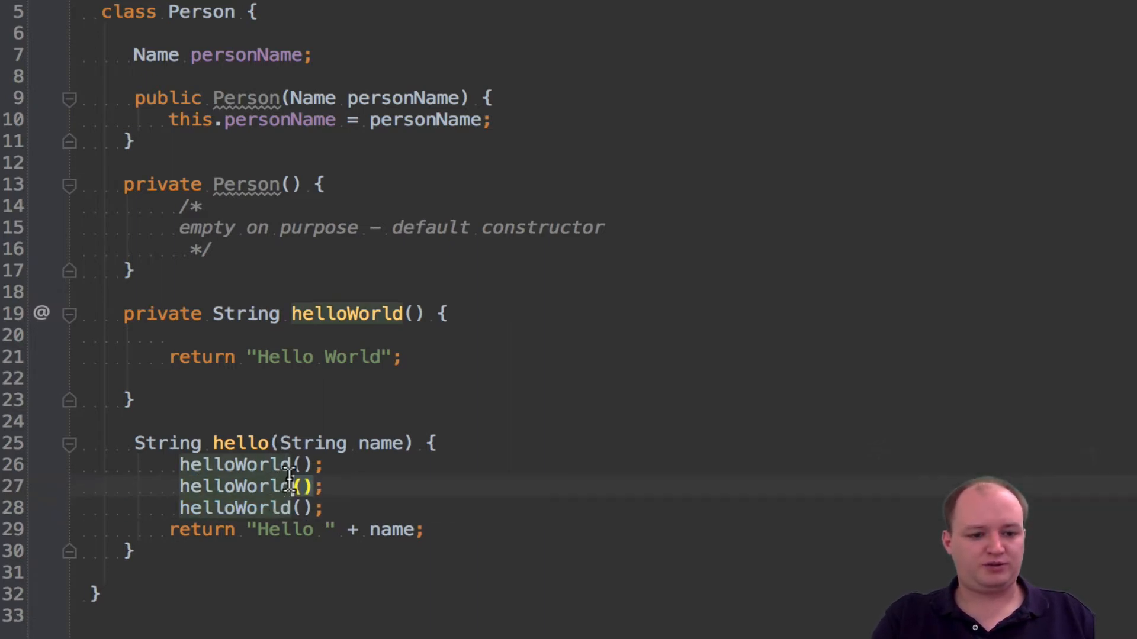
type("2")
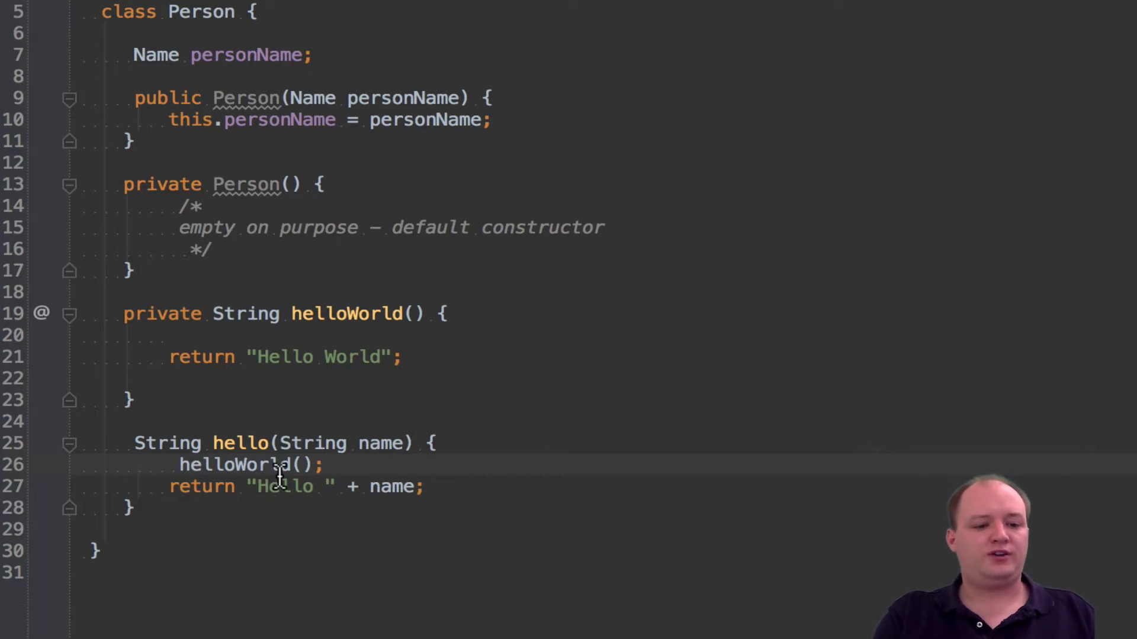
triple_click(246, 464)
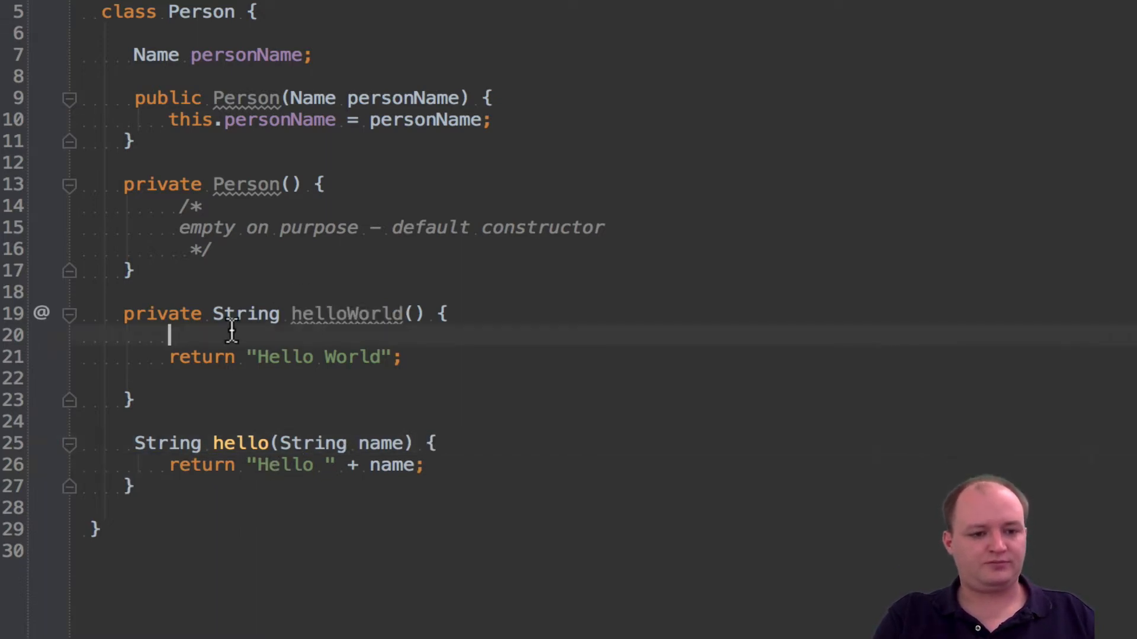
- Make Person a public class again and the personName field private
double_click(162, 313)
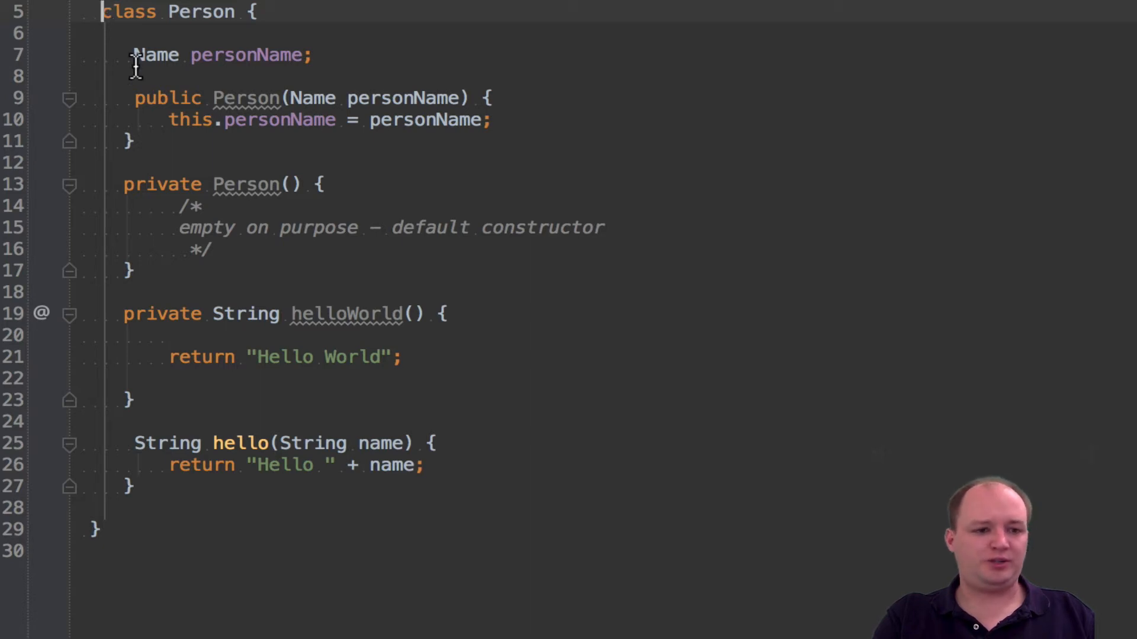
double_click(168, 98)
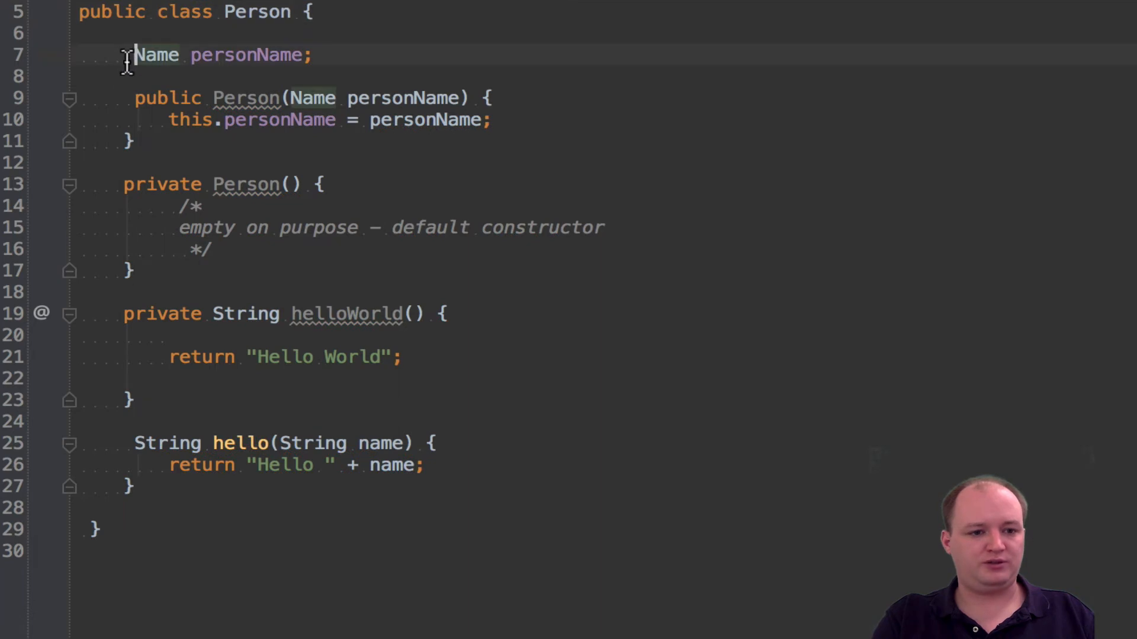
double_click(162, 183)
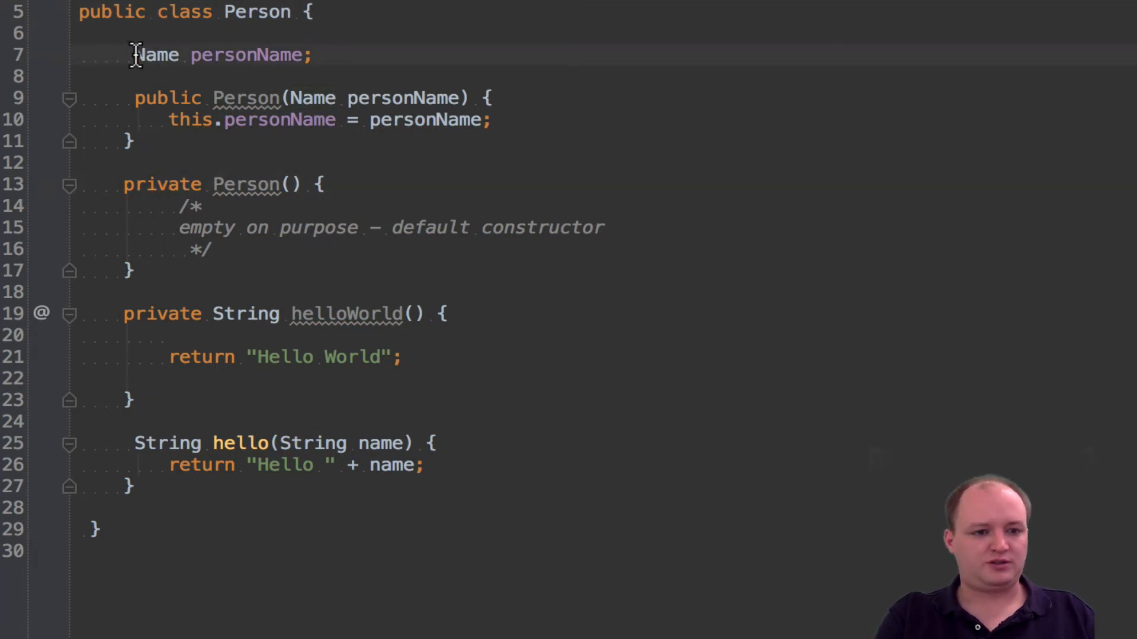
type("private")
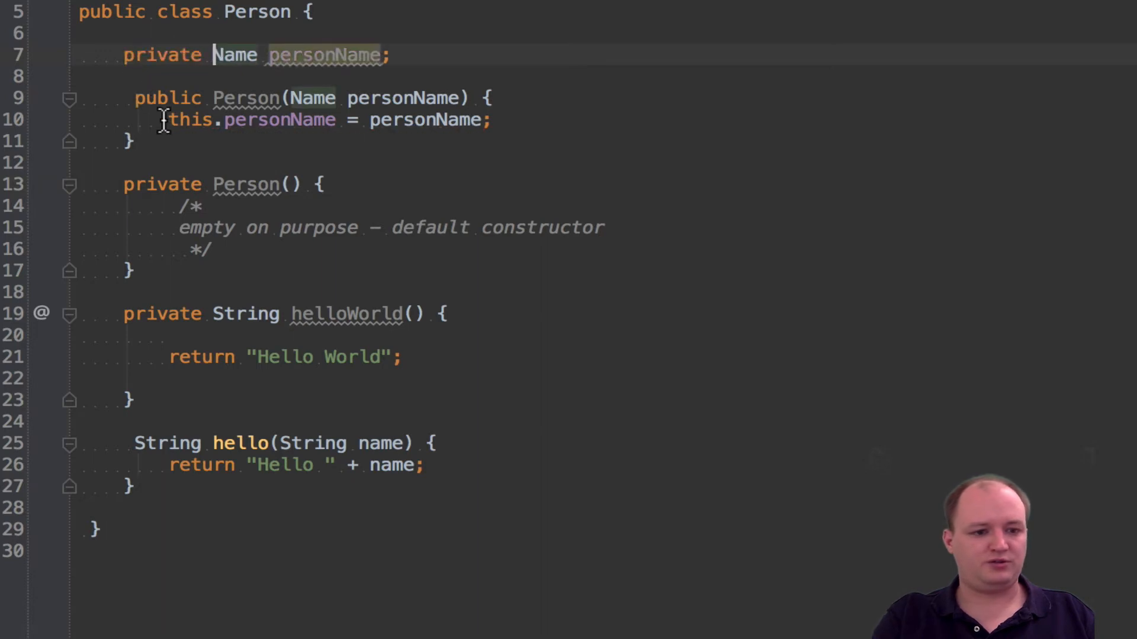
- Replace the constructors' and methods' modifiers with public
double_click(168, 98)
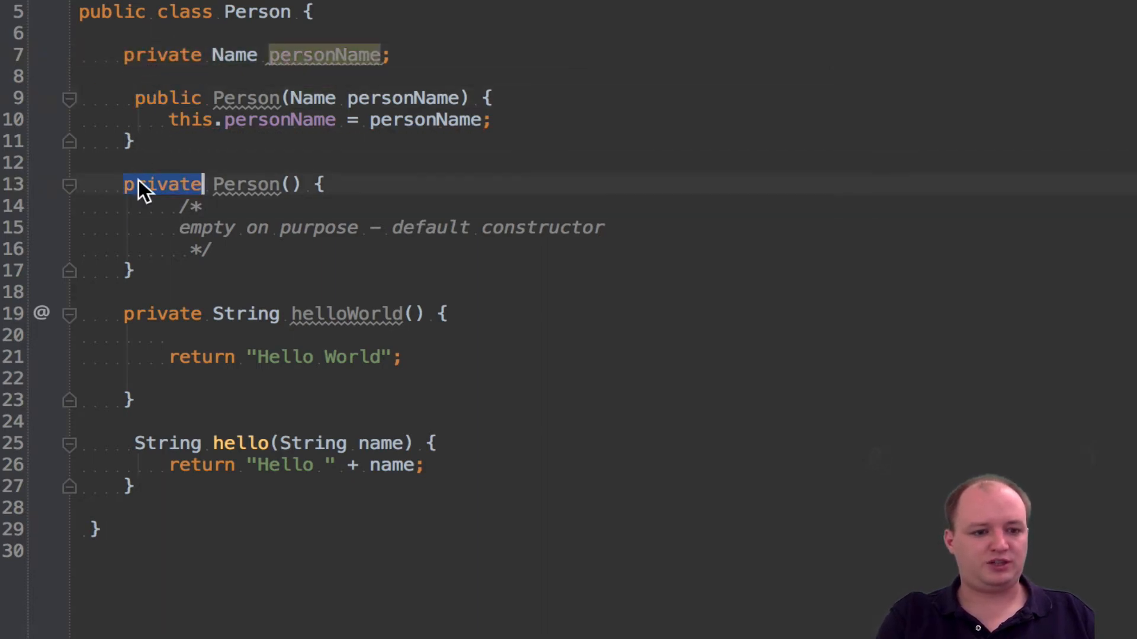
type("public")
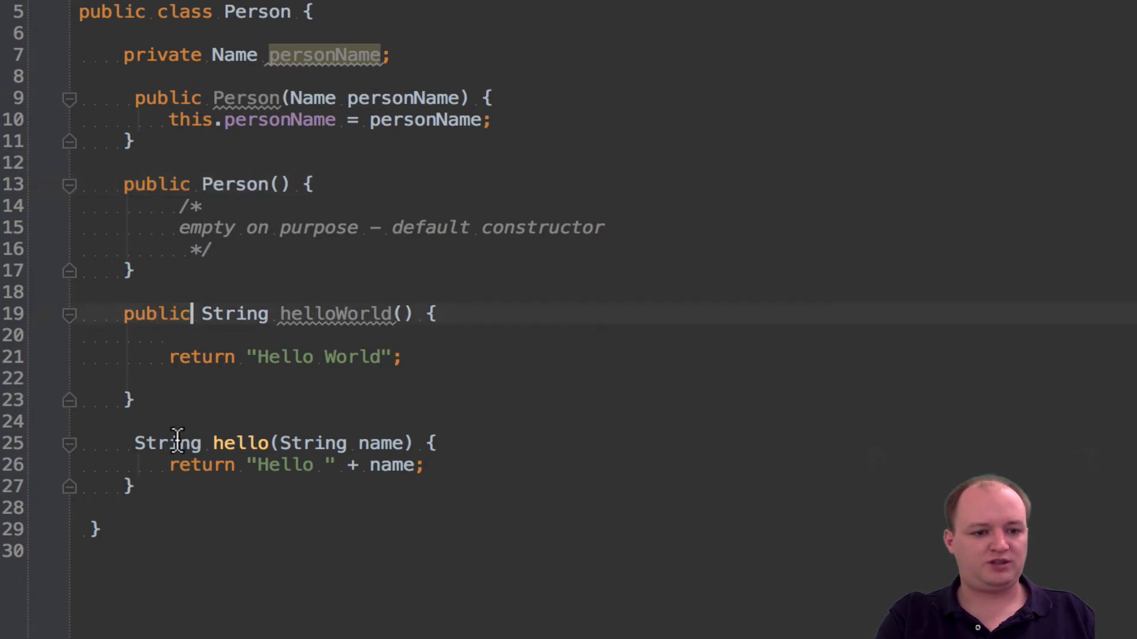
type("public")
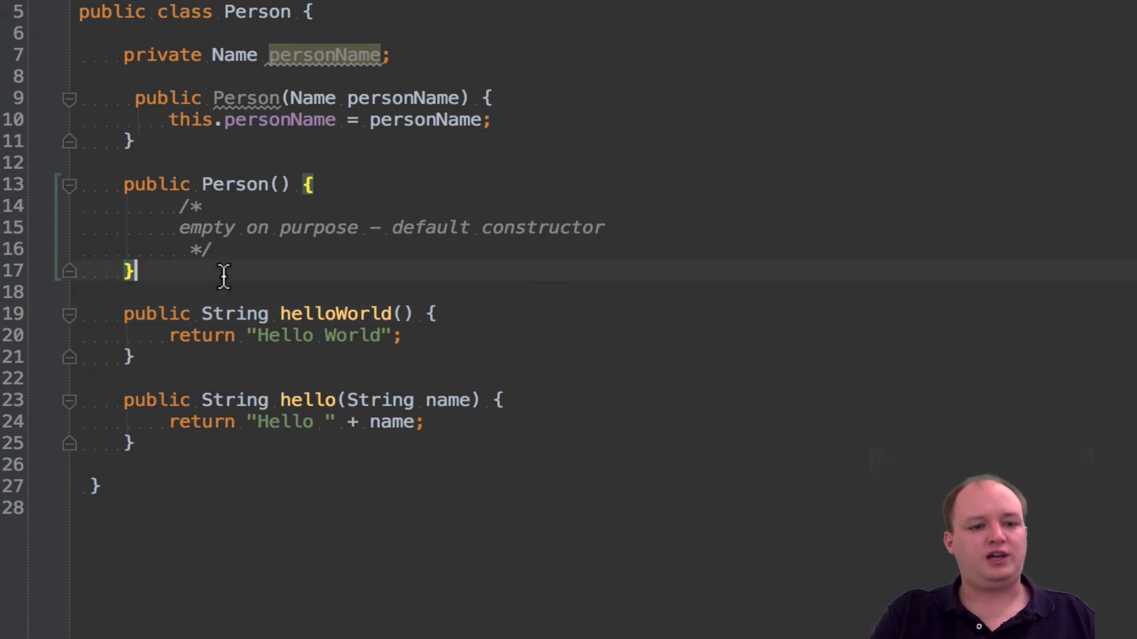
mouse_move(256, 201)
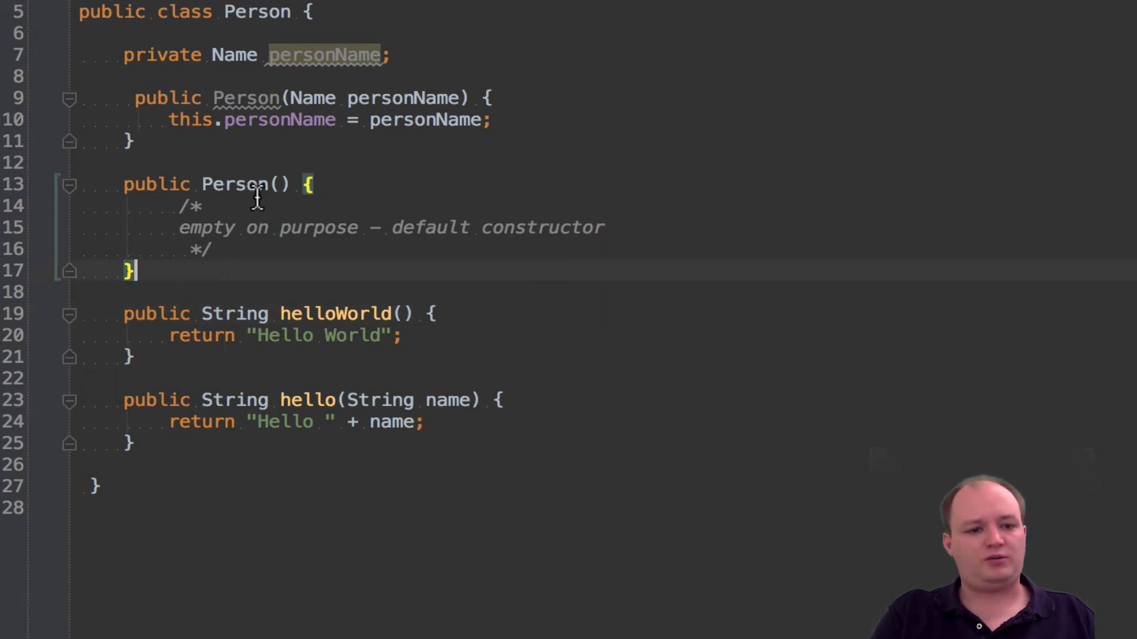
mouse_move(273, 105)
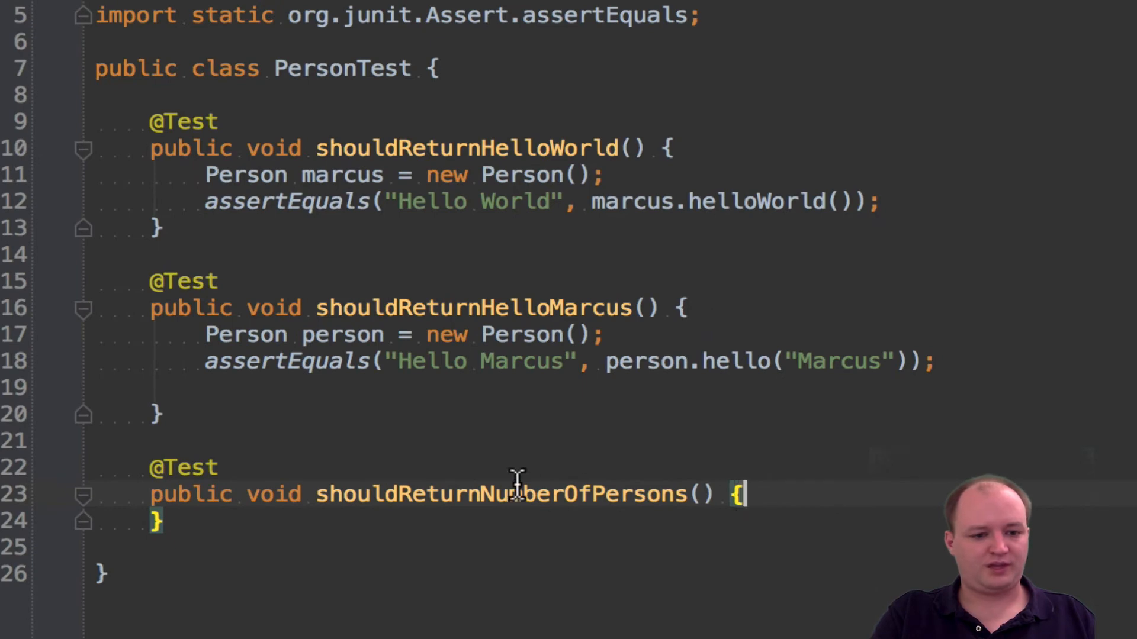
- In shouldReturnNumberOfPersons, instantiate Person as person1 and person2
double_click(499, 493)
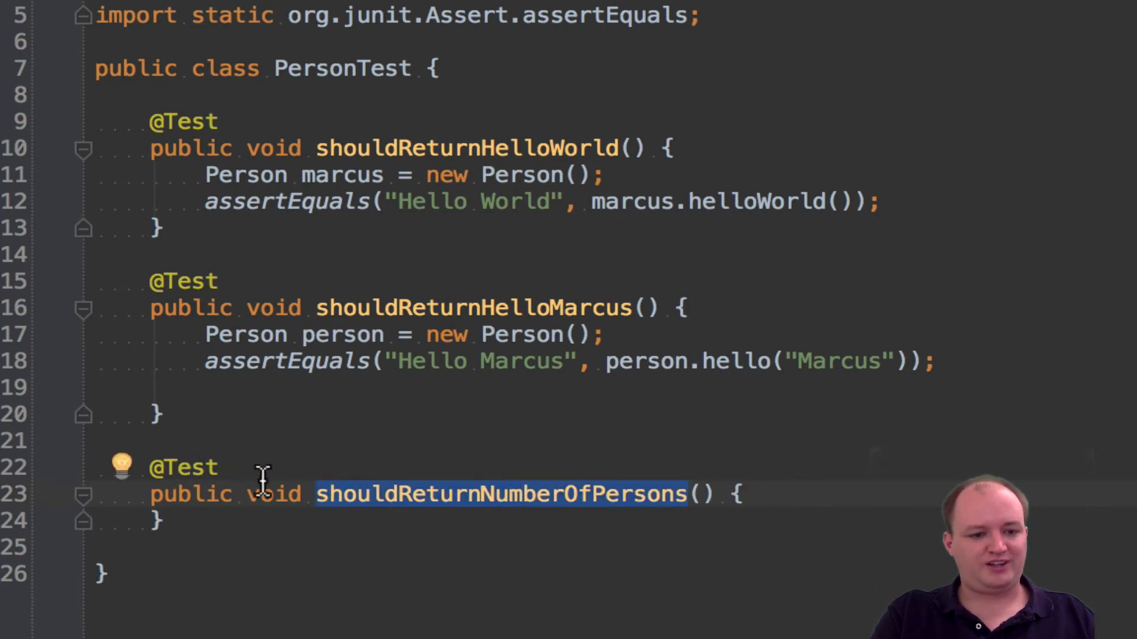
mouse_move(758, 496)
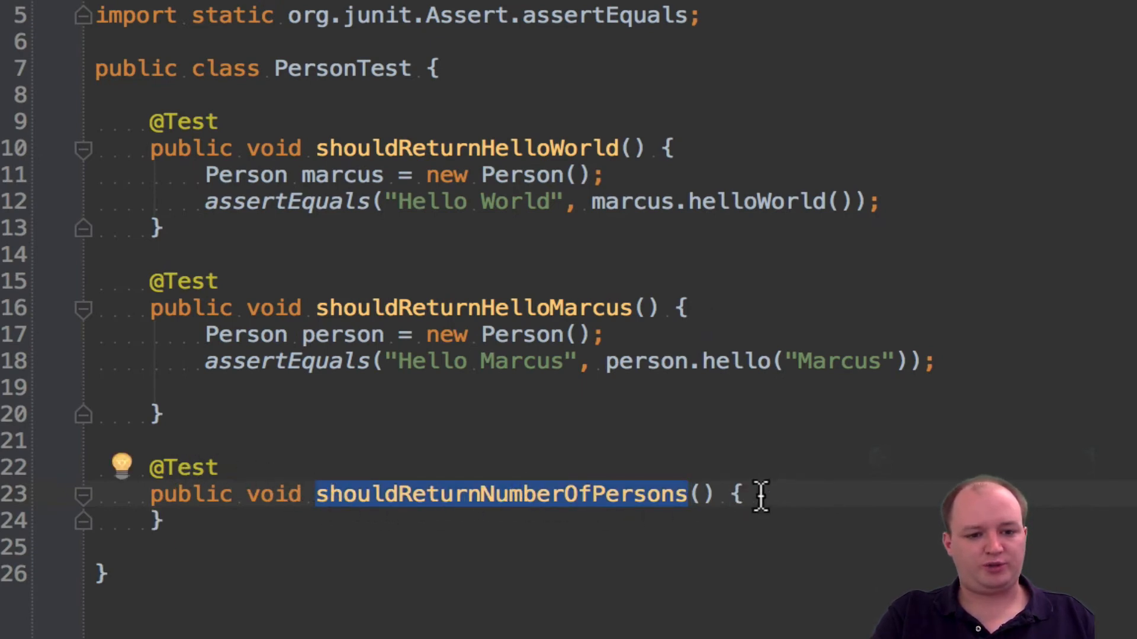
type("P")
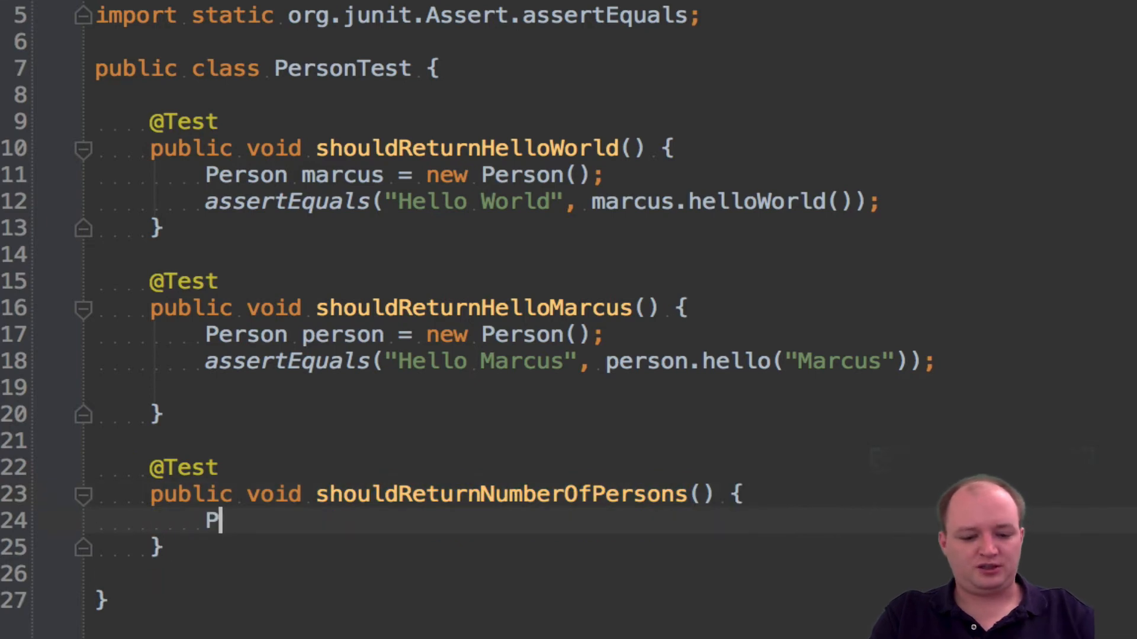
type("erson")
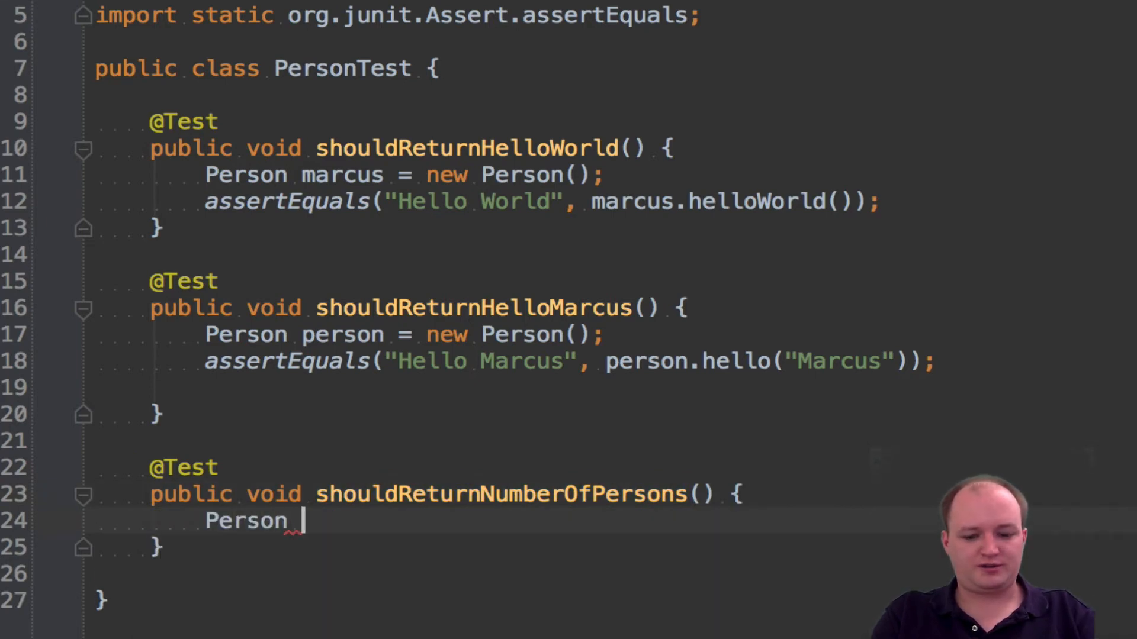
type("person1 = new Person();")
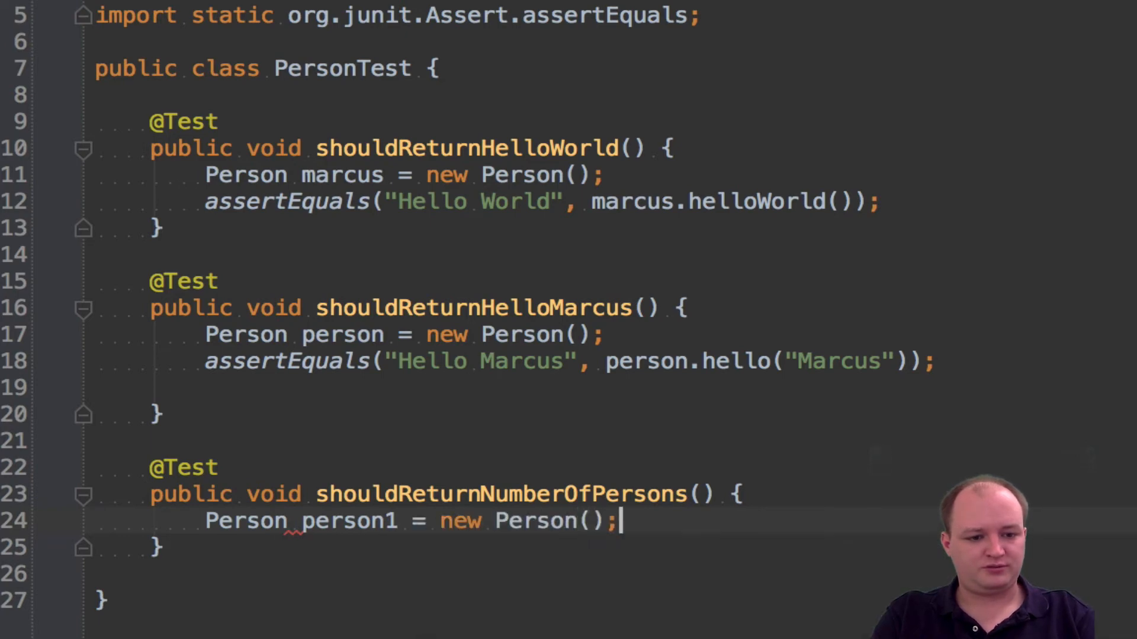
type("Person person2 = new Person();")
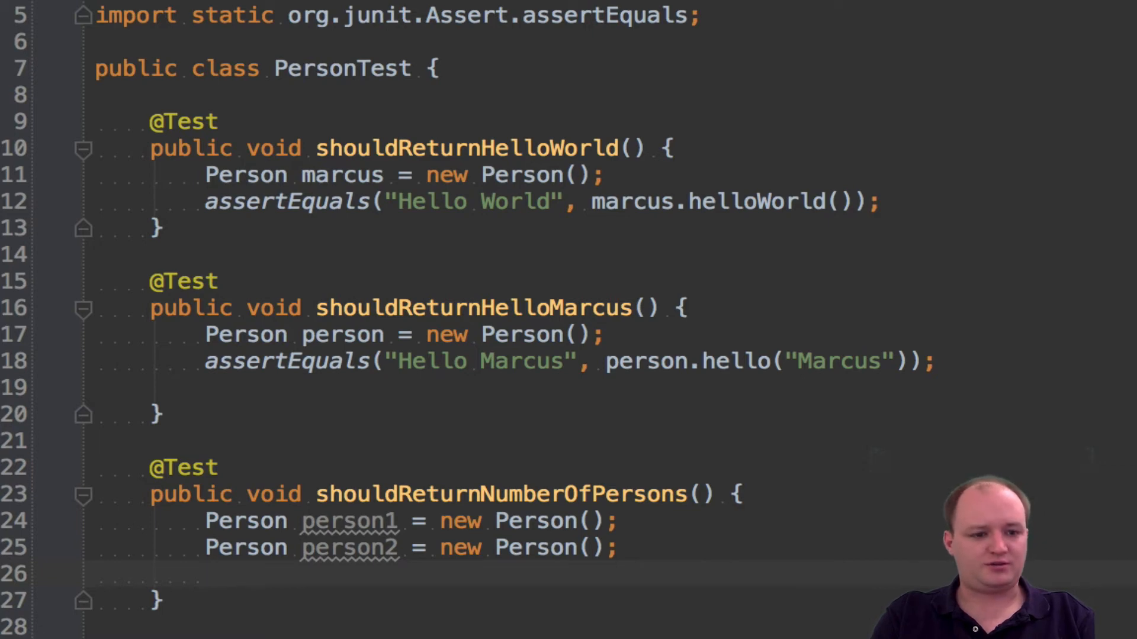
- Add a third Person instance named myPerson using class-name autocomplete
type("Person")
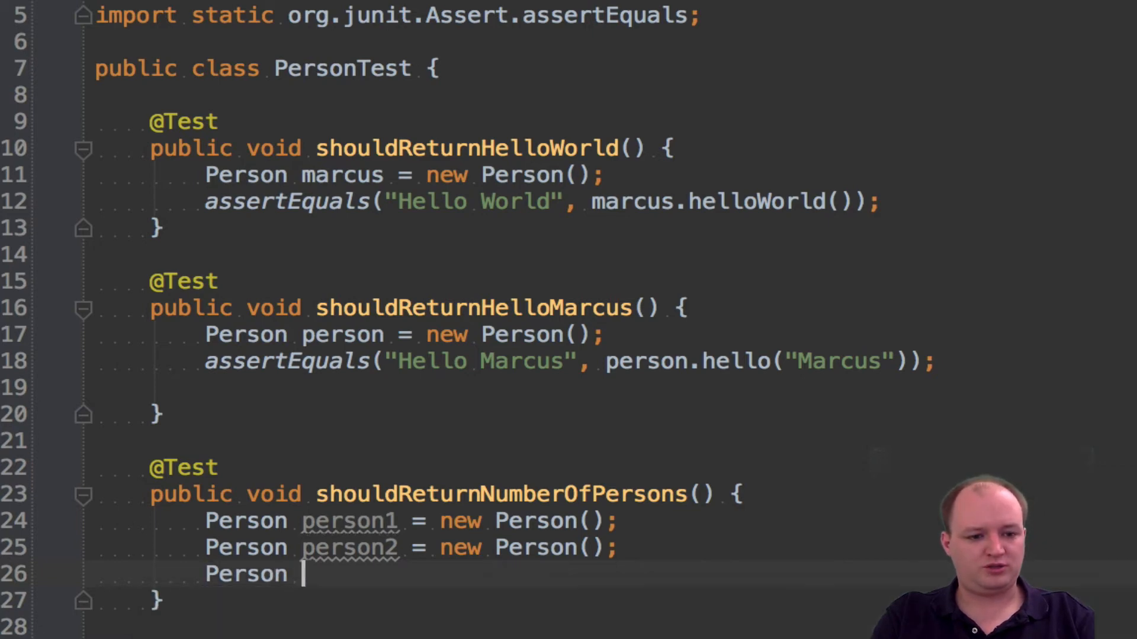
type("person_3")
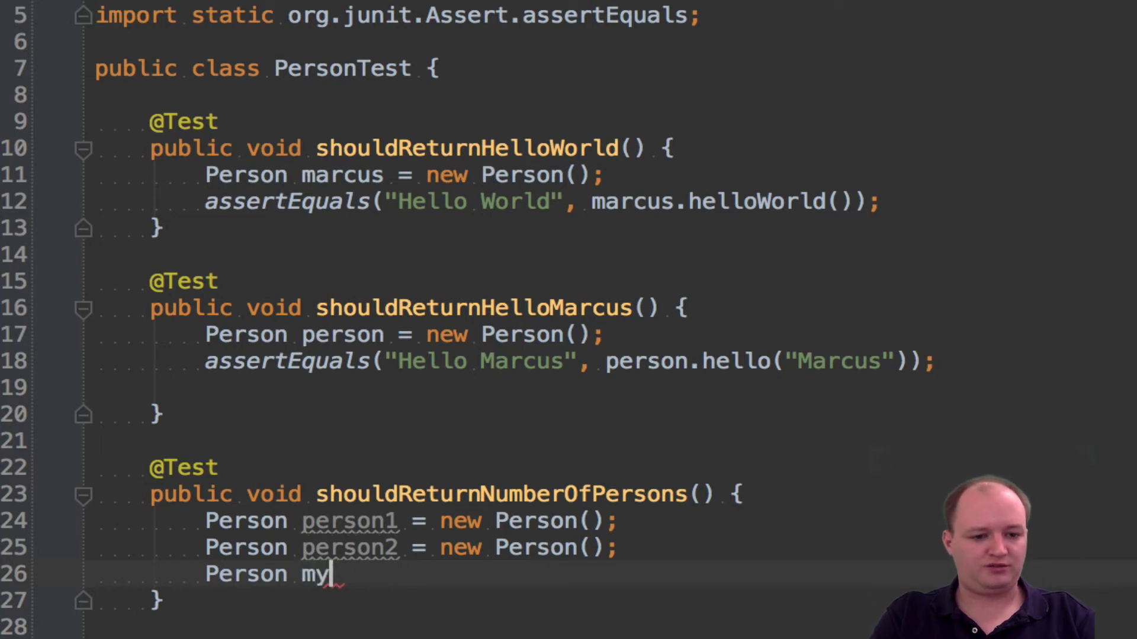
type("Person = new Perso")
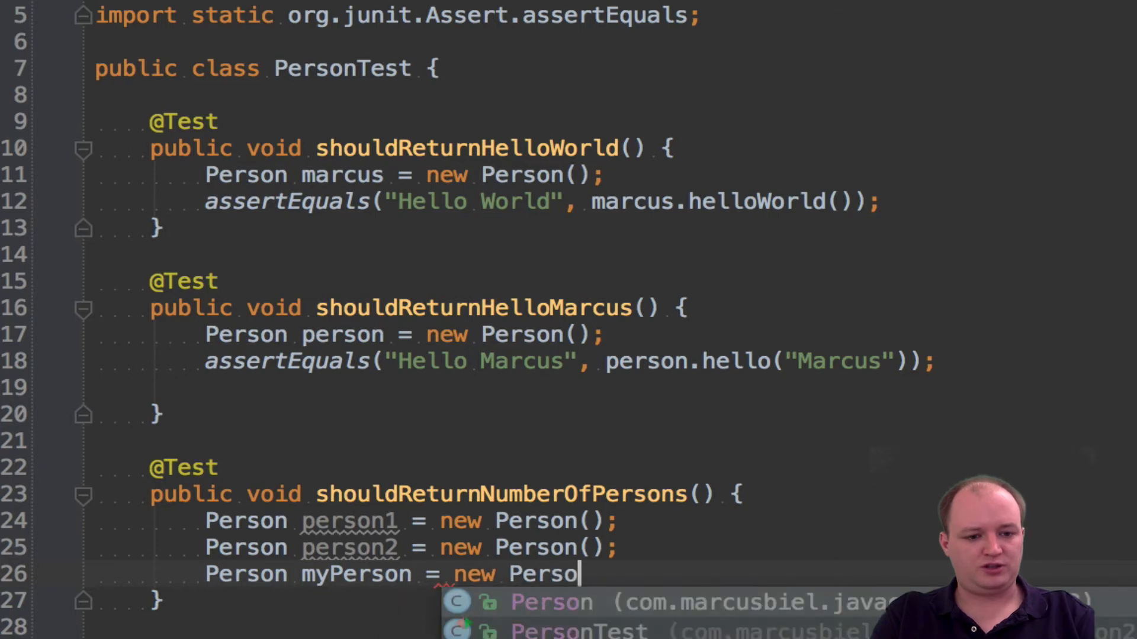
key("Enter")
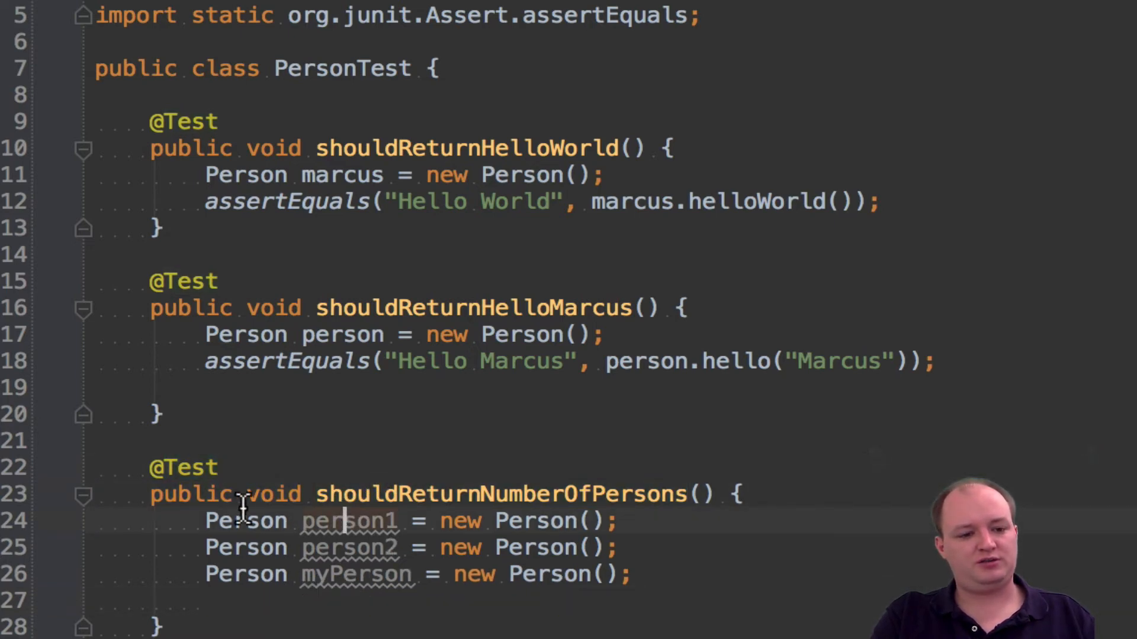
left_click(616, 522)
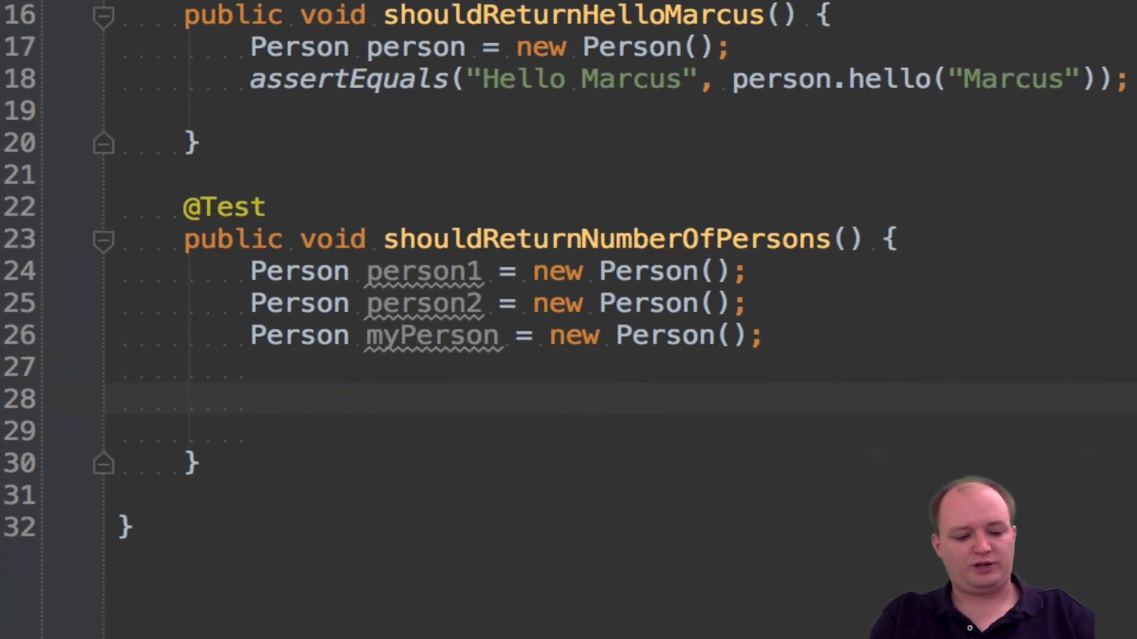
- Write assertEquals(3, myPerson.numberOfPersons()); in the test
type("assertEquals(")
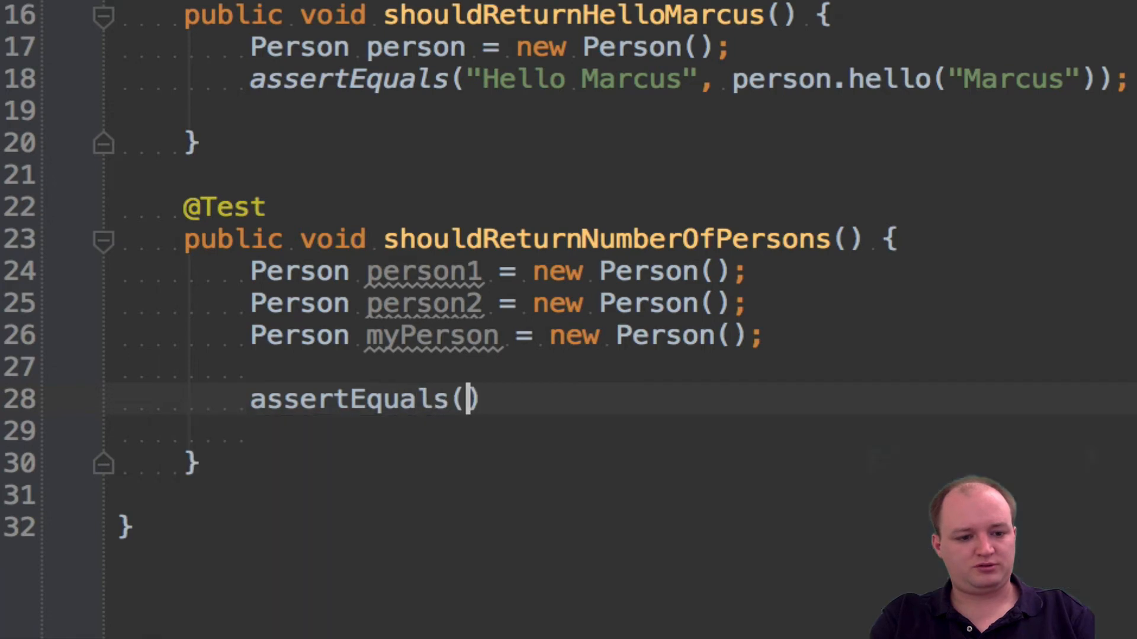
type(";")
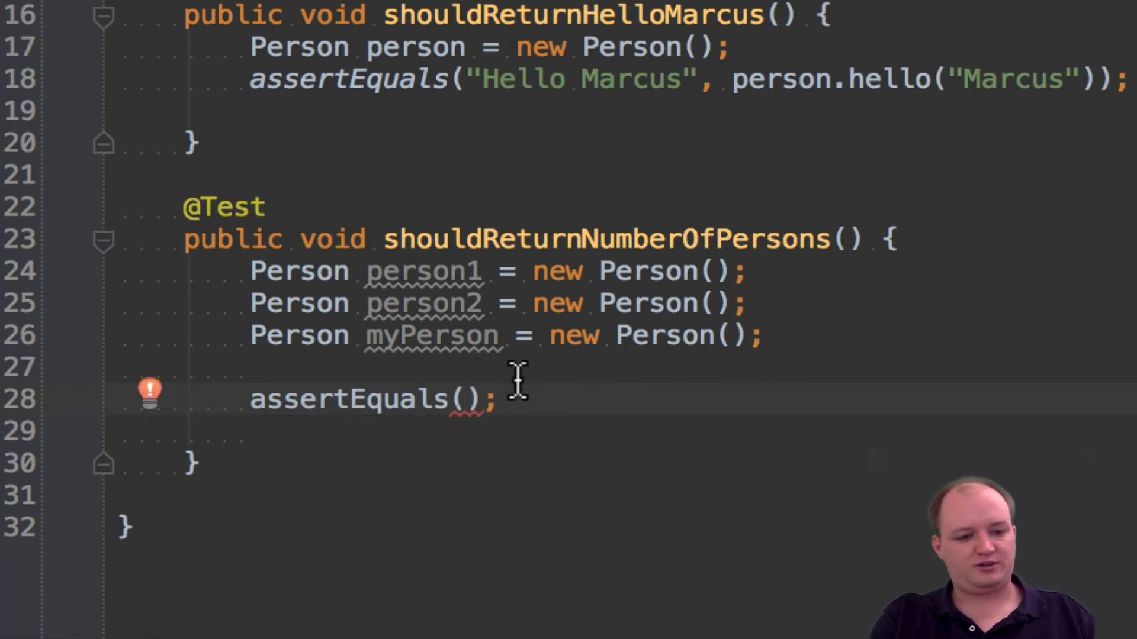
type("3,")
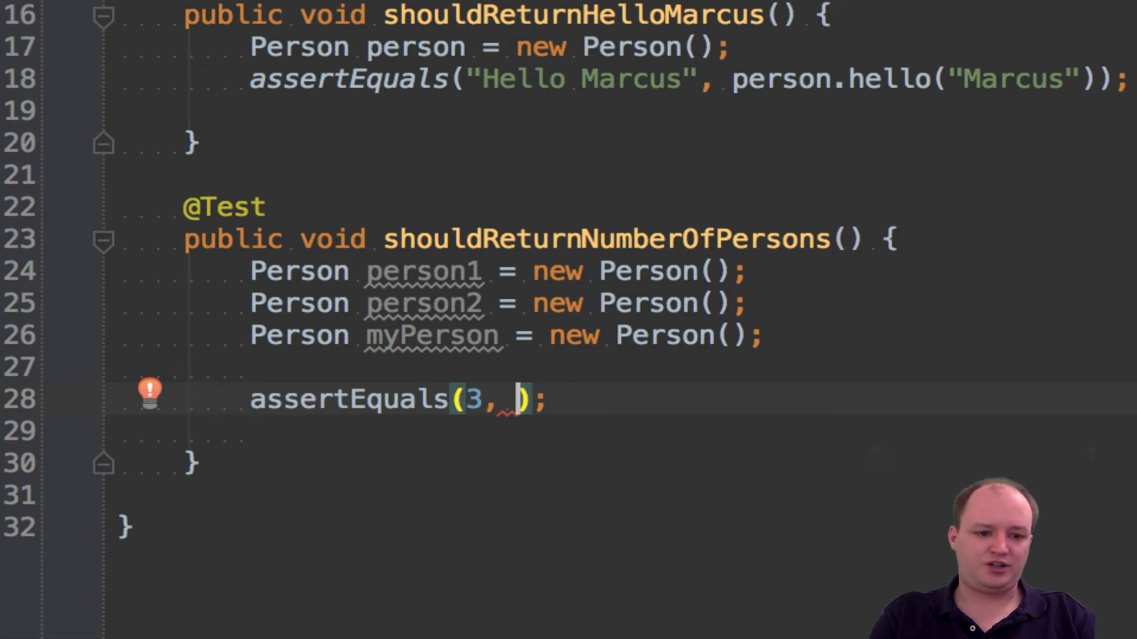
type("myP")
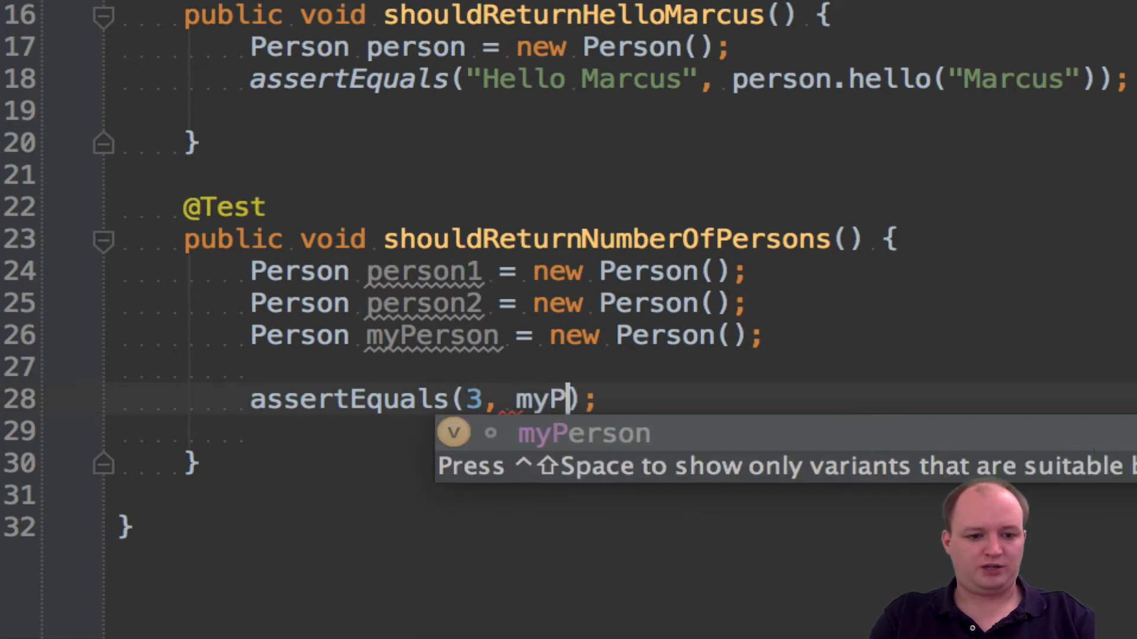
type("erson.")
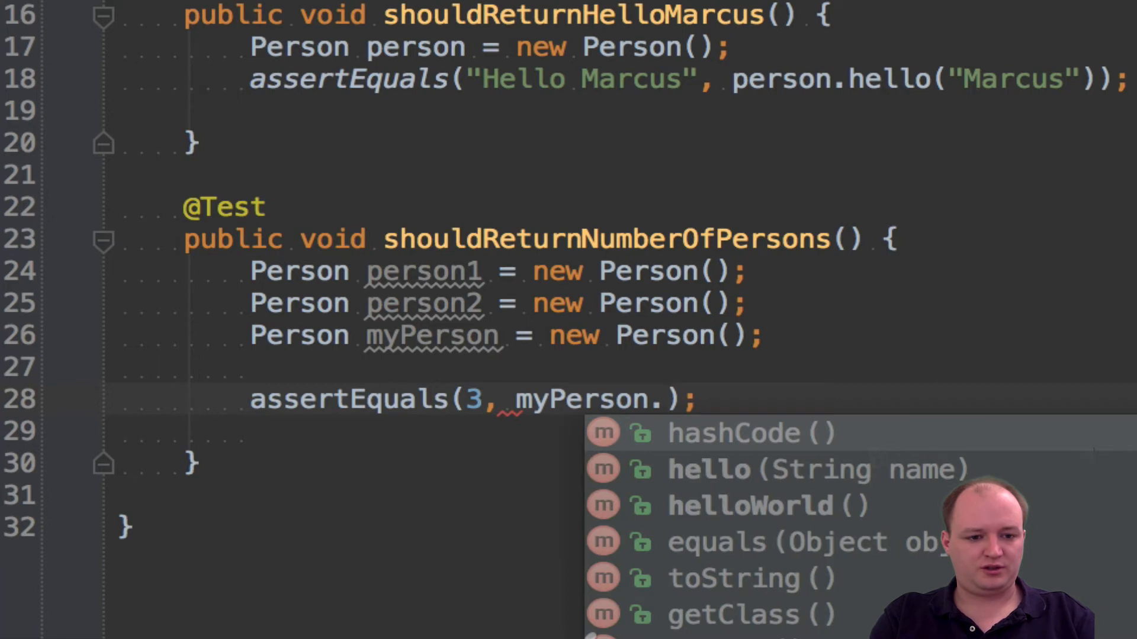
type("numberOf")
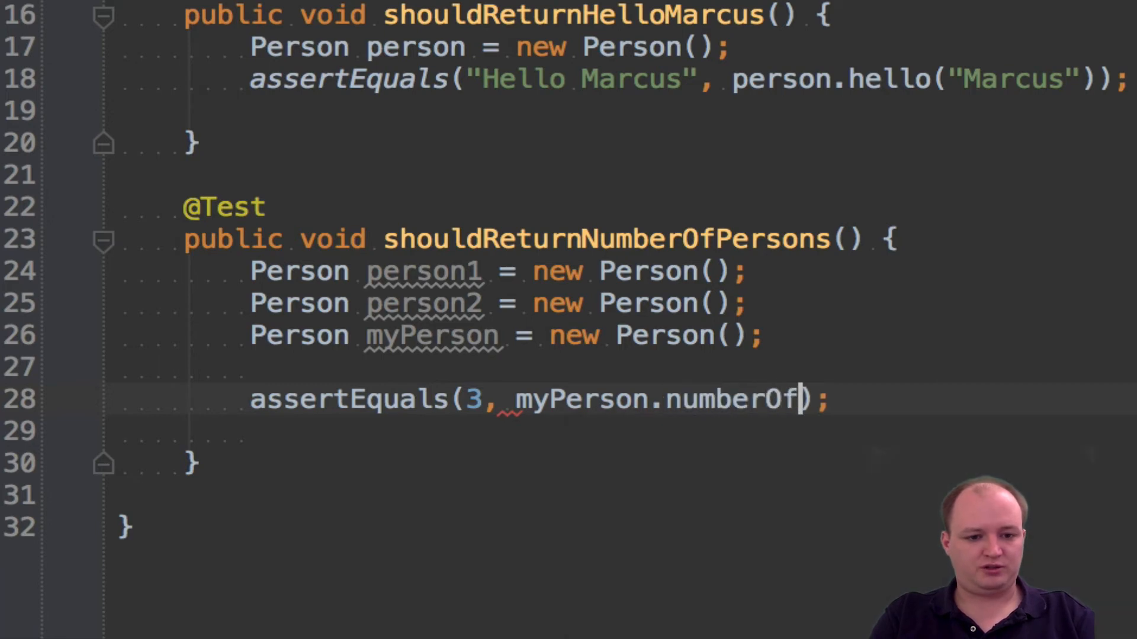
type("Persons()")
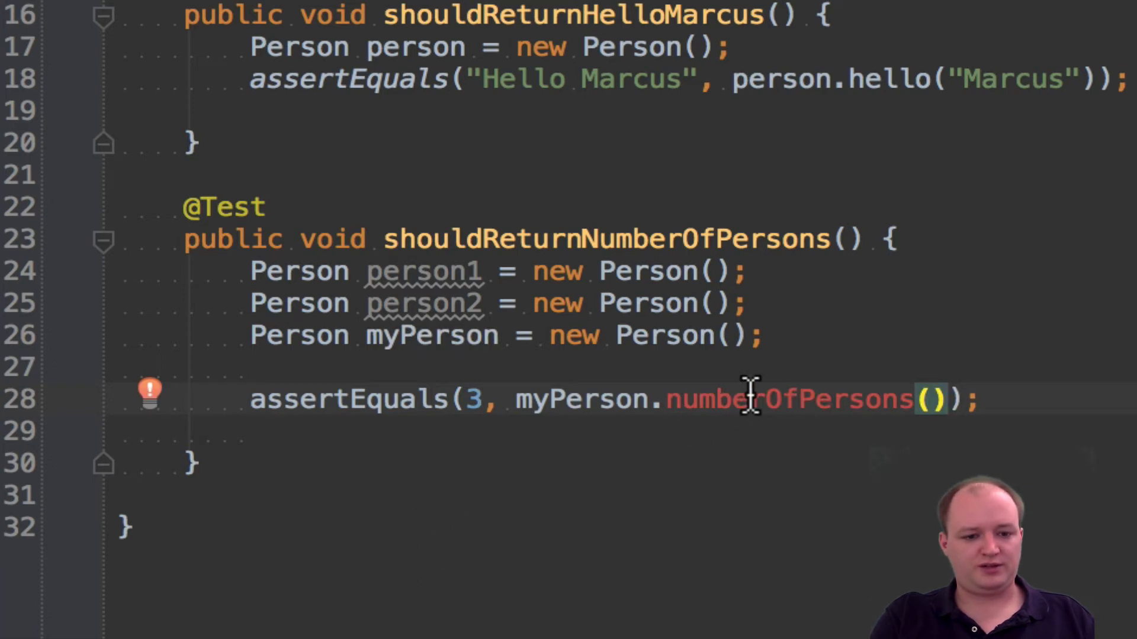
- Generate the missing numberOfPersons method in Person via the quick-fix
double_click(783, 399)
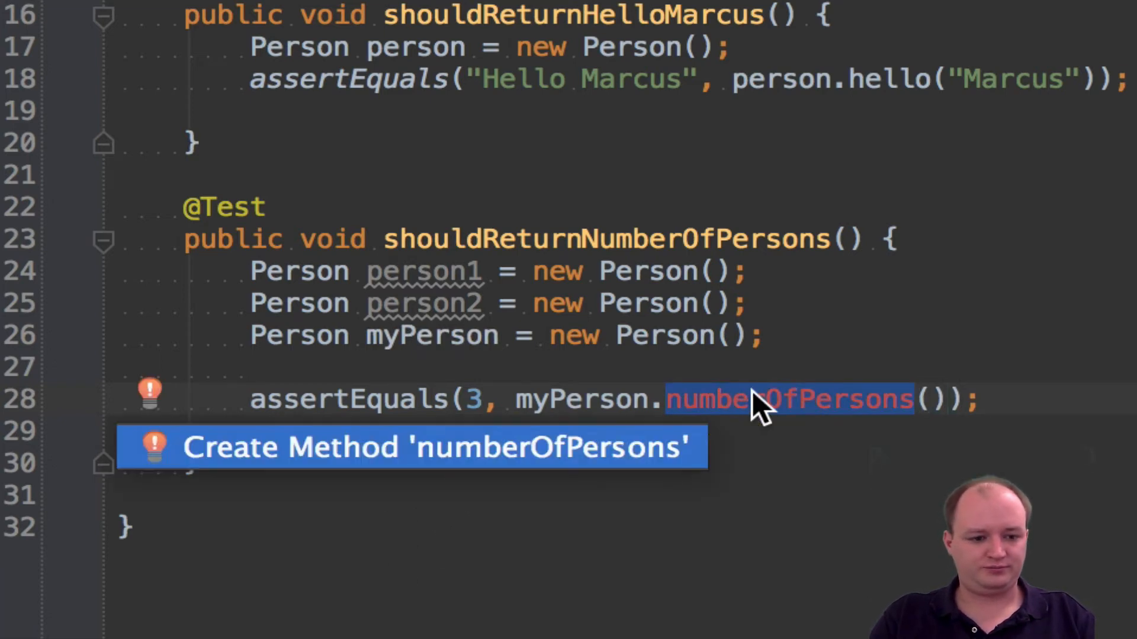
left_click(438, 446)
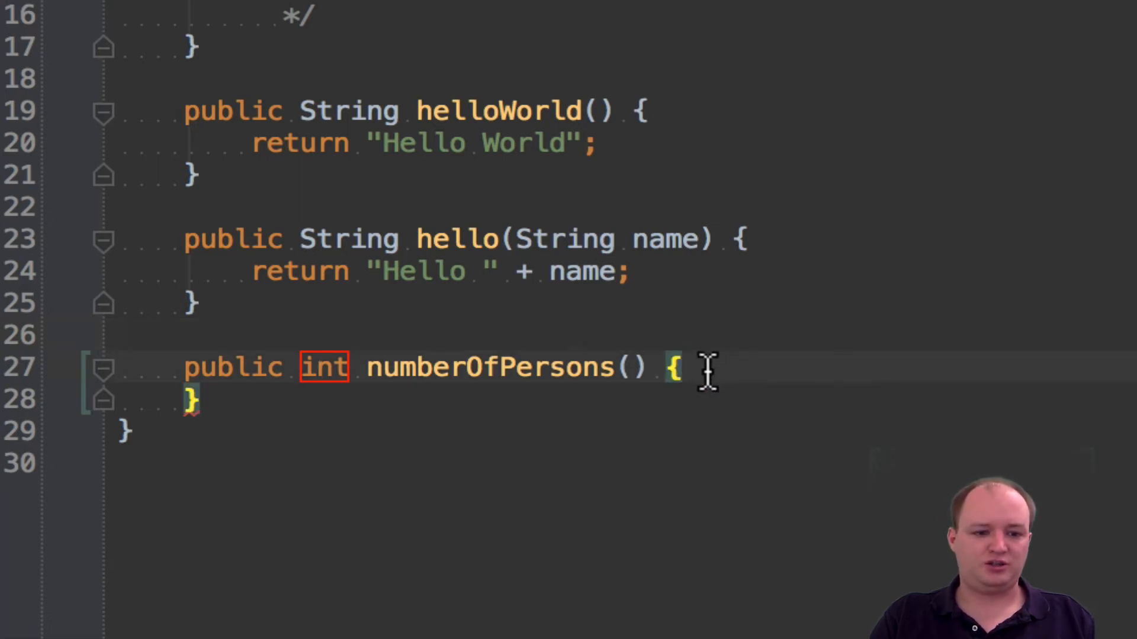
- Have numberOfPersons() return 0 and select the returned value
type("return 0;")
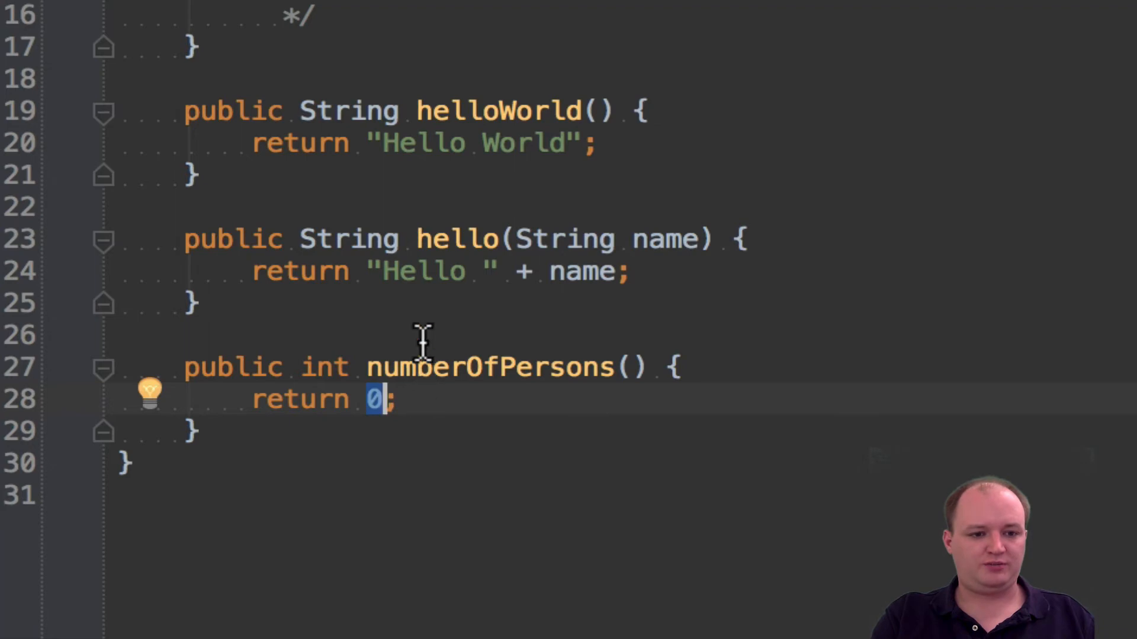
double_click(489, 367)
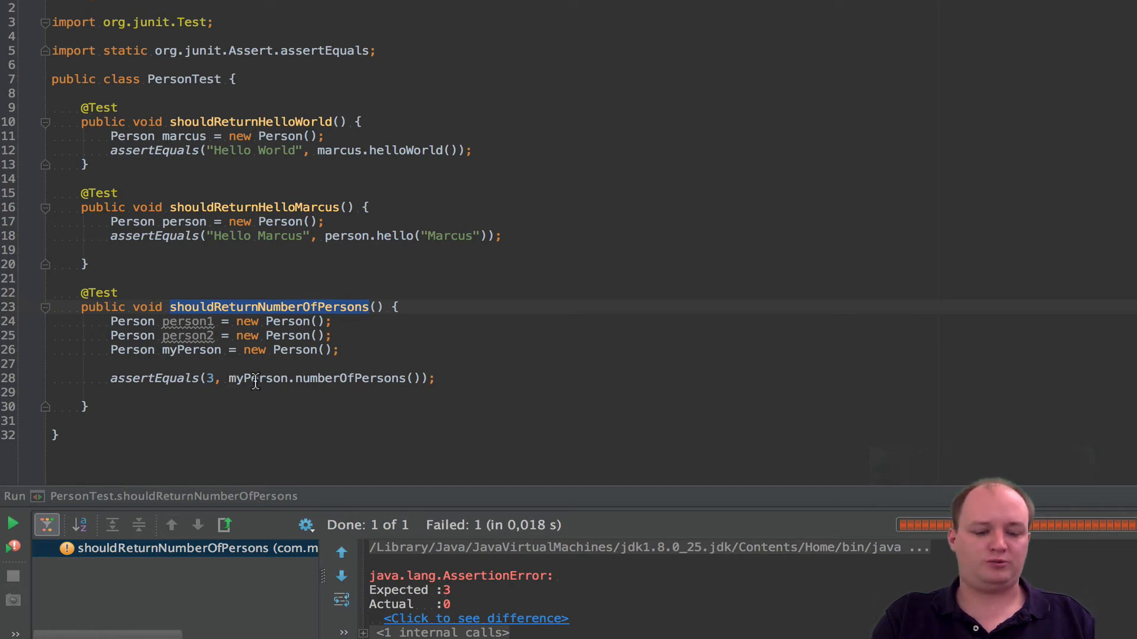
mouse_move(319, 377)
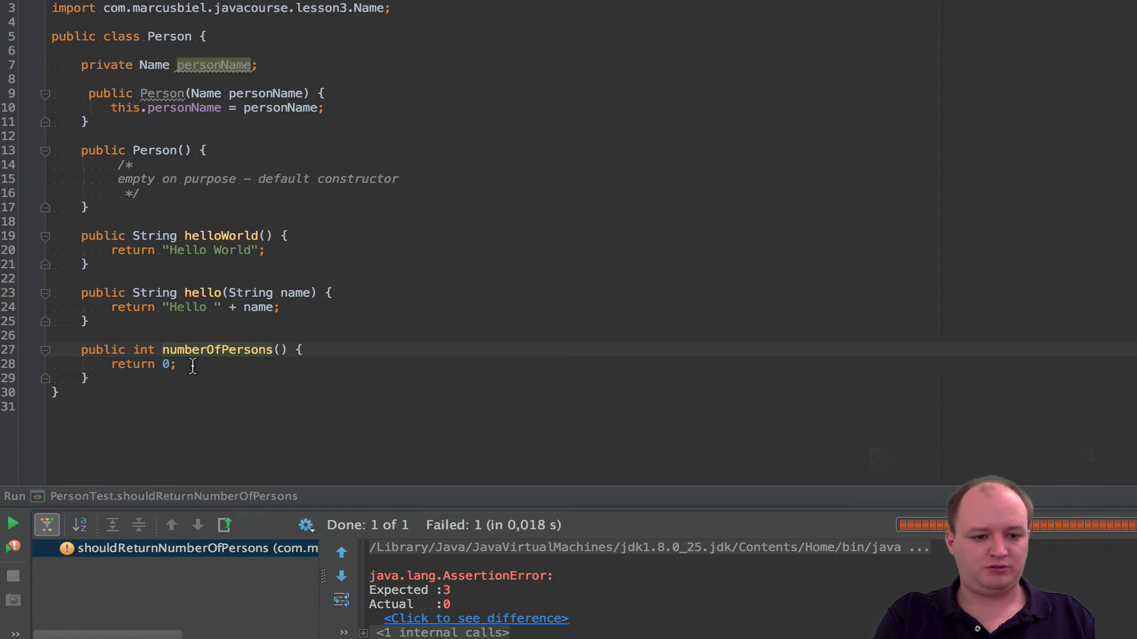
- Change the return value to 3 so the test passes, then delete the myPerson line
type("3")
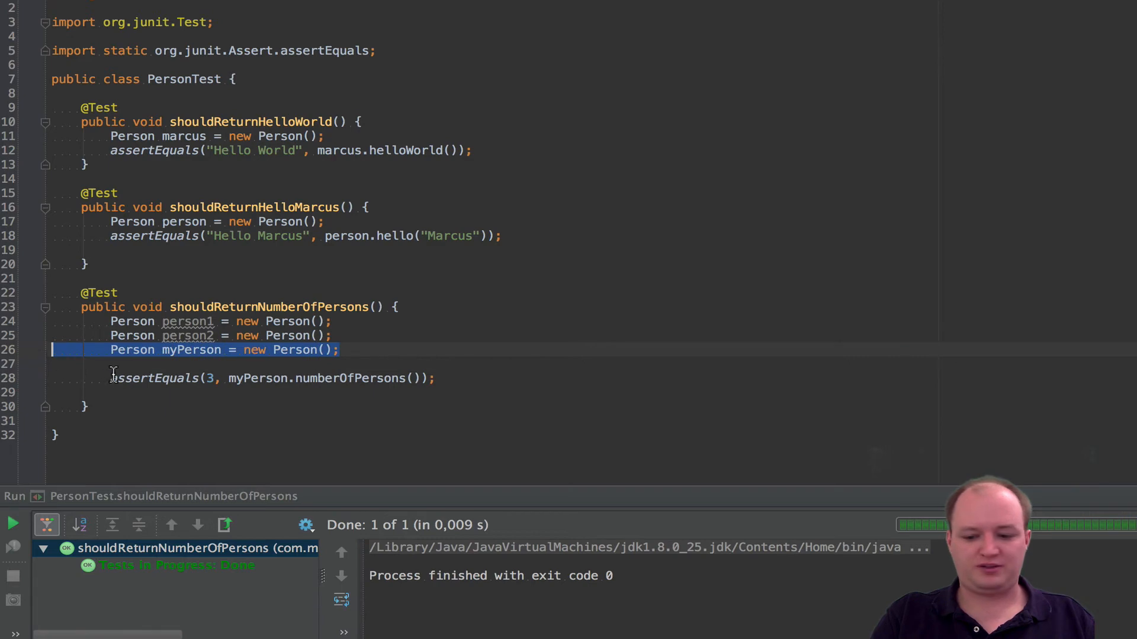
key("Delete")
type("2")
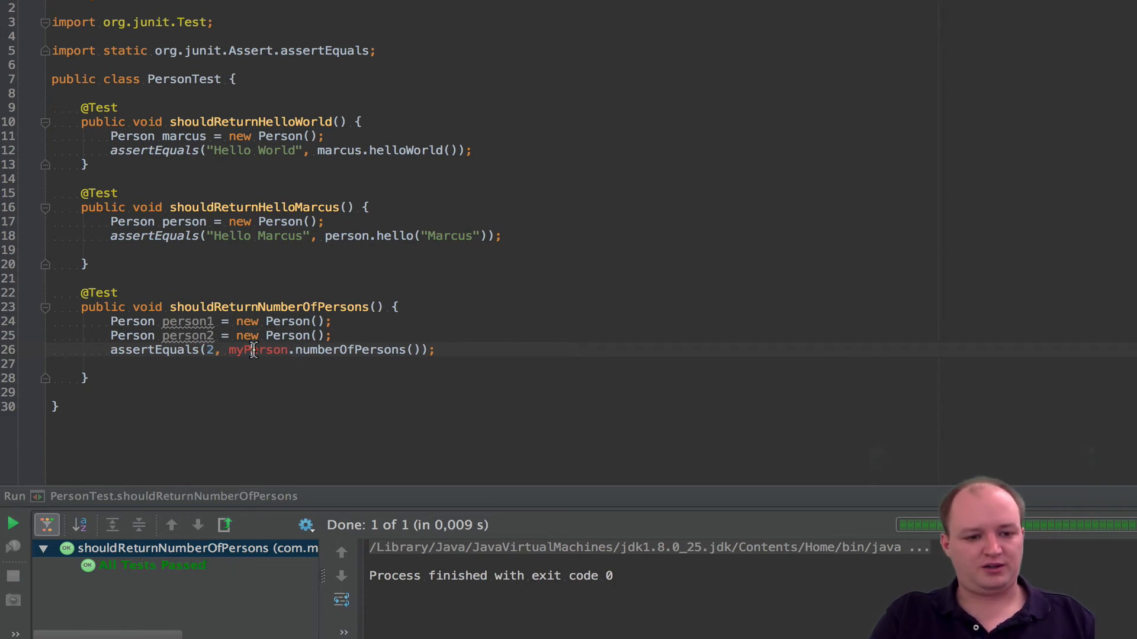
- Assert person2.numberOfPersons() equals 2, rerun the failing test and select the hard-coded 3
double_click(257, 349)
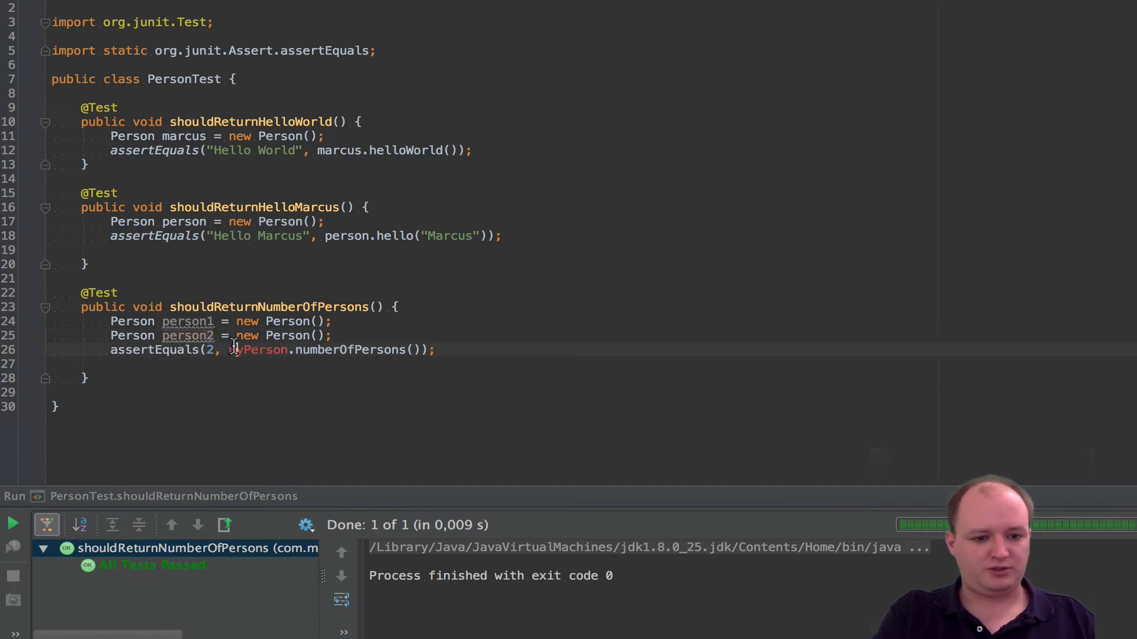
type("person2")
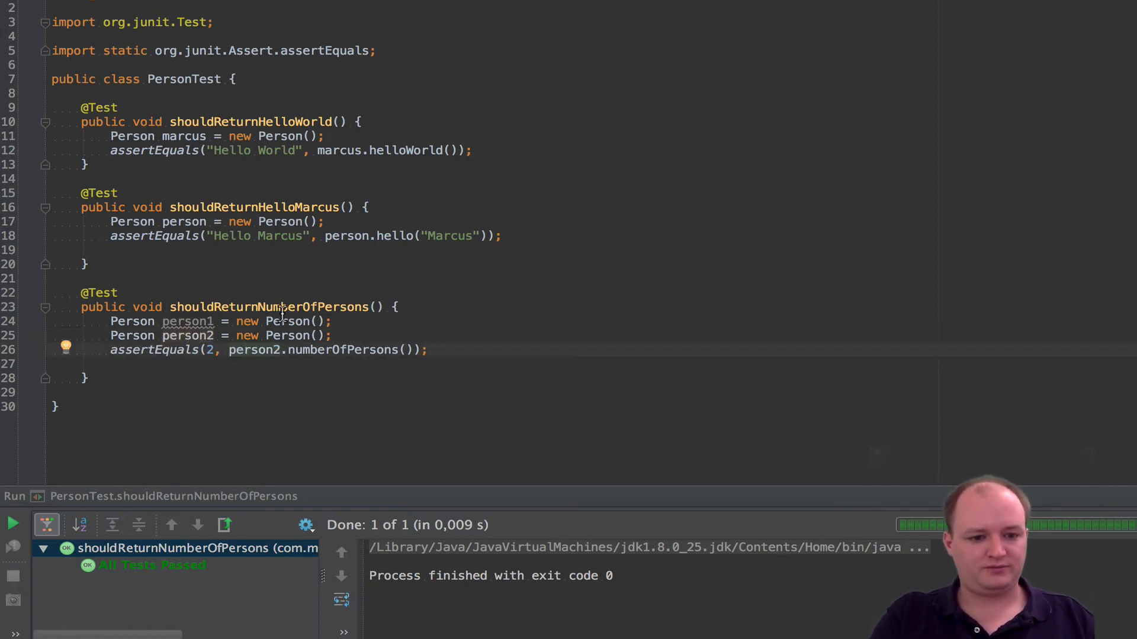
right_click(282, 307)
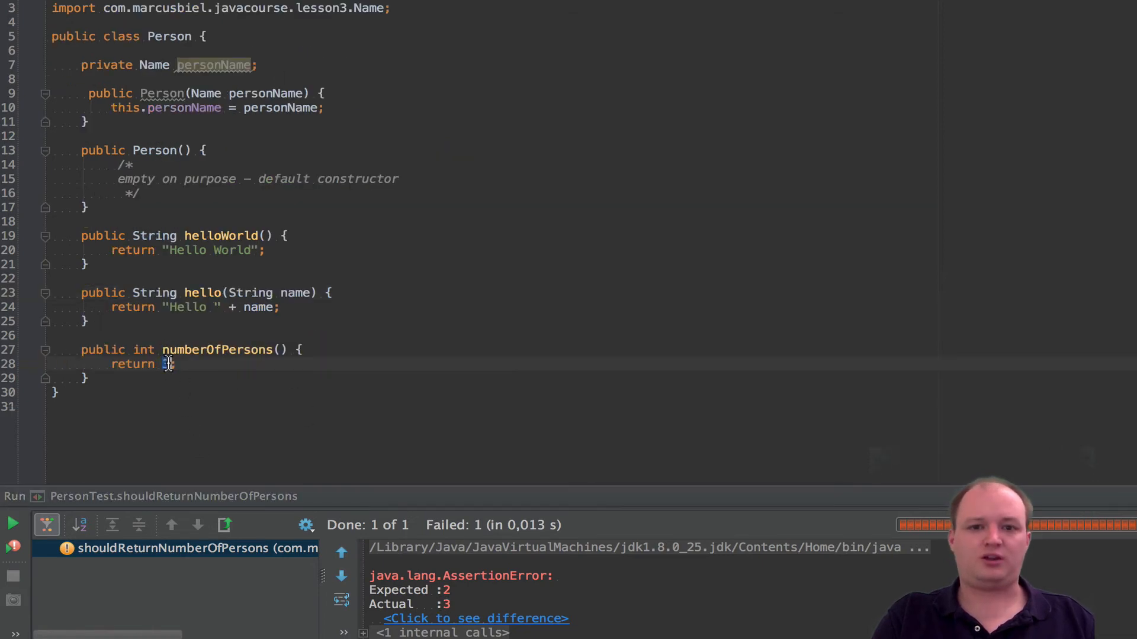
type("3")
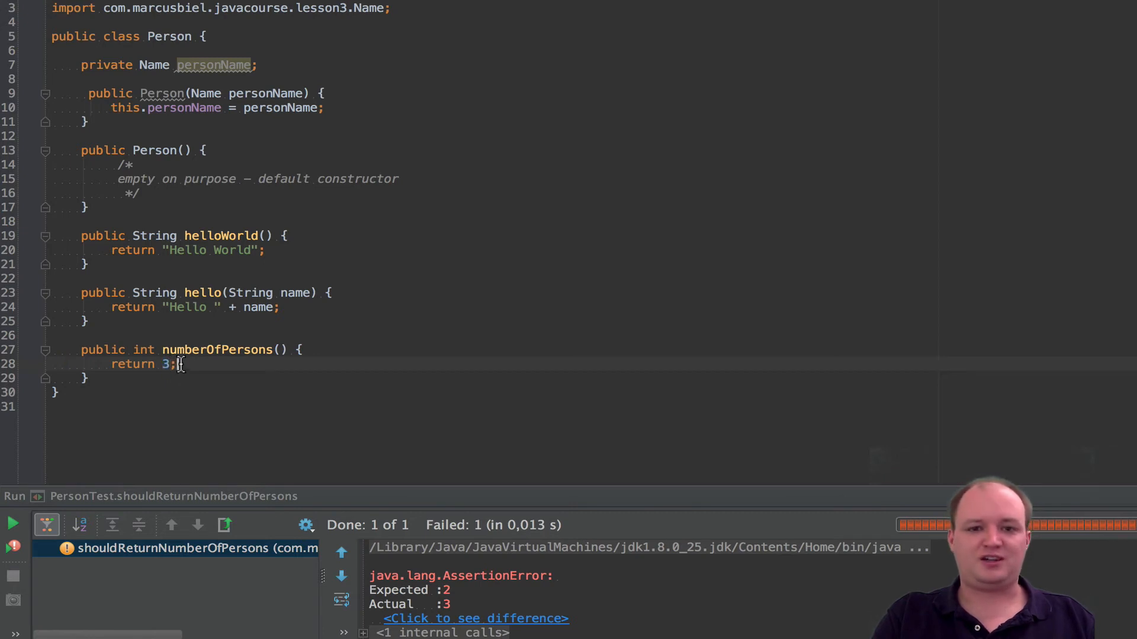
double_click(218, 364)
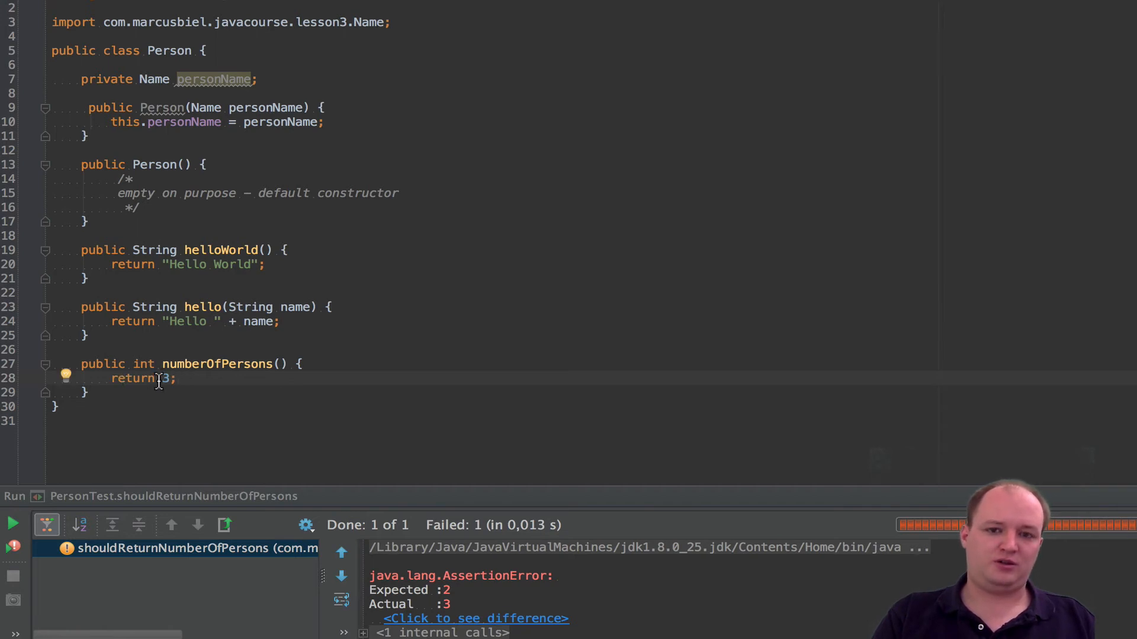
mouse_move(132, 244)
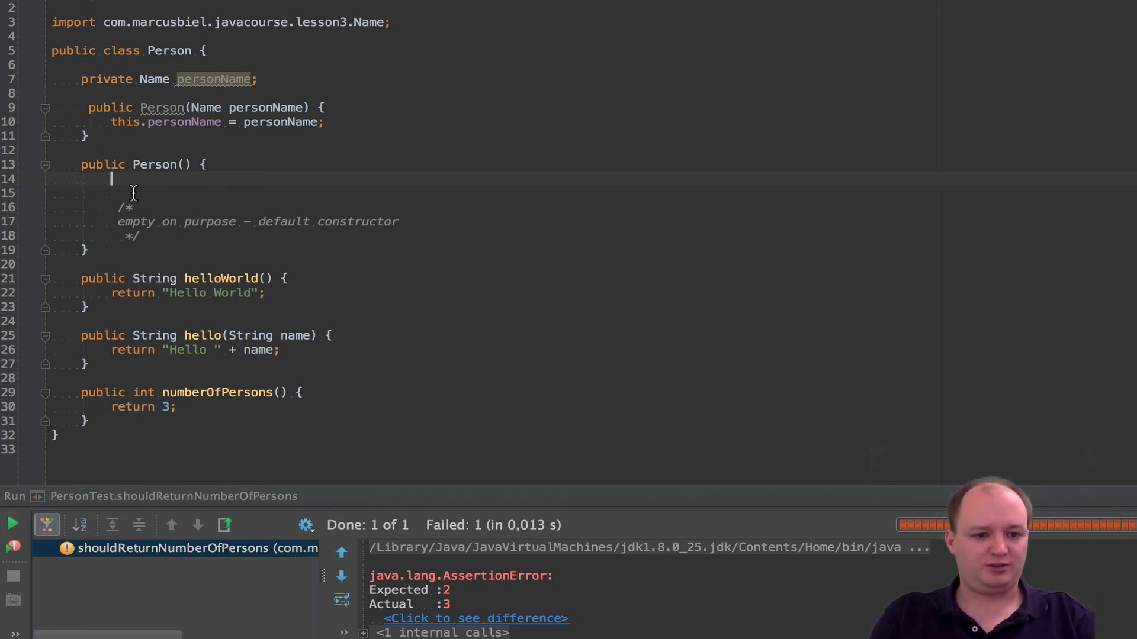
- Write personCounter = personCounter + 1; in the default Person() constructor
type("numb")
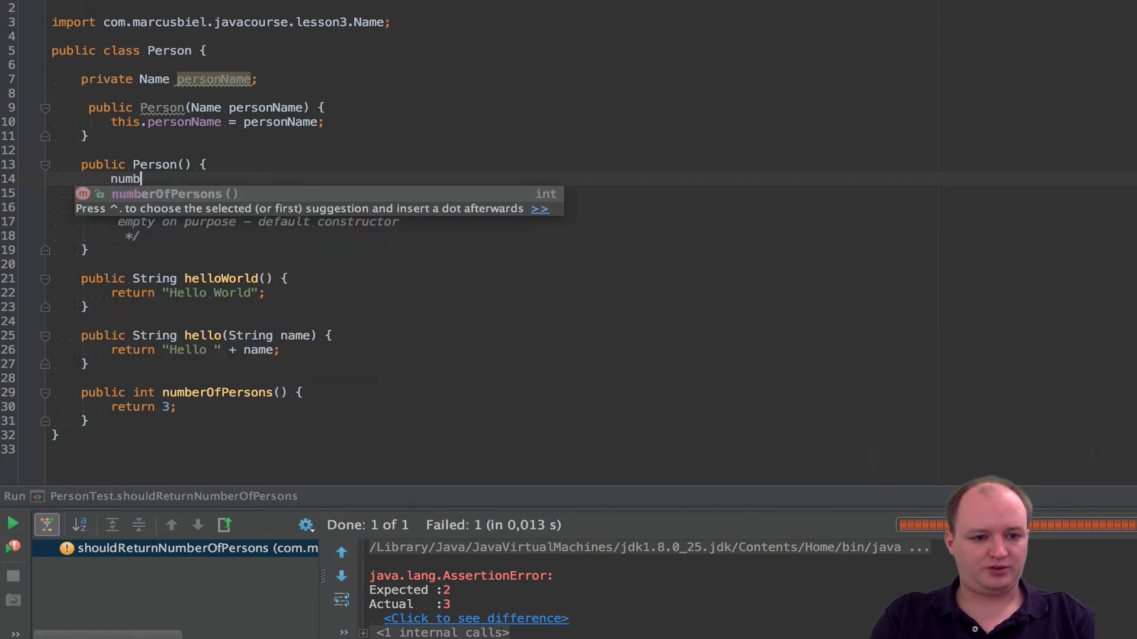
type("e")
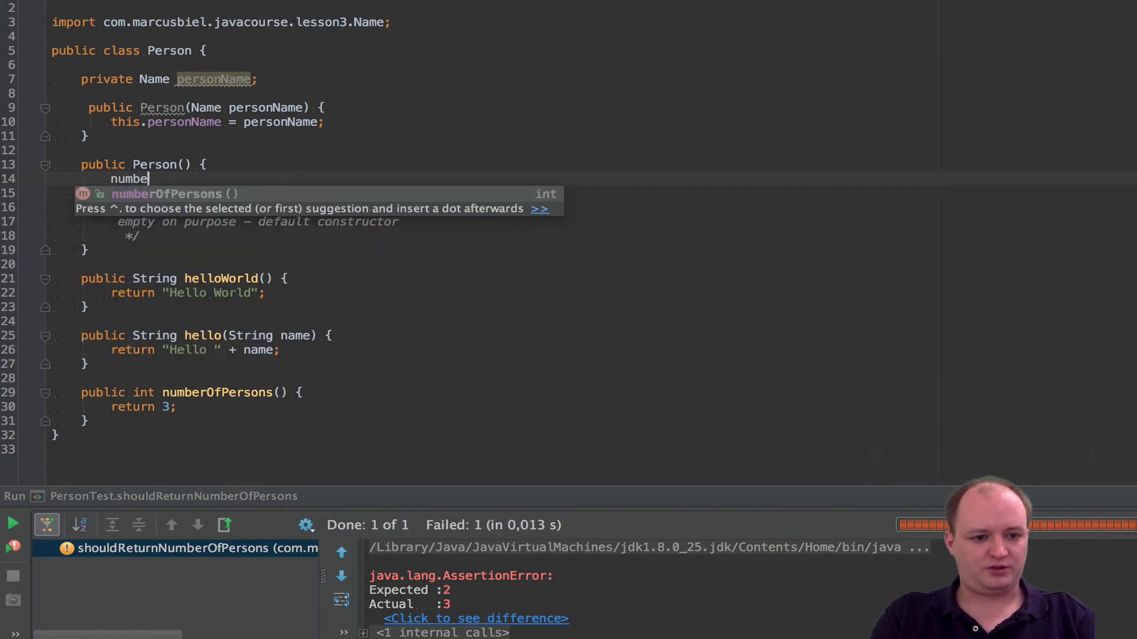
type("personCounter")
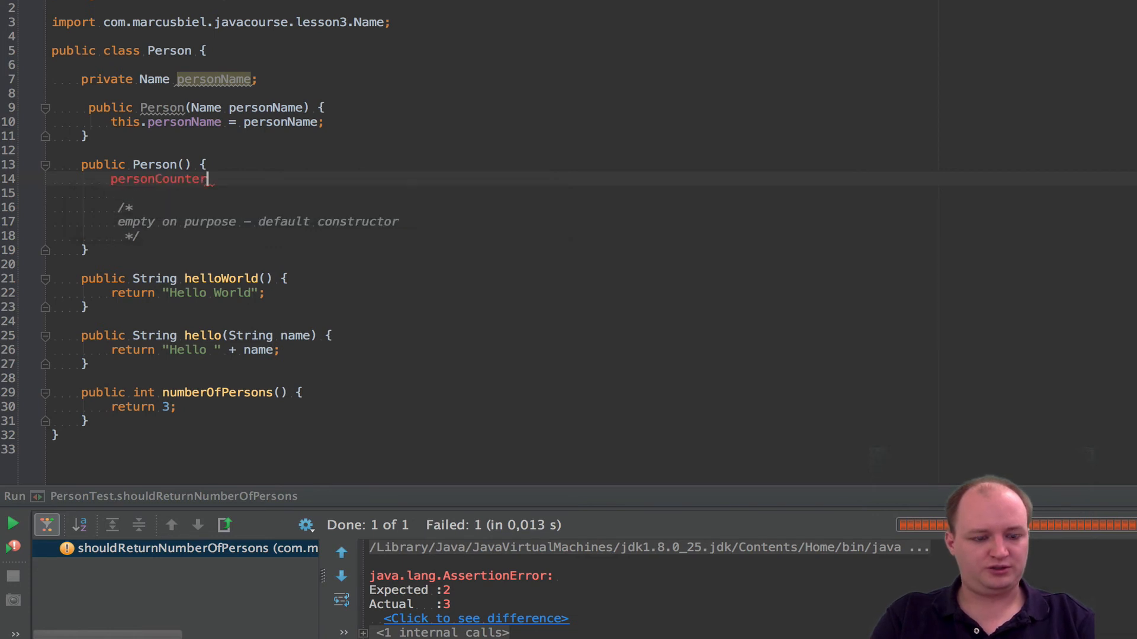
type("=")
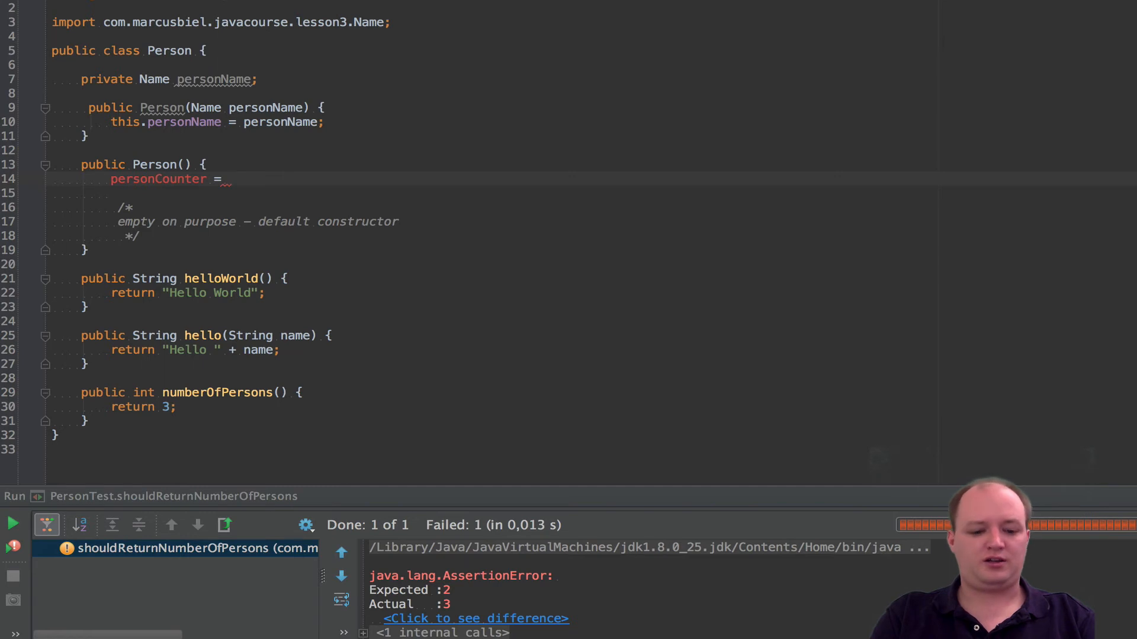
type("personCount")
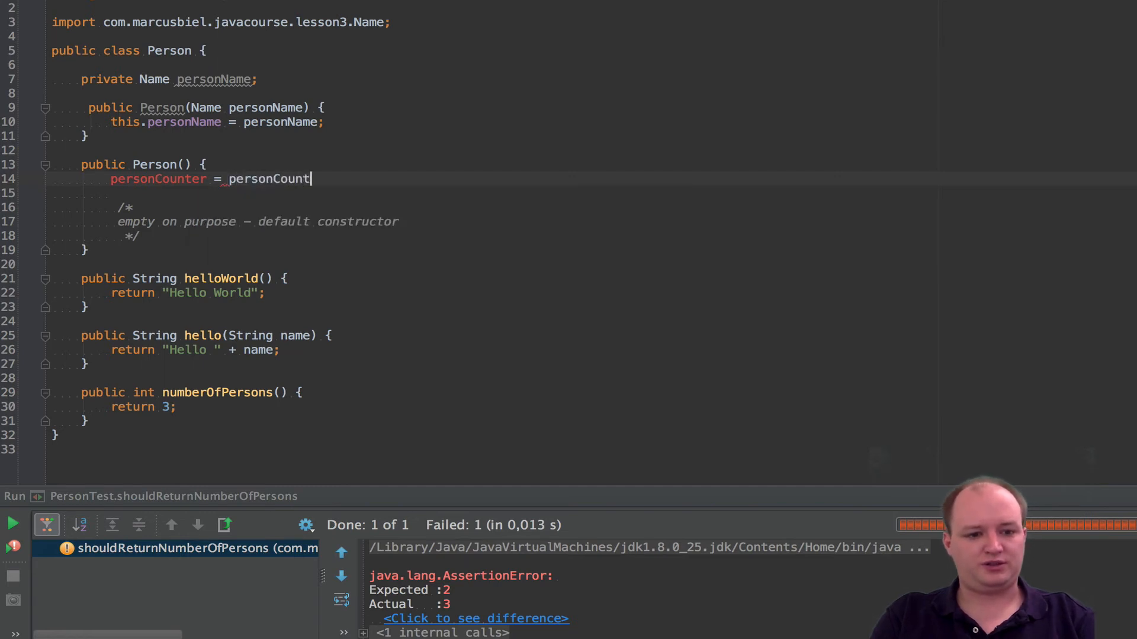
type("er")
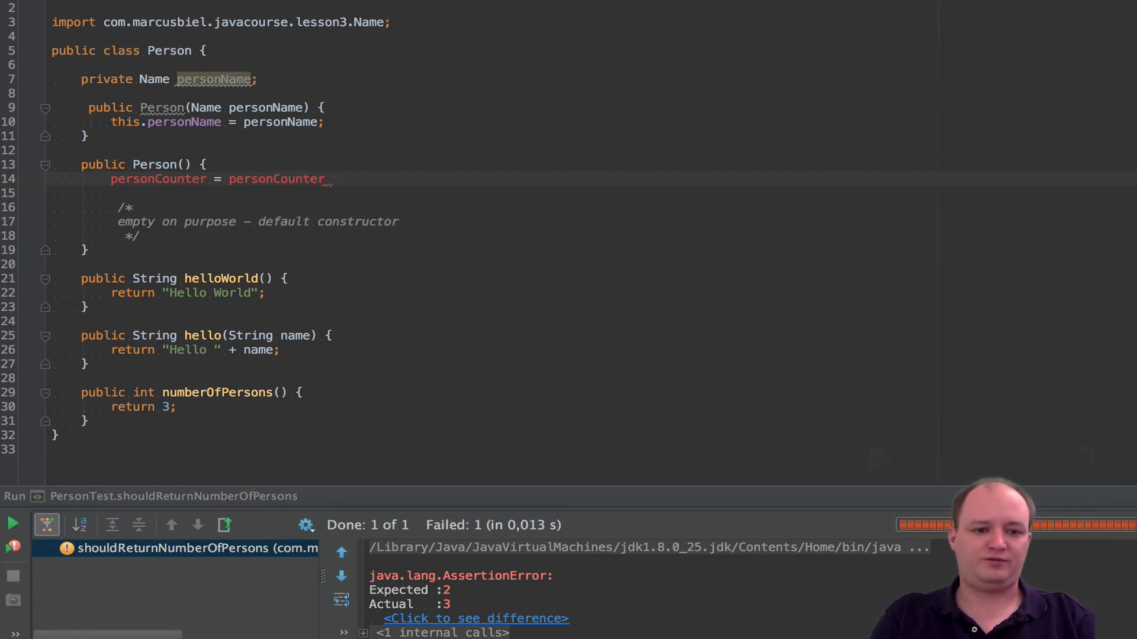
left_click(340, 179)
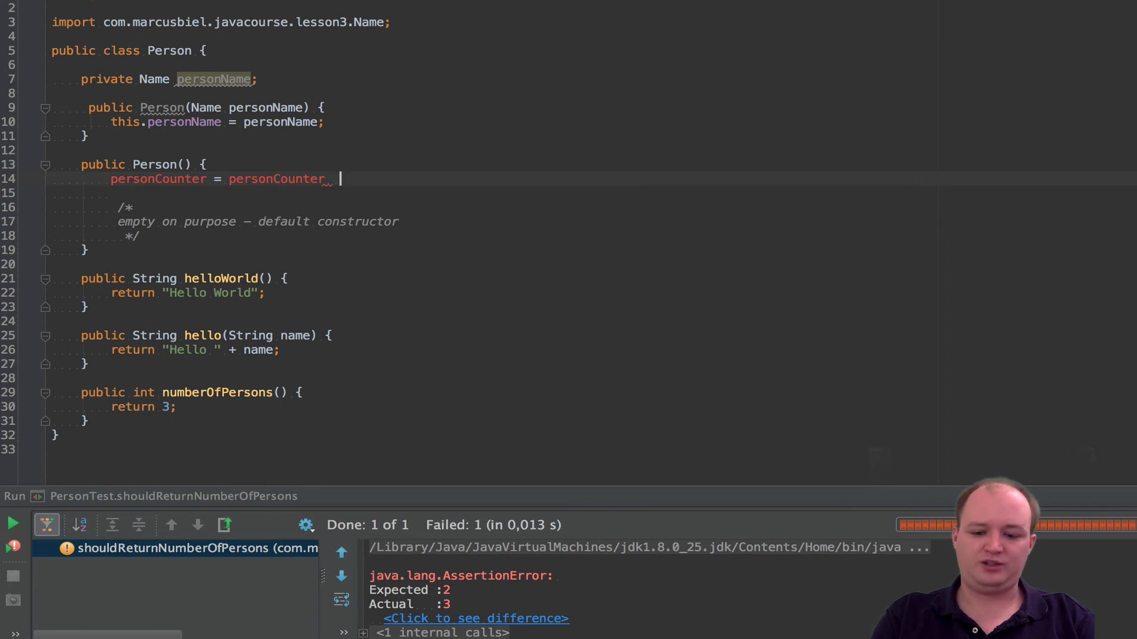
type("+ 1;")
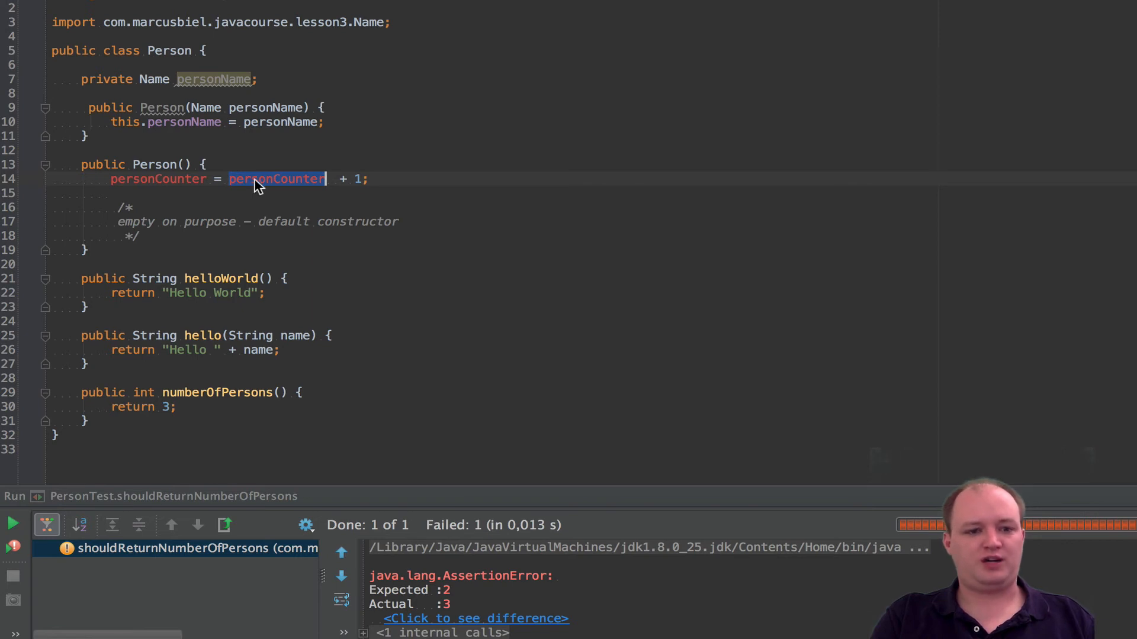
mouse_move(158, 179)
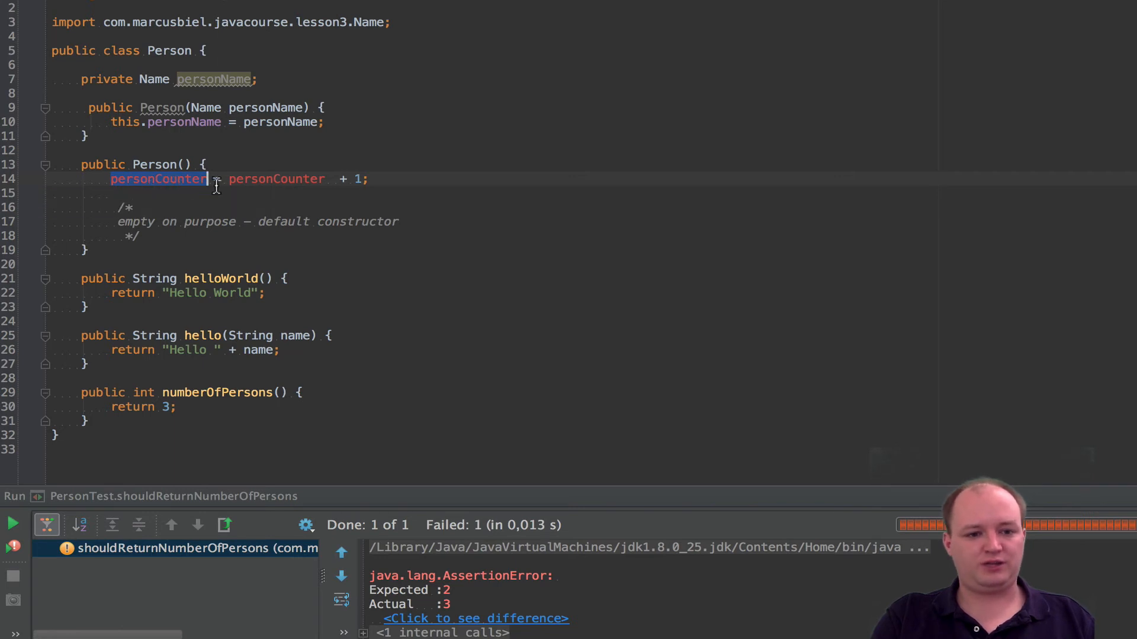
- Shorten the assignment to personCounter++ and highlight the undeclared variable
left_click(276, 179)
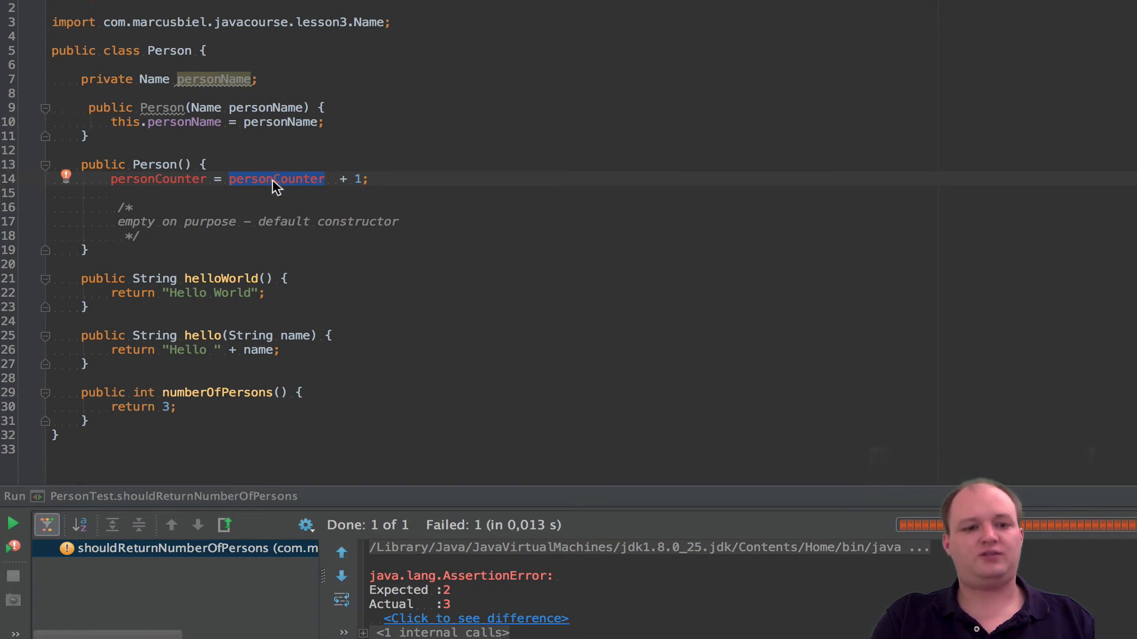
mouse_move(289, 181)
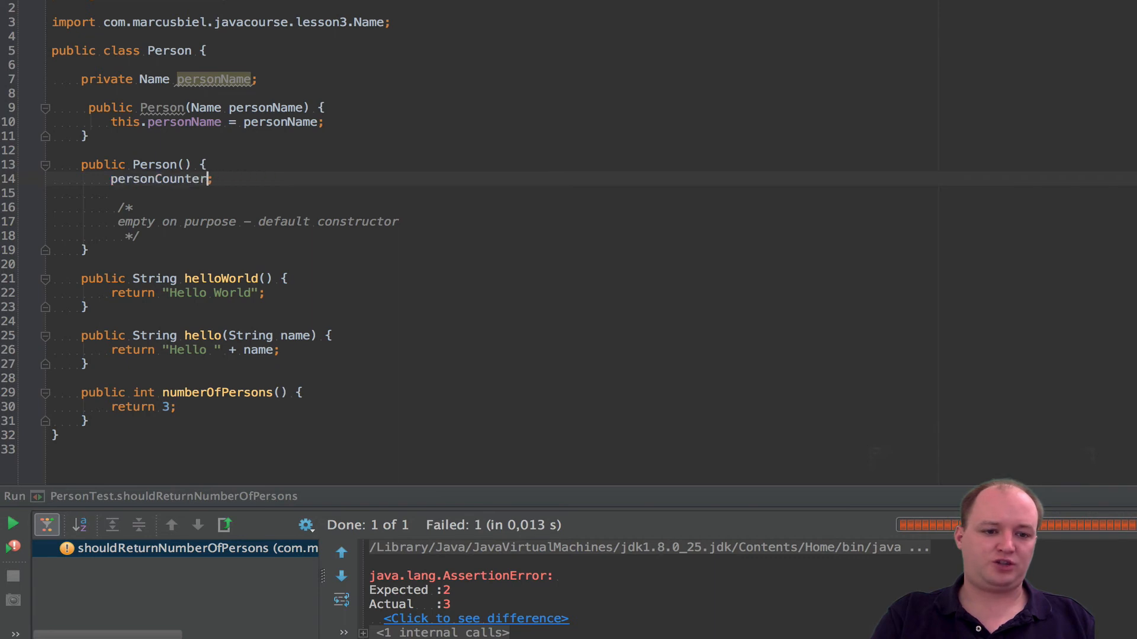
type("++")
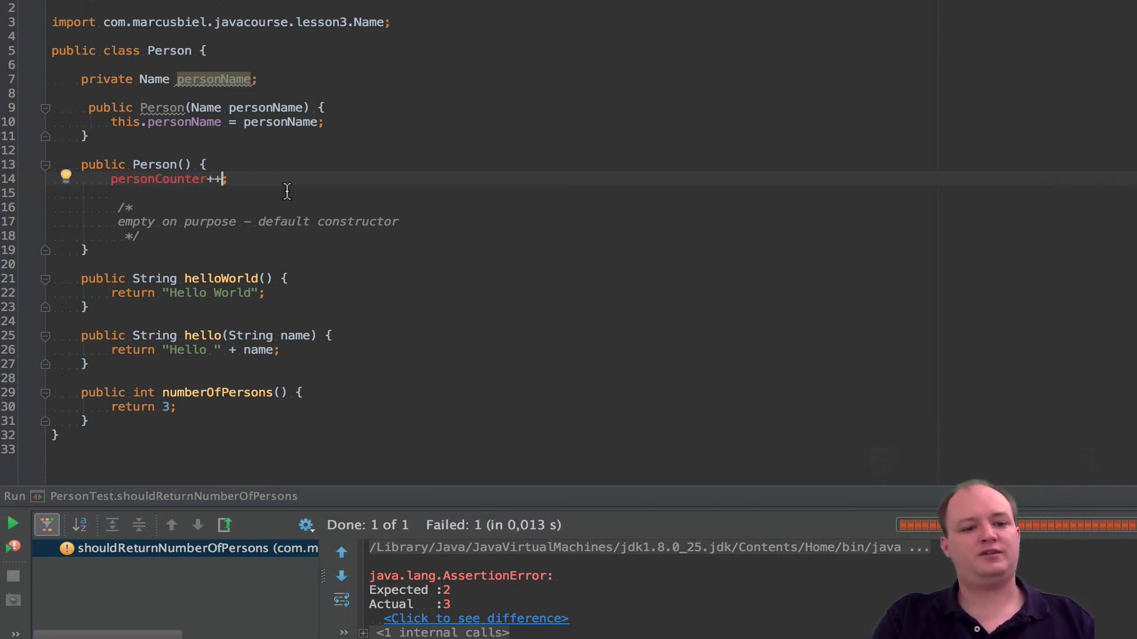
double_click(158, 179)
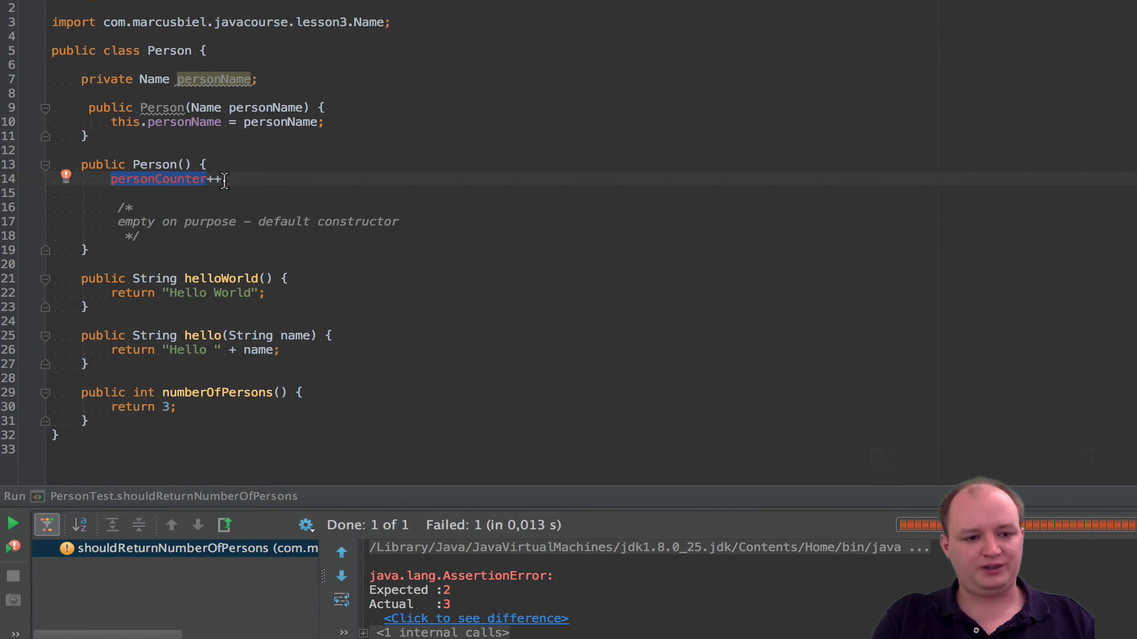
mouse_move(158, 179)
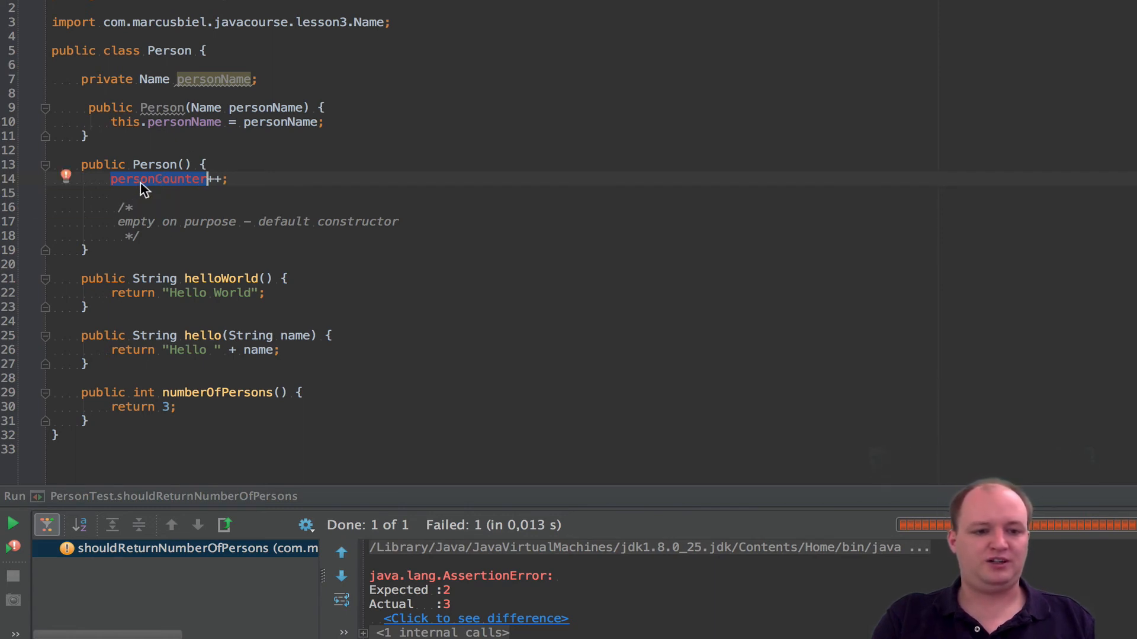
mouse_move(157, 178)
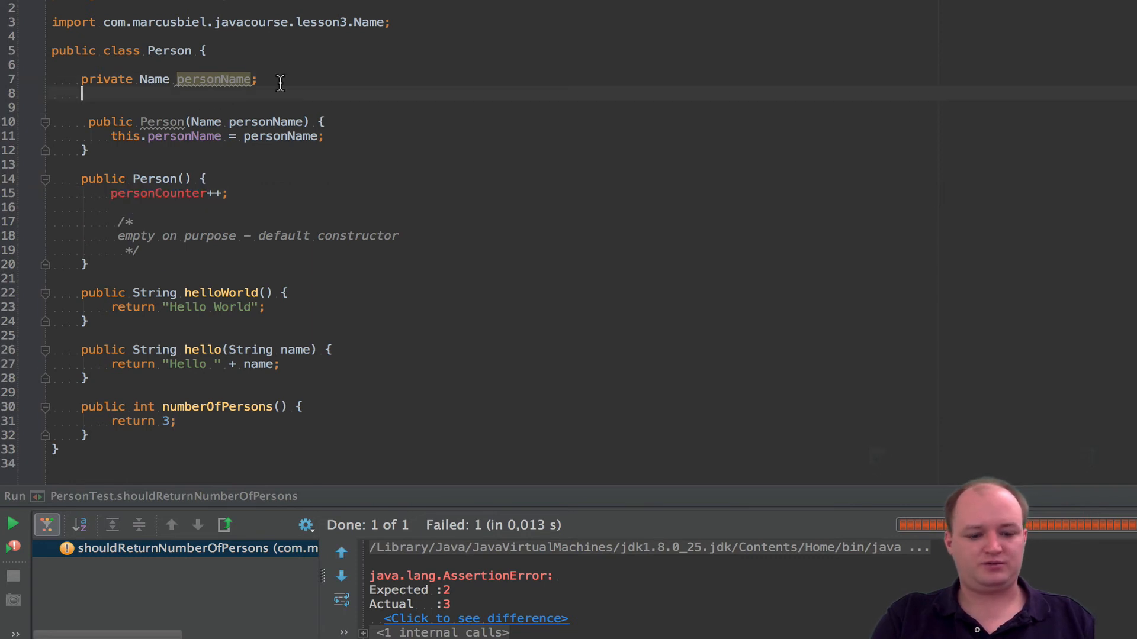
- Declare a private int personCounter = 0 field below personName
type("private")
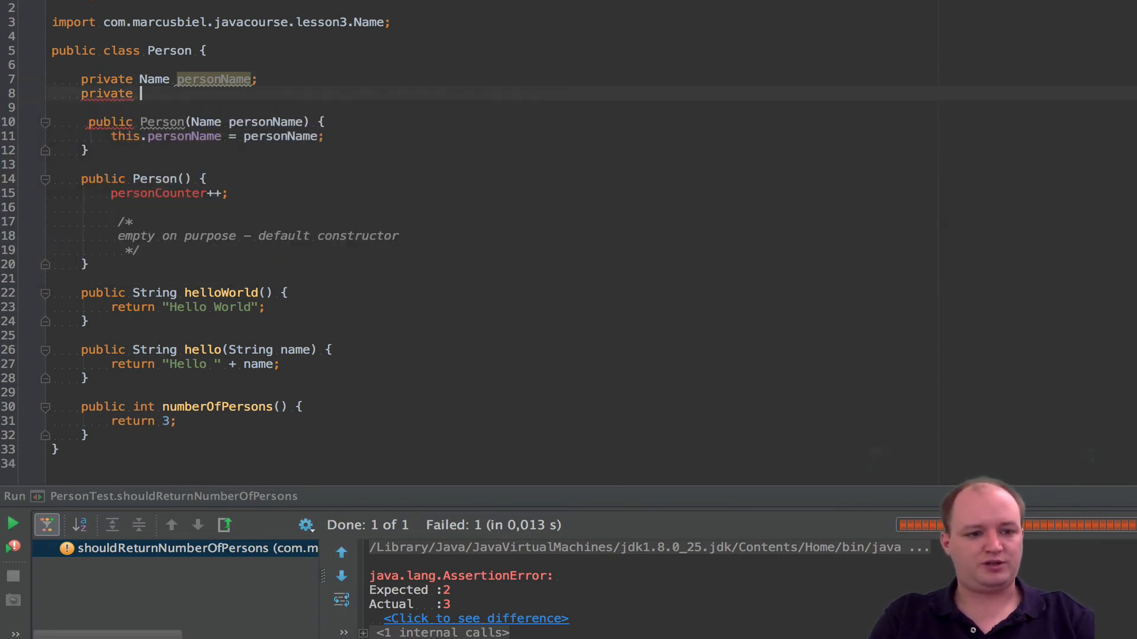
type("int")
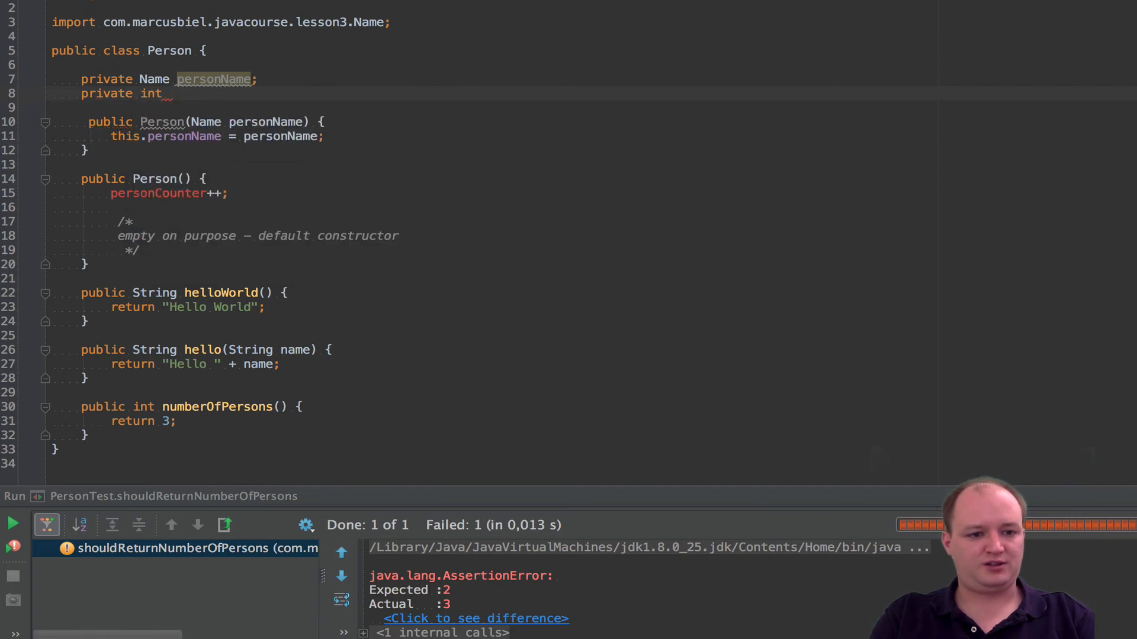
type("personCounter ;")
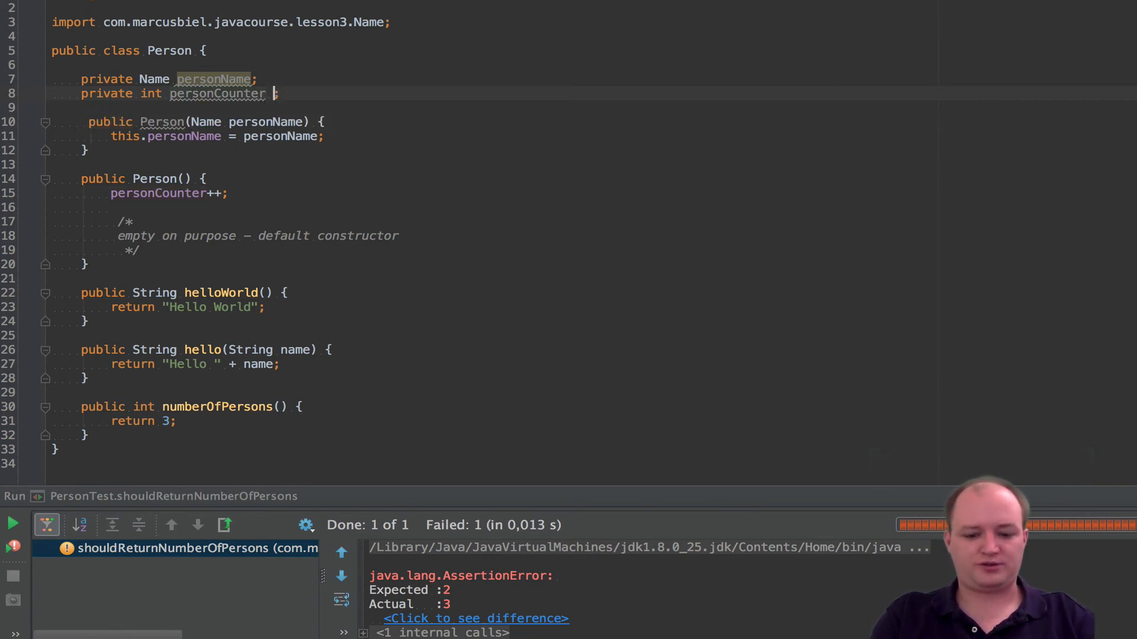
type("= 0")
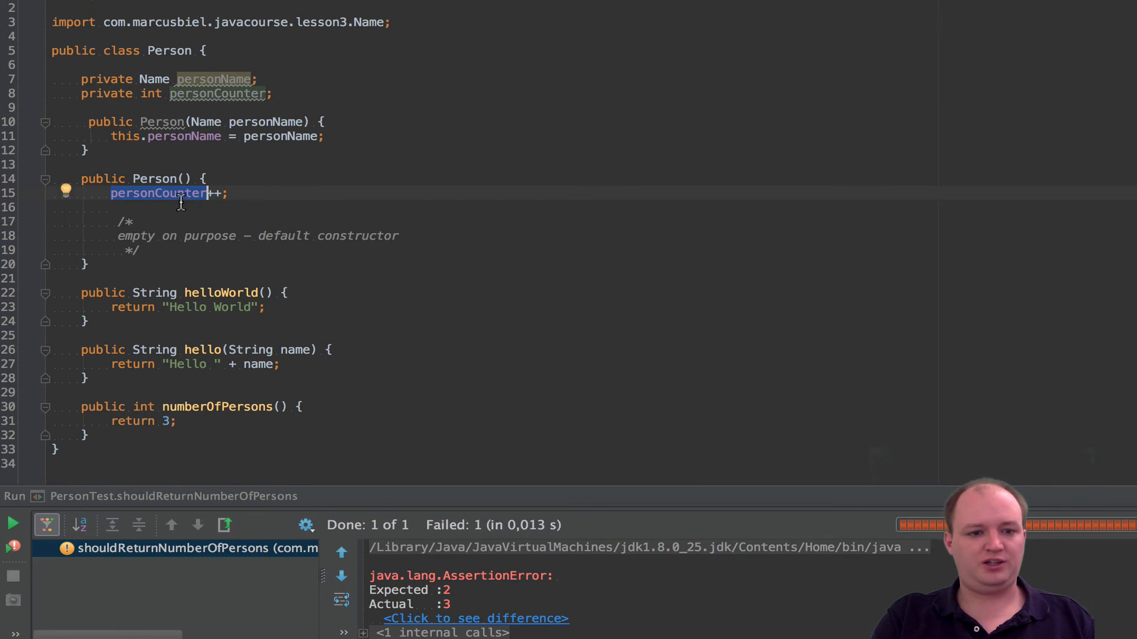
- Have numberOfPersons() return personCounter instead of the hard-coded 3
double_click(154, 179)
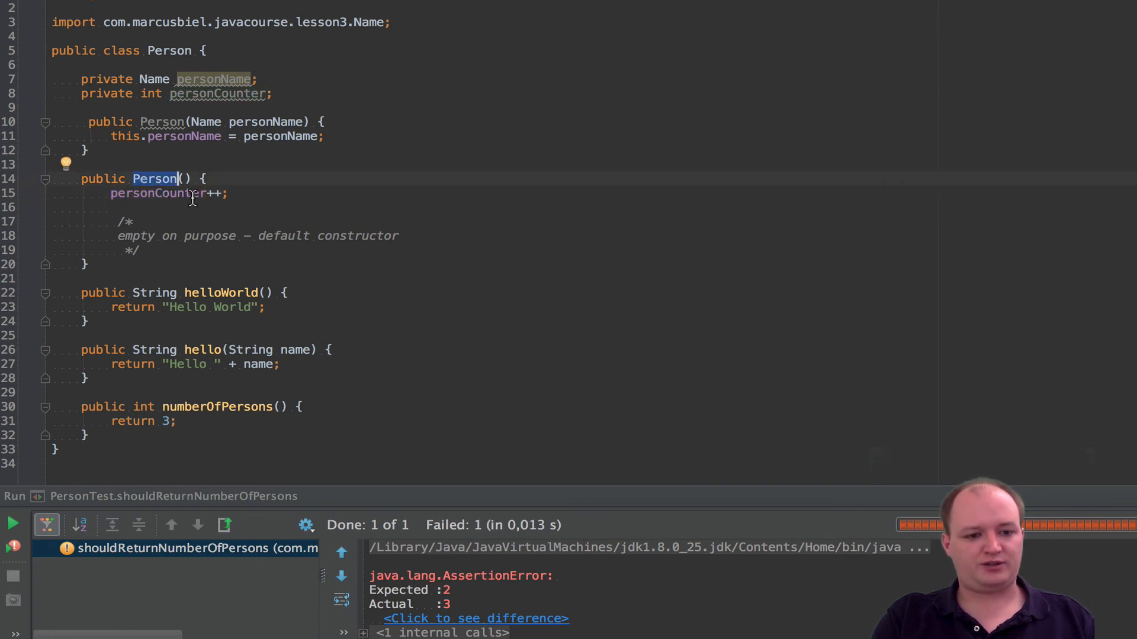
double_click(157, 193)
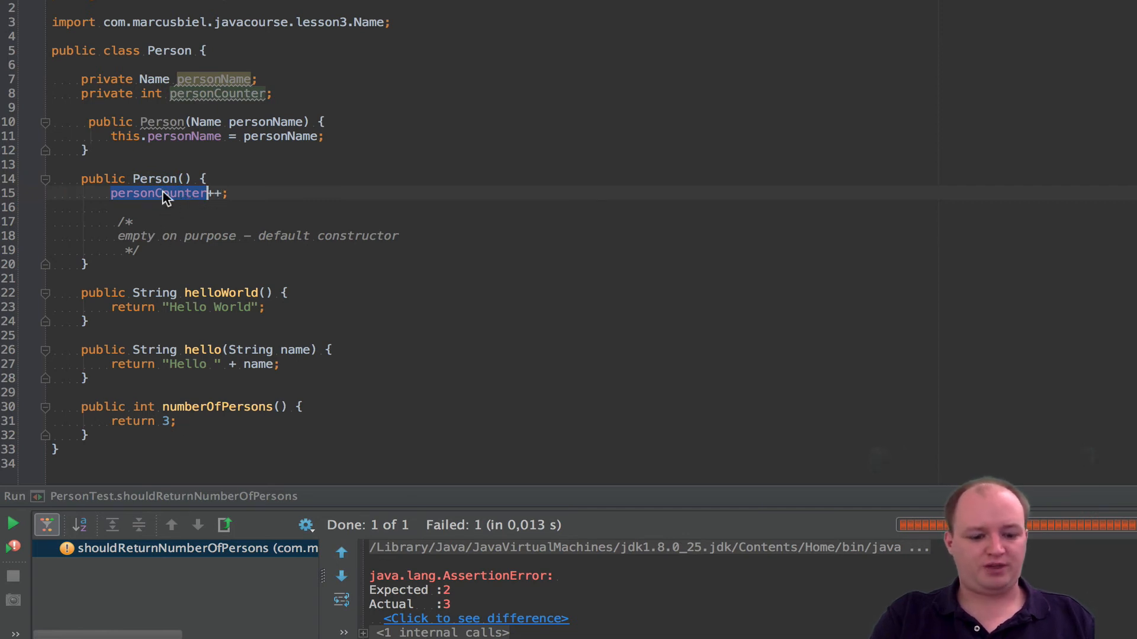
left_click(162, 422)
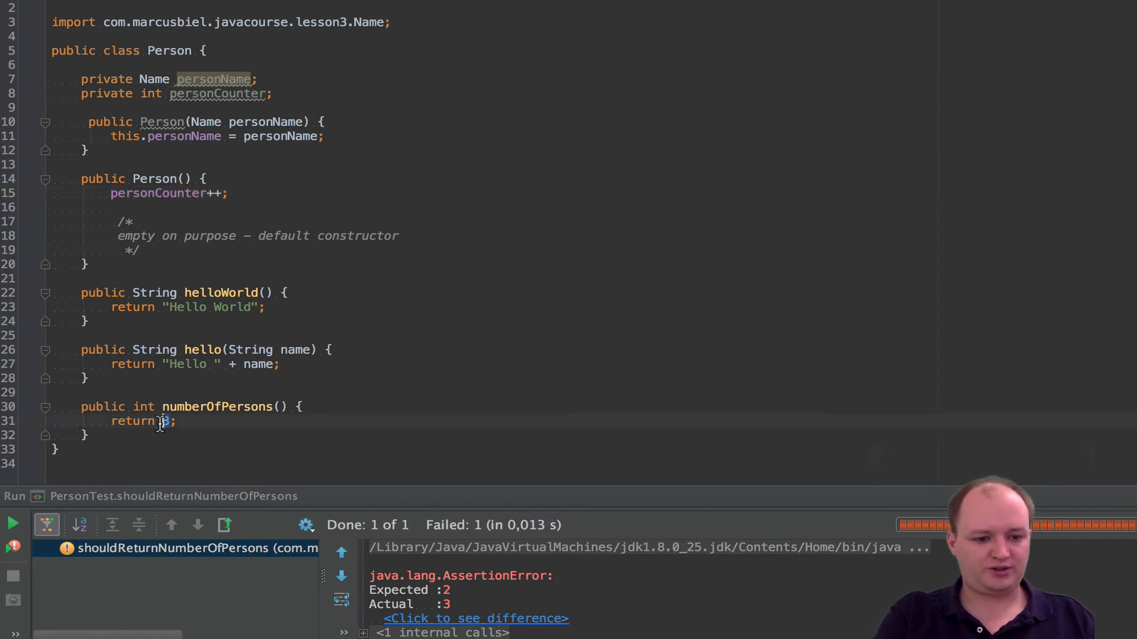
type("personCounter")
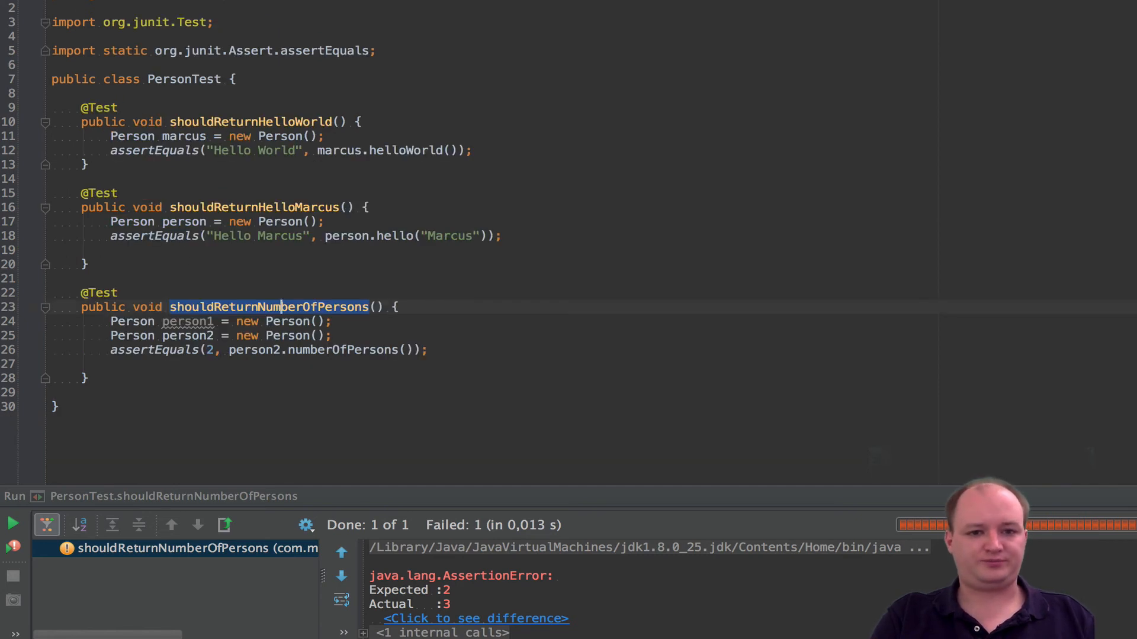
right_click(283, 307)
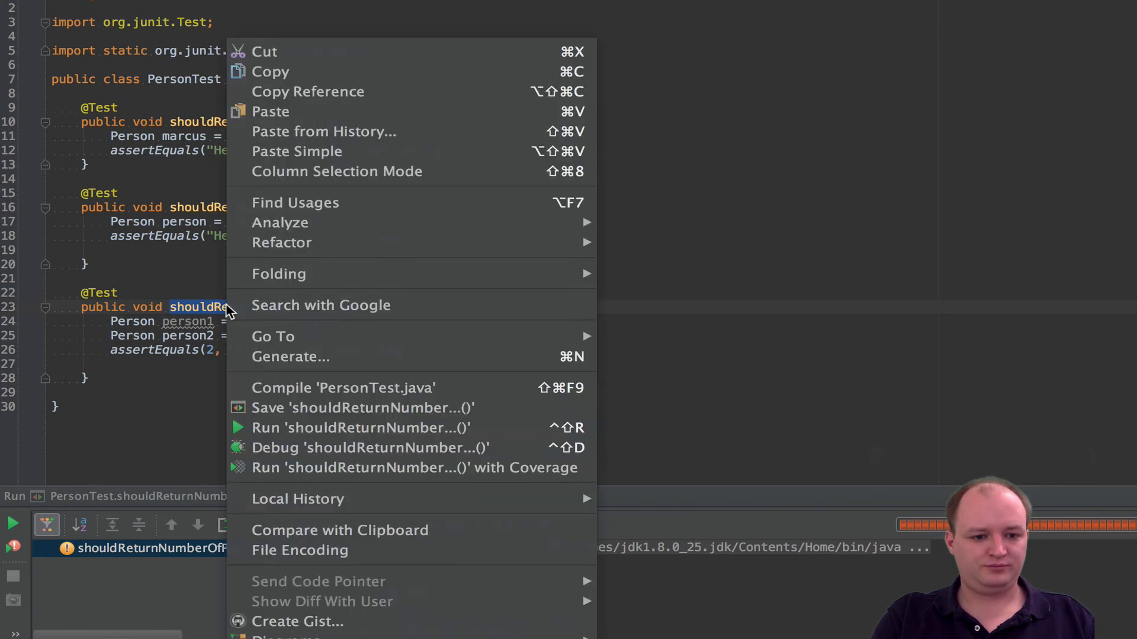
left_click(359, 428)
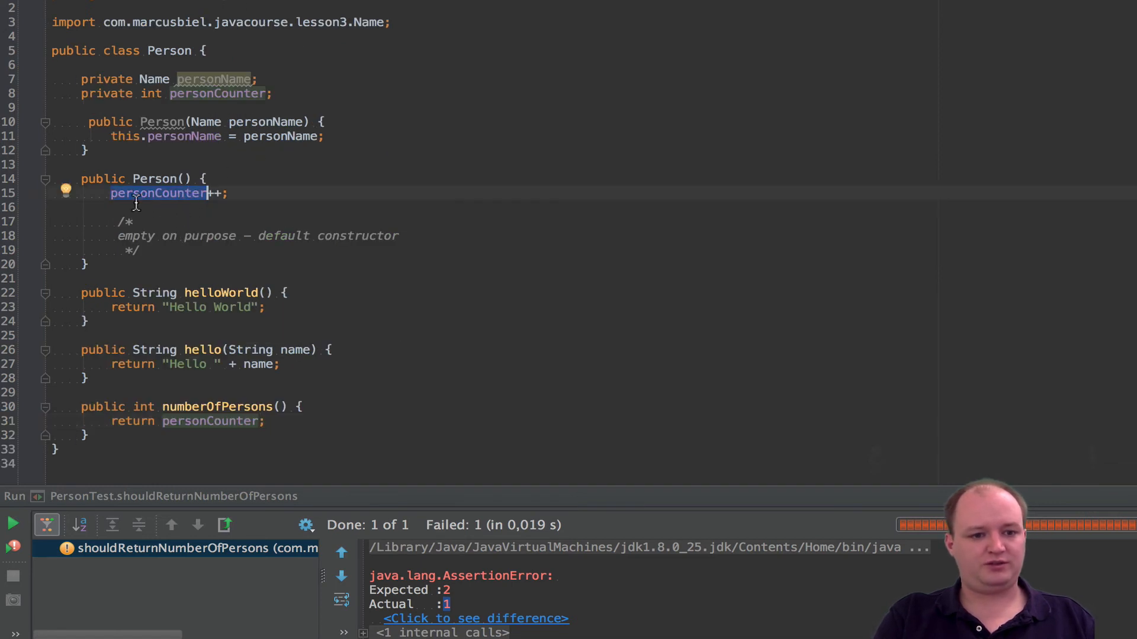
mouse_move(182, 206)
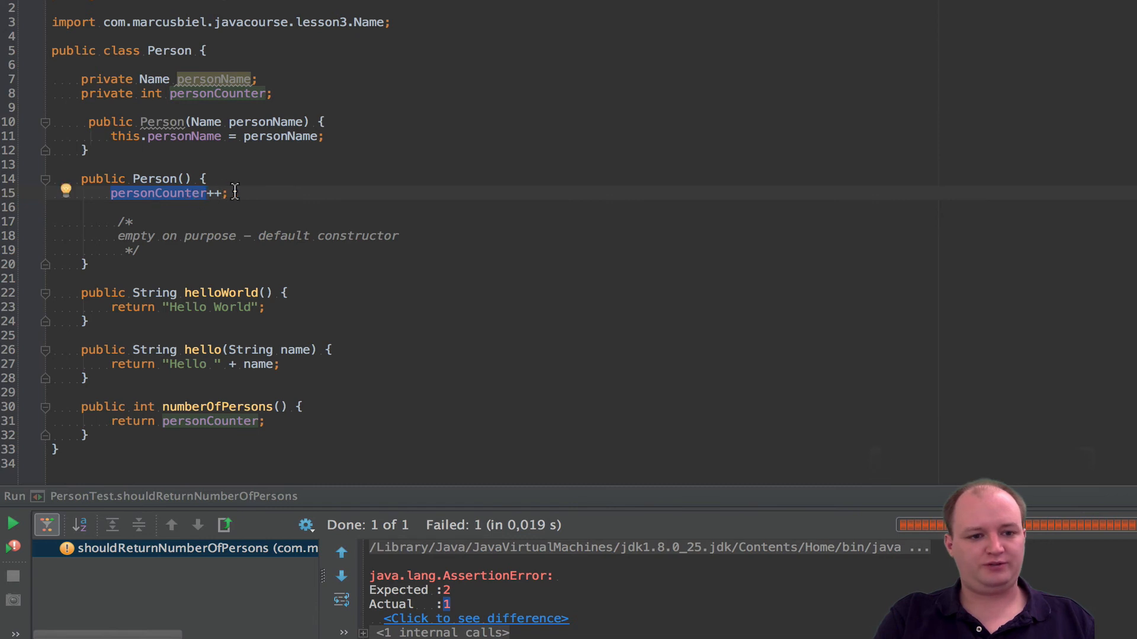
mouse_move(133, 251)
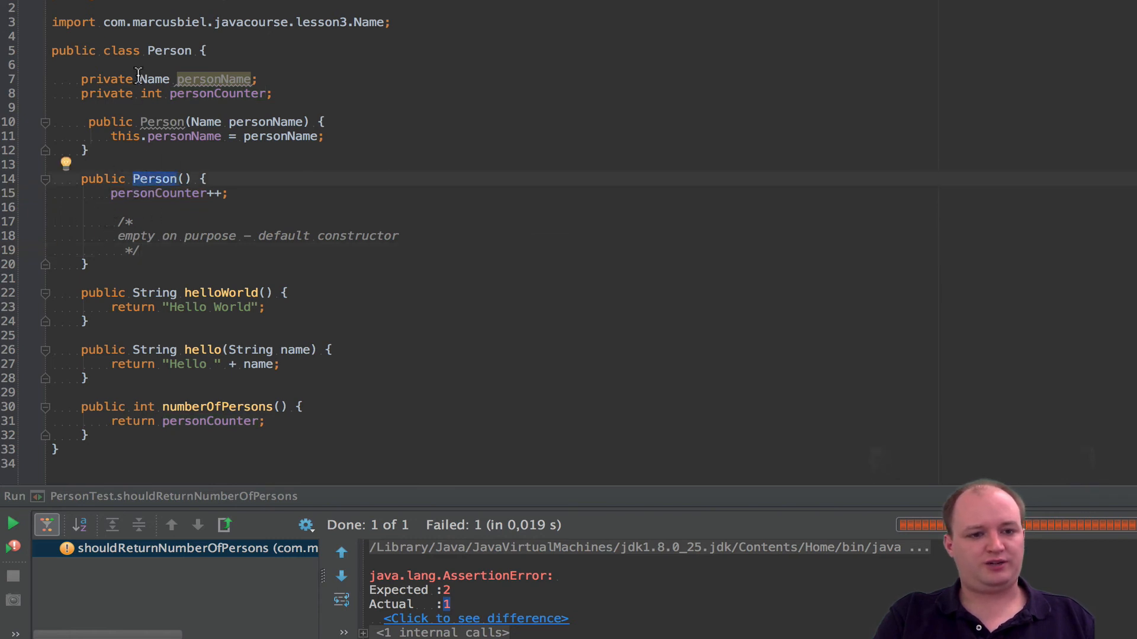
mouse_move(107, 106)
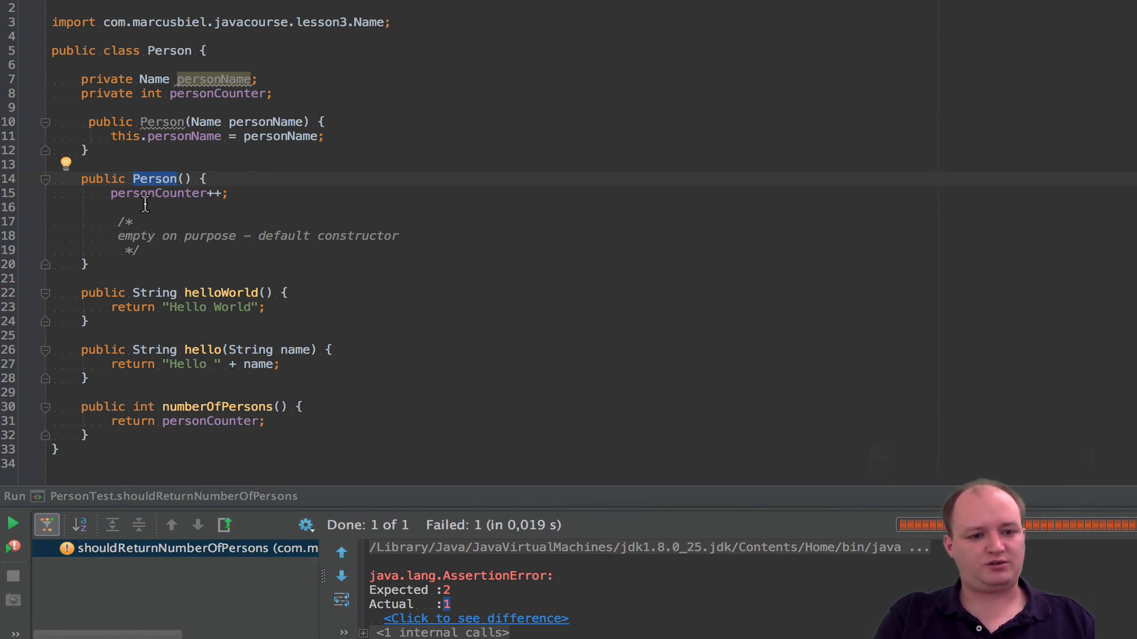
mouse_move(154, 179)
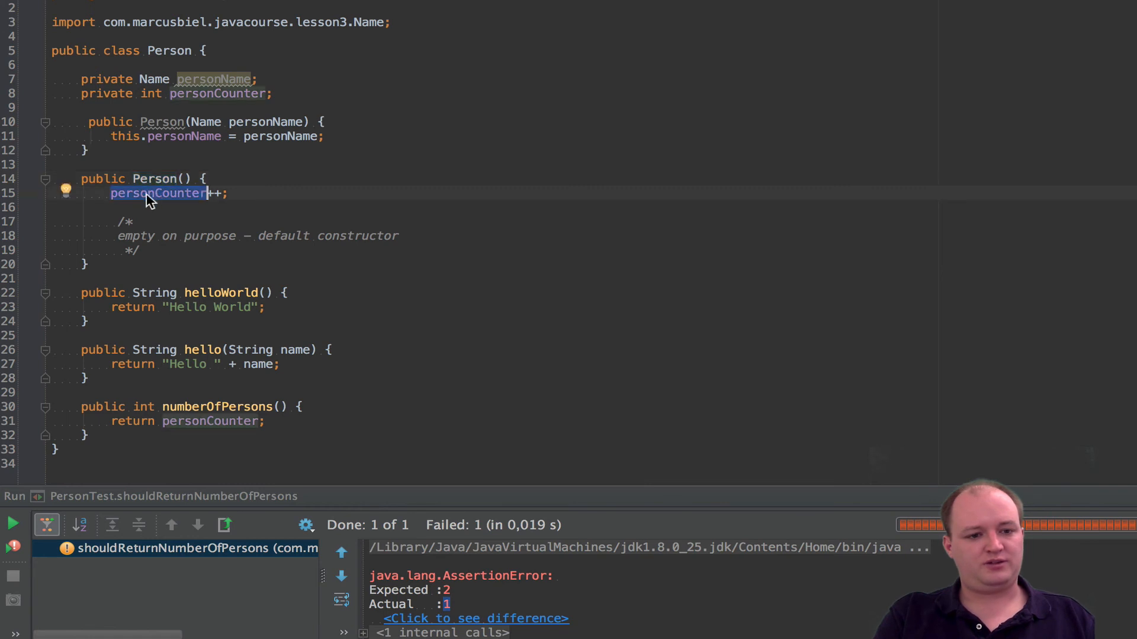
mouse_move(168, 164)
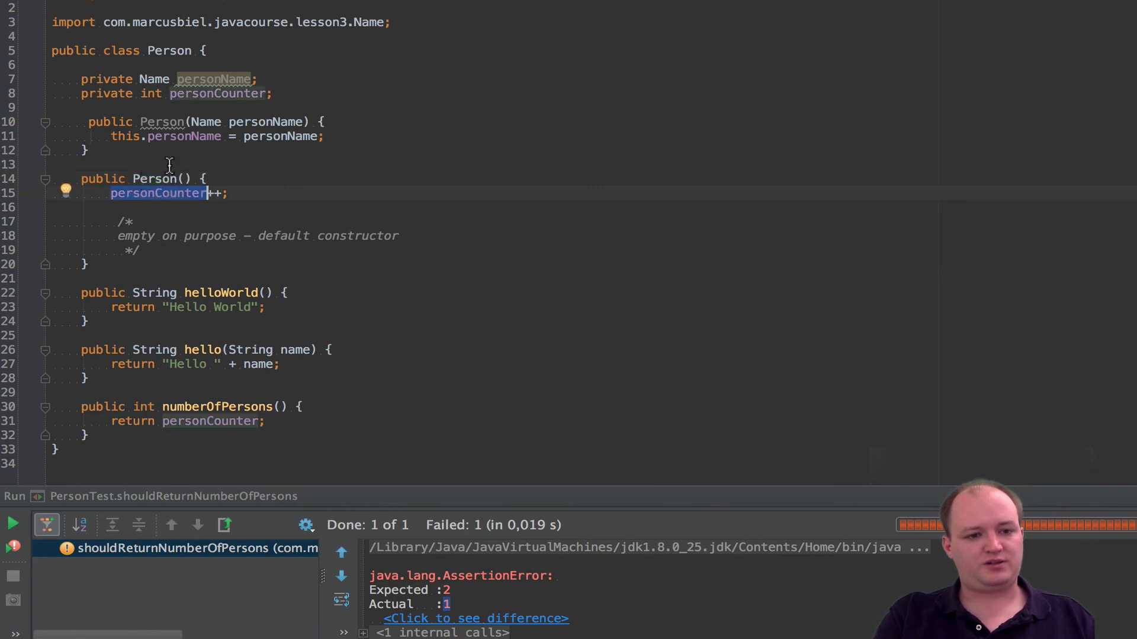
mouse_move(193, 109)
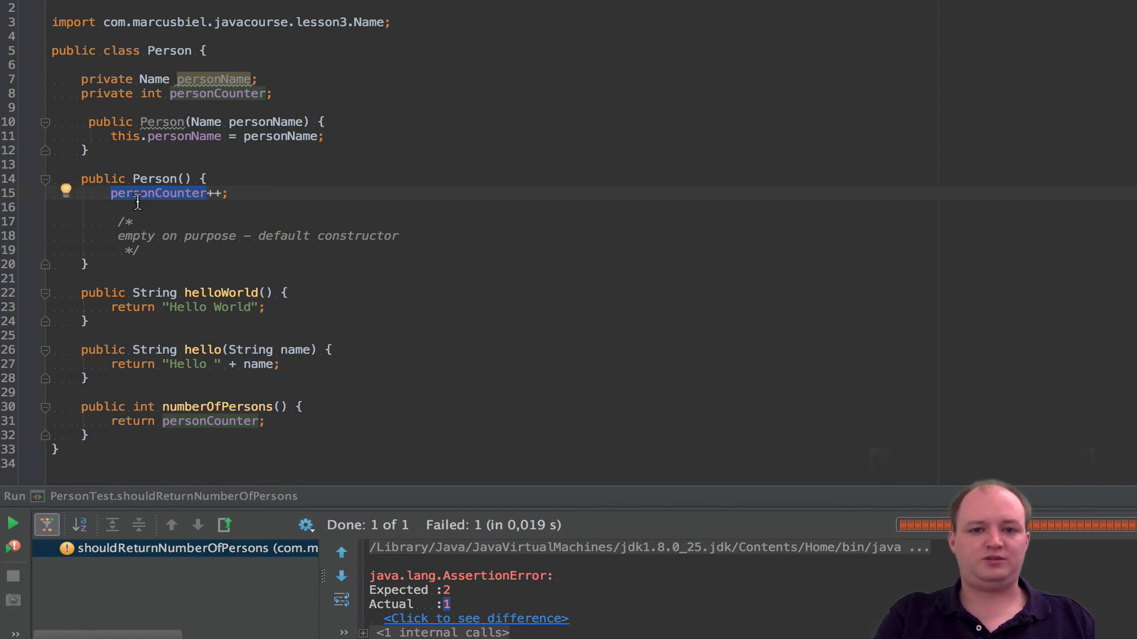
mouse_move(143, 51)
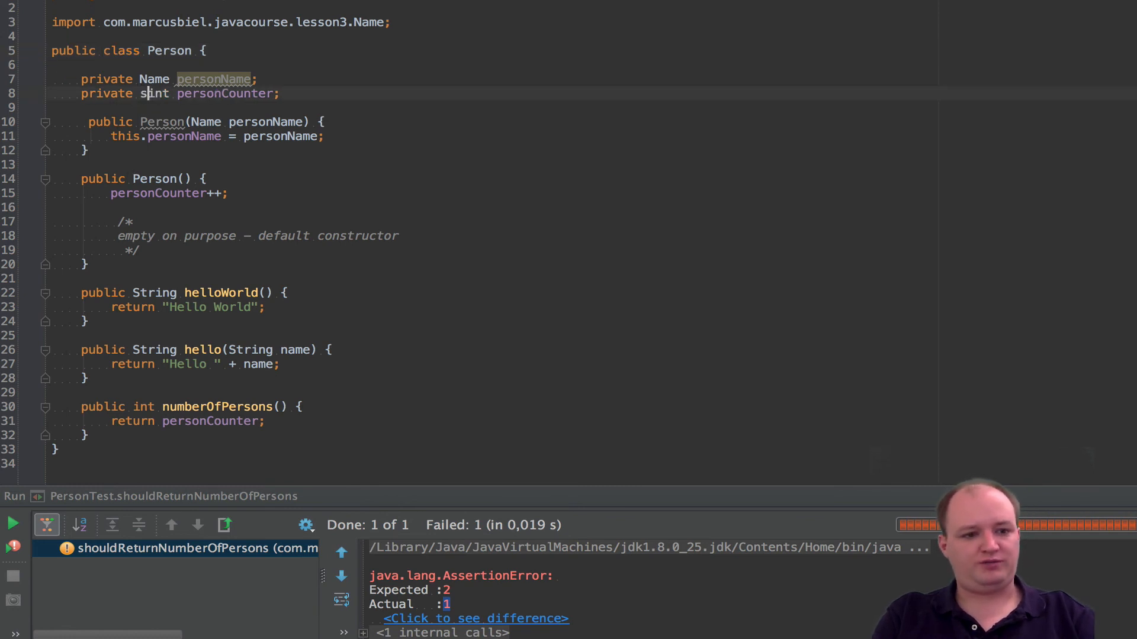
- Declare the personCounter field as private static and return to the PersonTest editor
type("static")
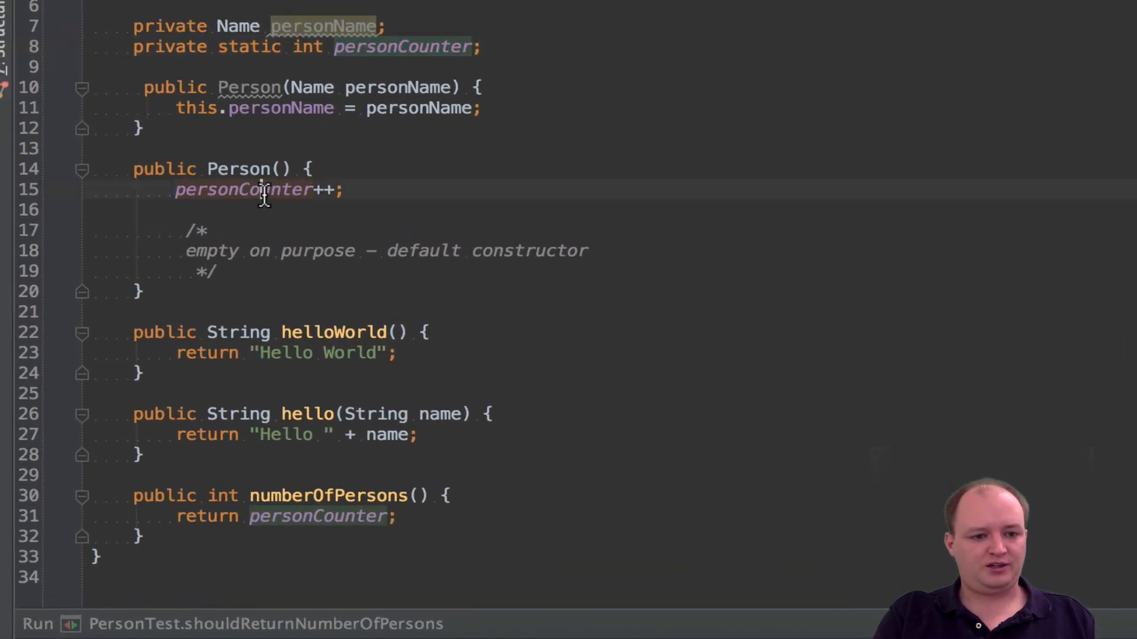
double_click(243, 190)
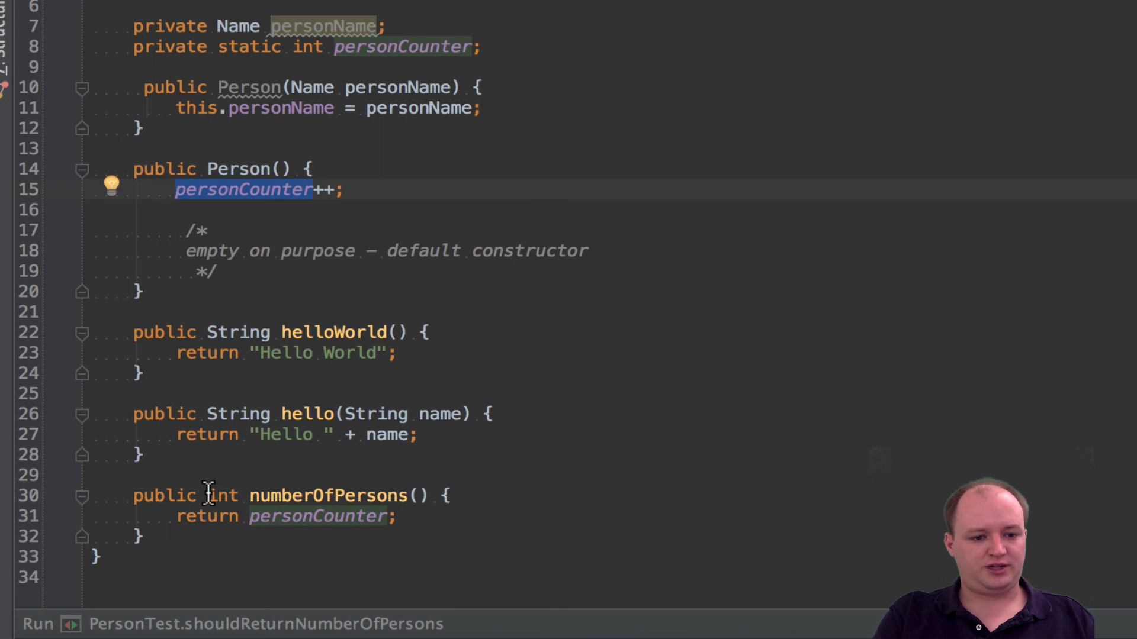
type("st")
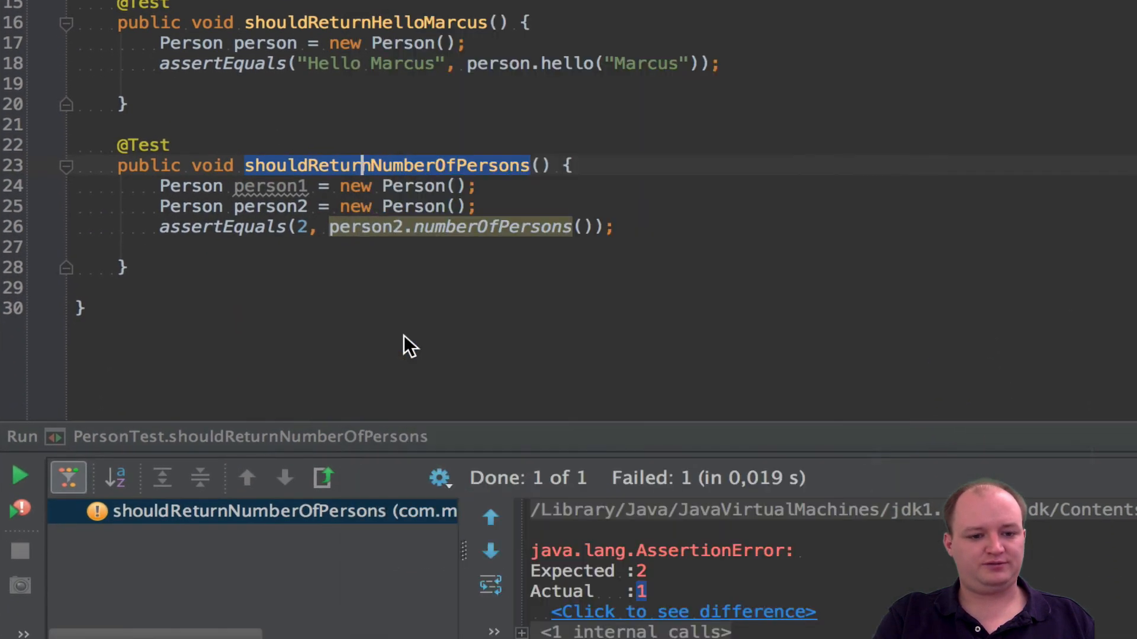
left_click(20, 476)
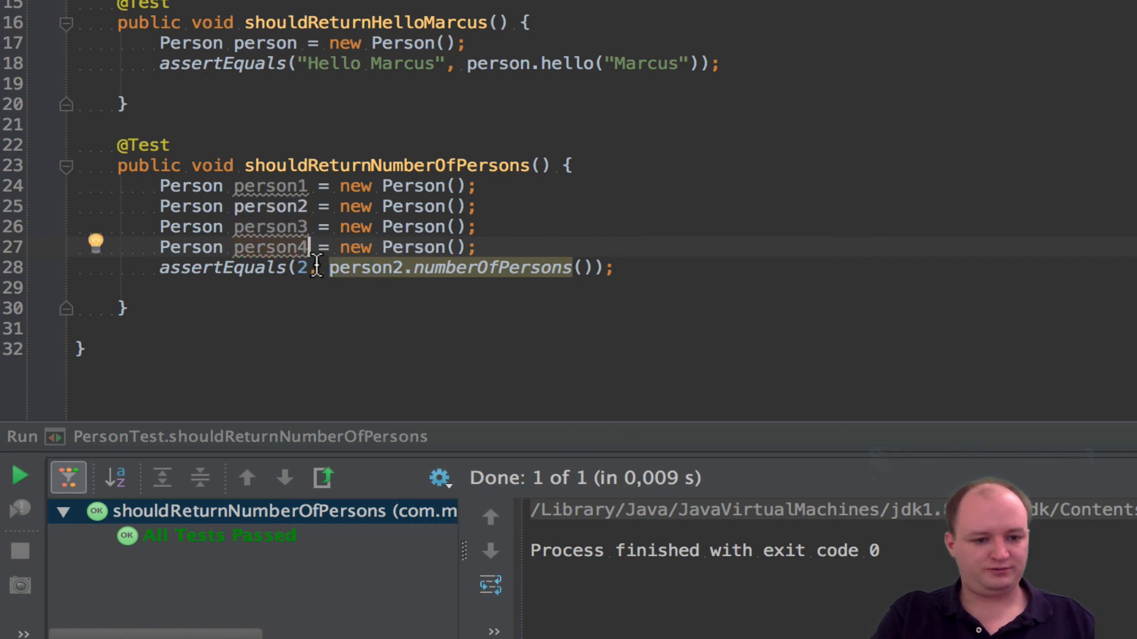
- Expect 4 from person1.numberOfPersons() with four persons created and rerun the test until it passes
type("4")
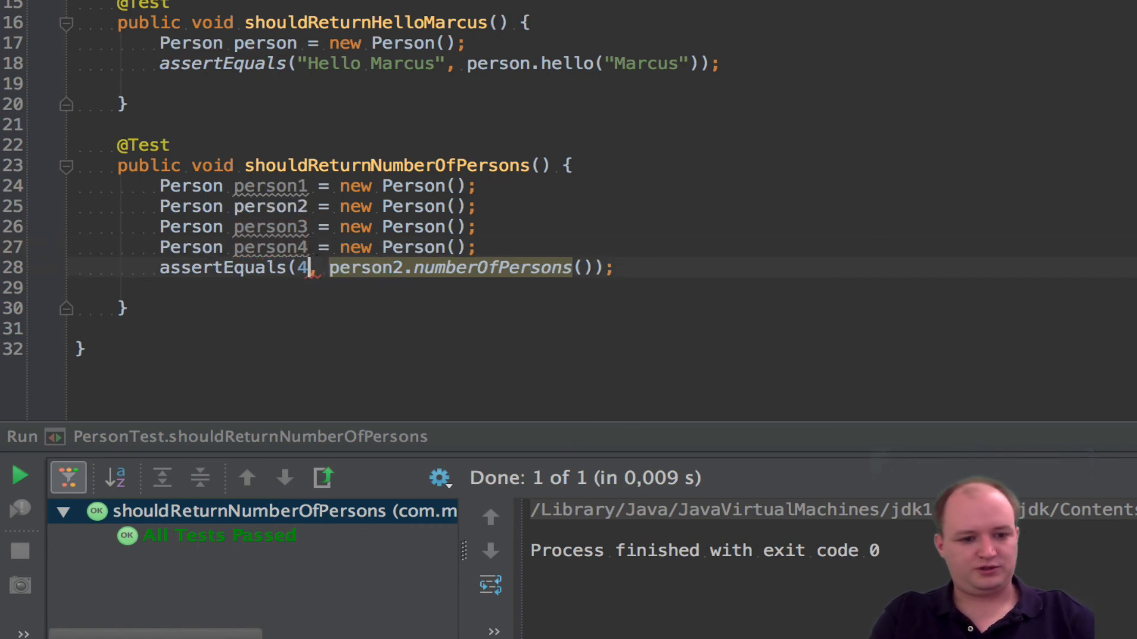
right_click(353, 166)
type("1")
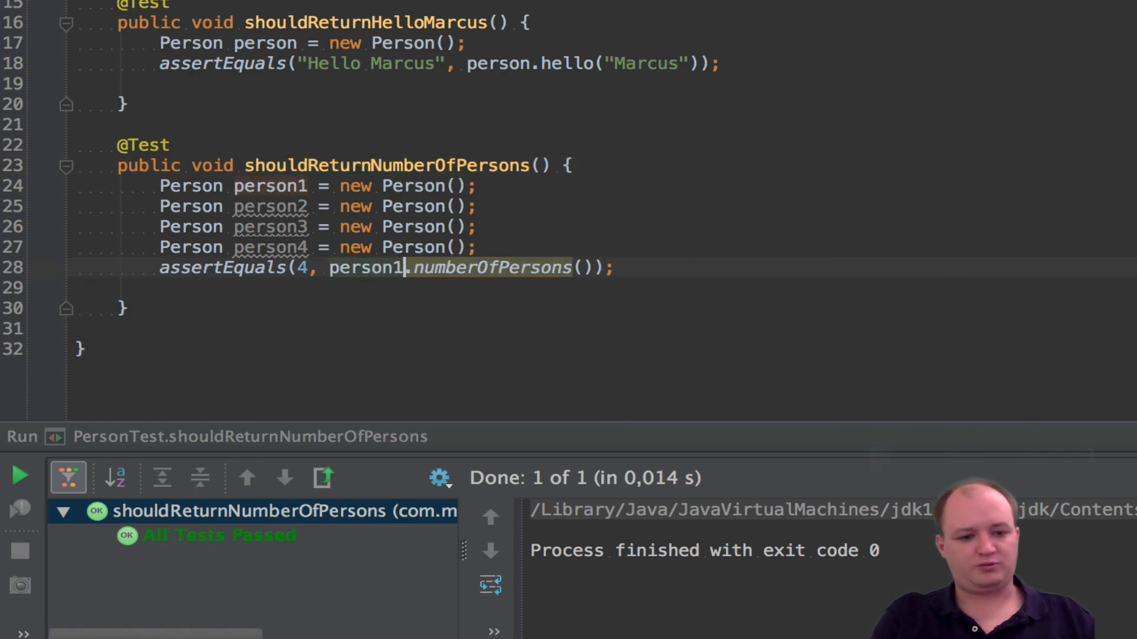
right_click(311, 166)
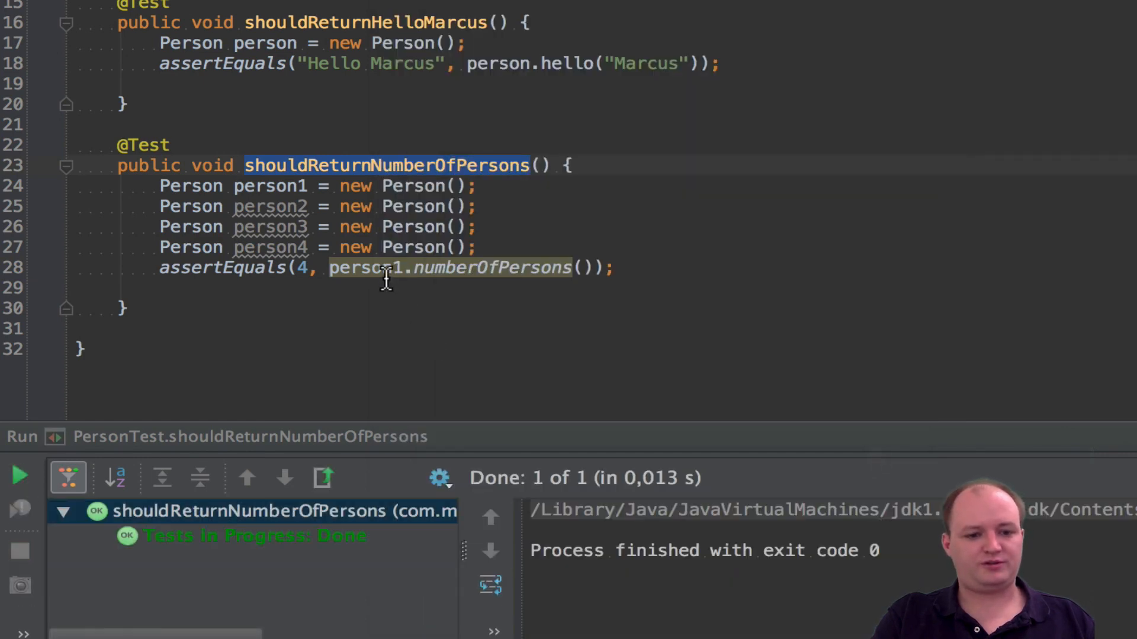
double_click(366, 268)
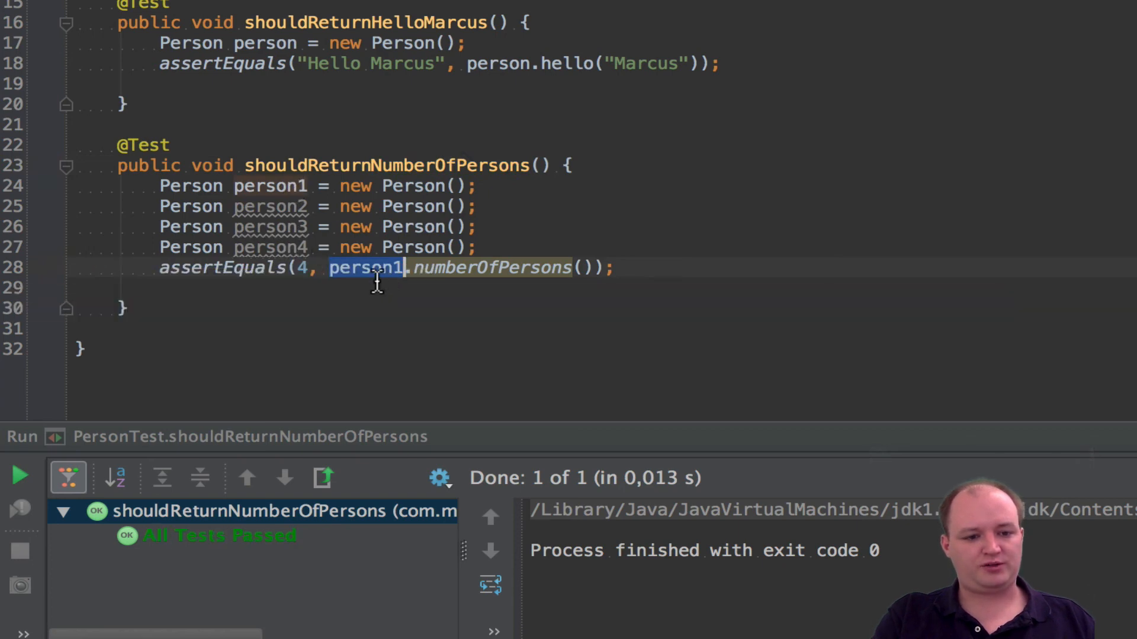
mouse_move(392, 274)
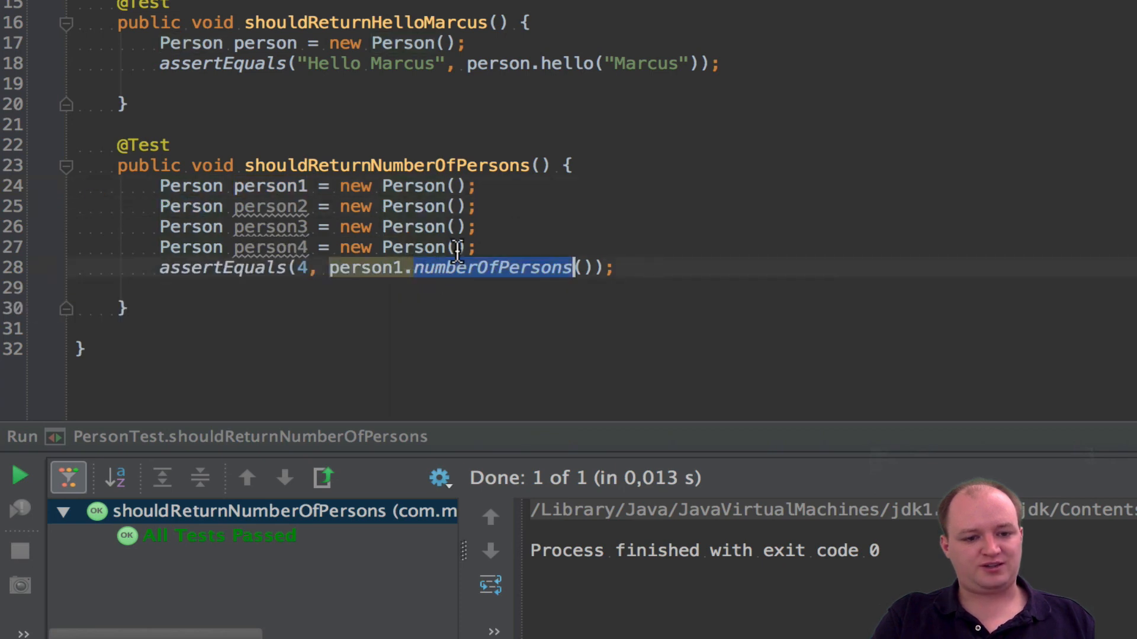
left_click(372, 268)
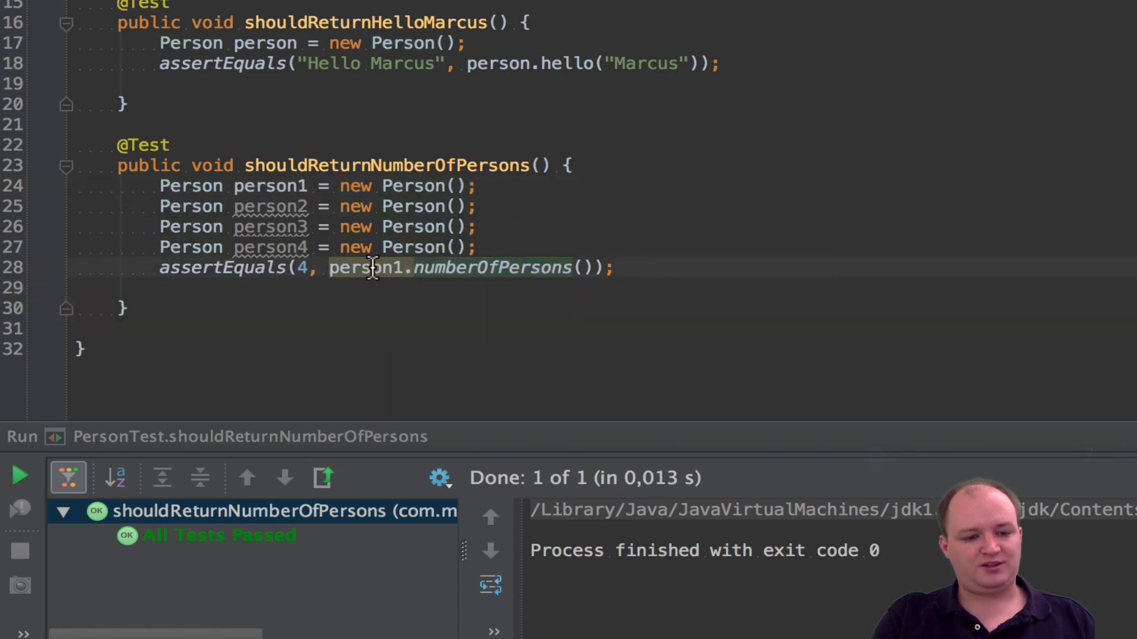
double_click(370, 268)
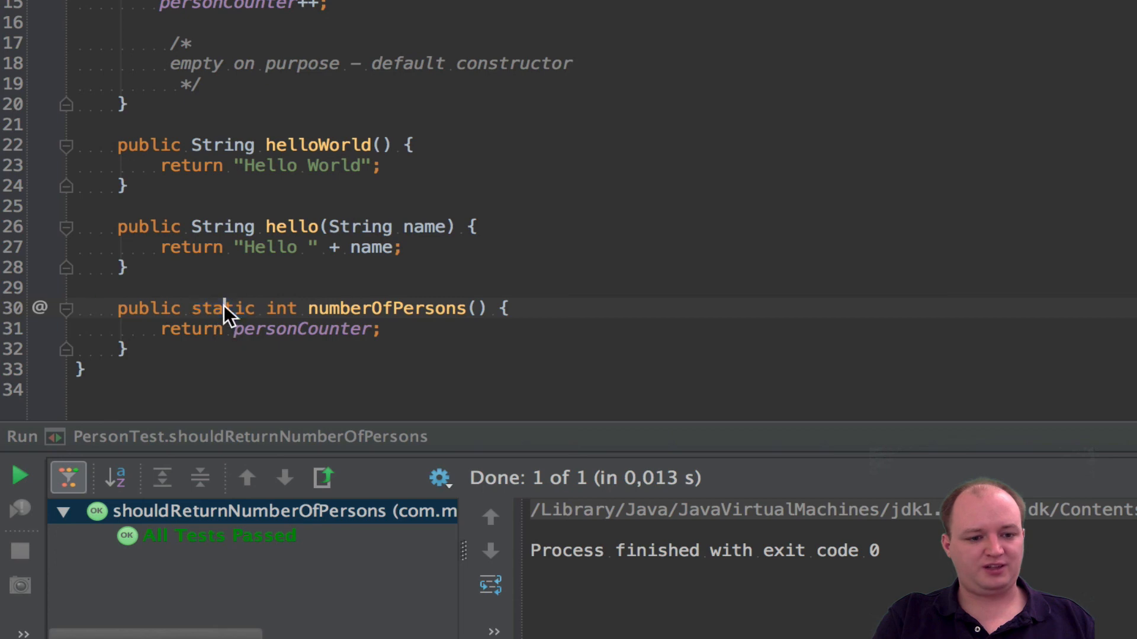
- Make numberOfPersons static and rewrite the assertion as Person.numberOfPersons() expecting 4
double_click(224, 308)
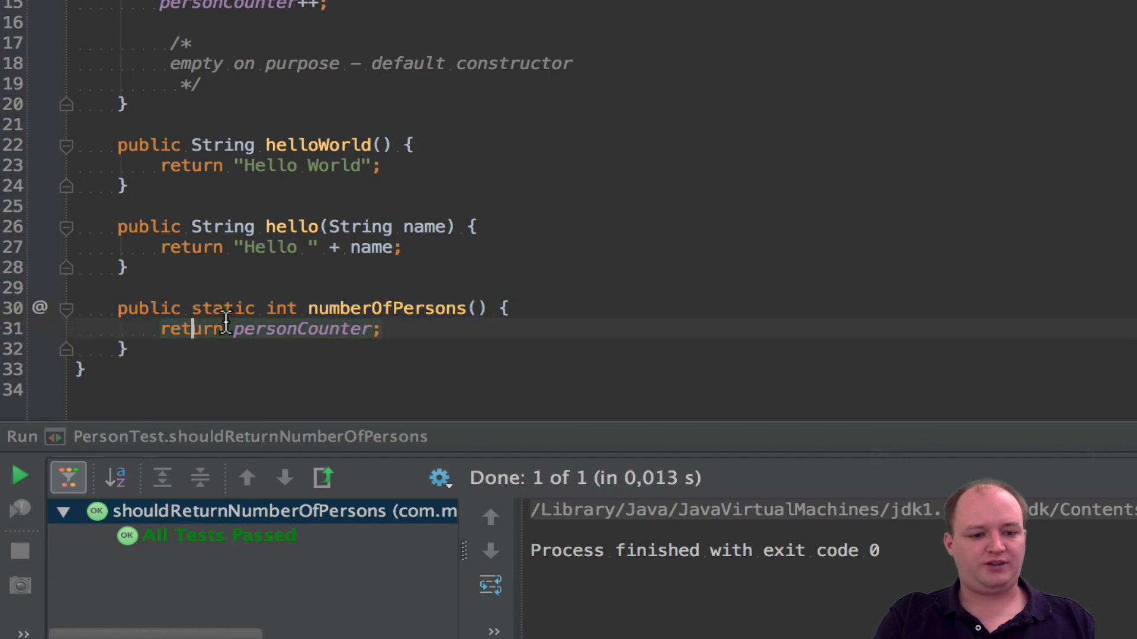
double_click(223, 308)
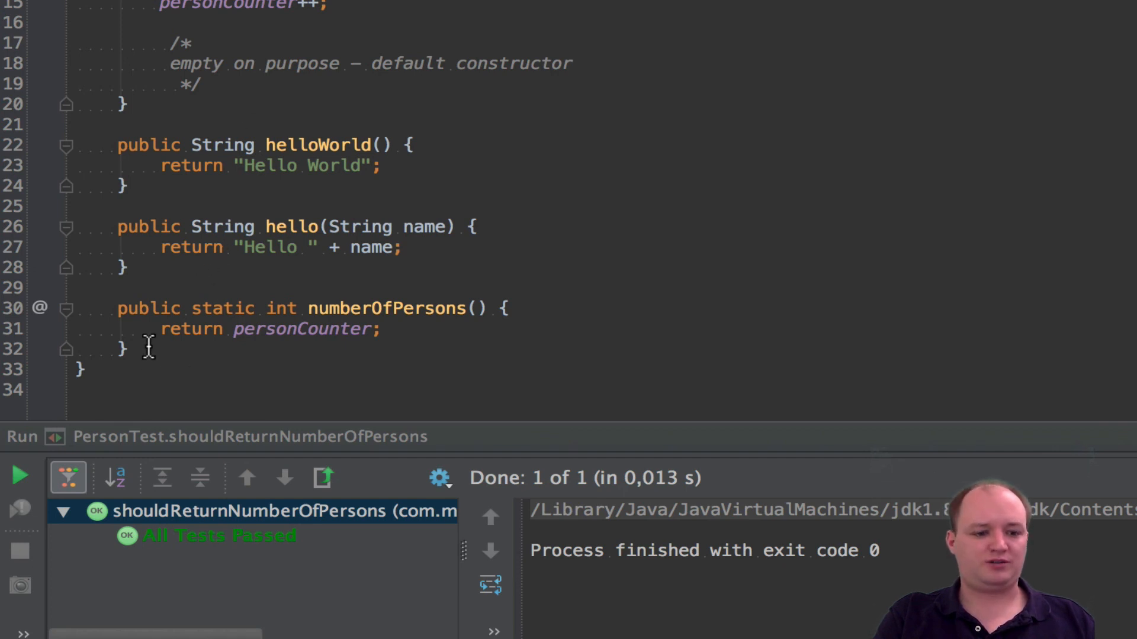
double_click(190, 329)
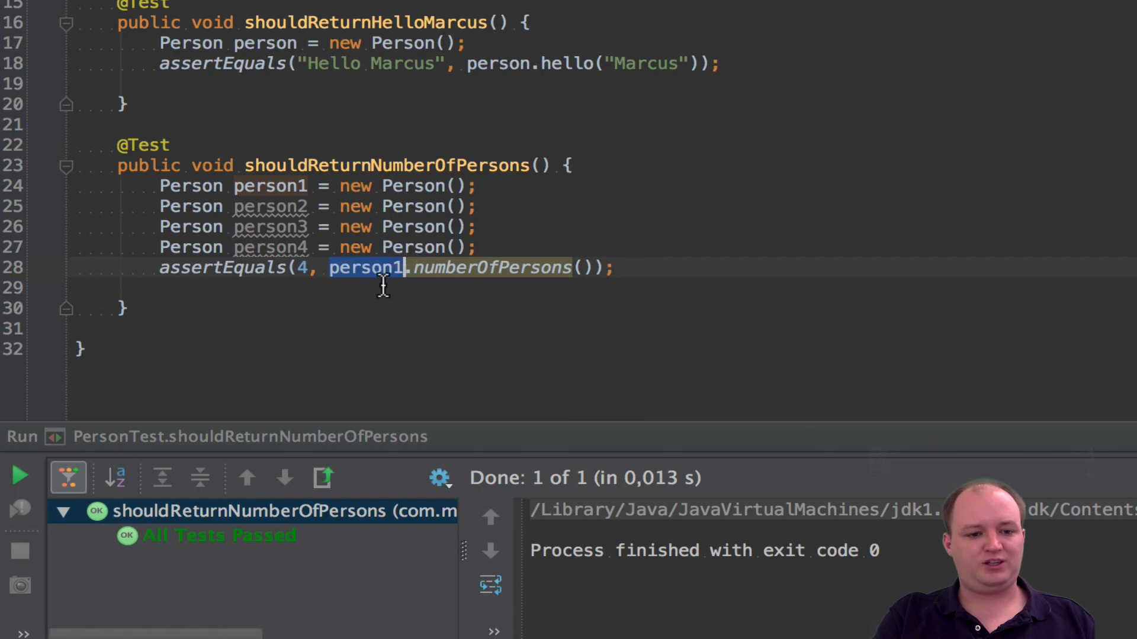
mouse_move(383, 290)
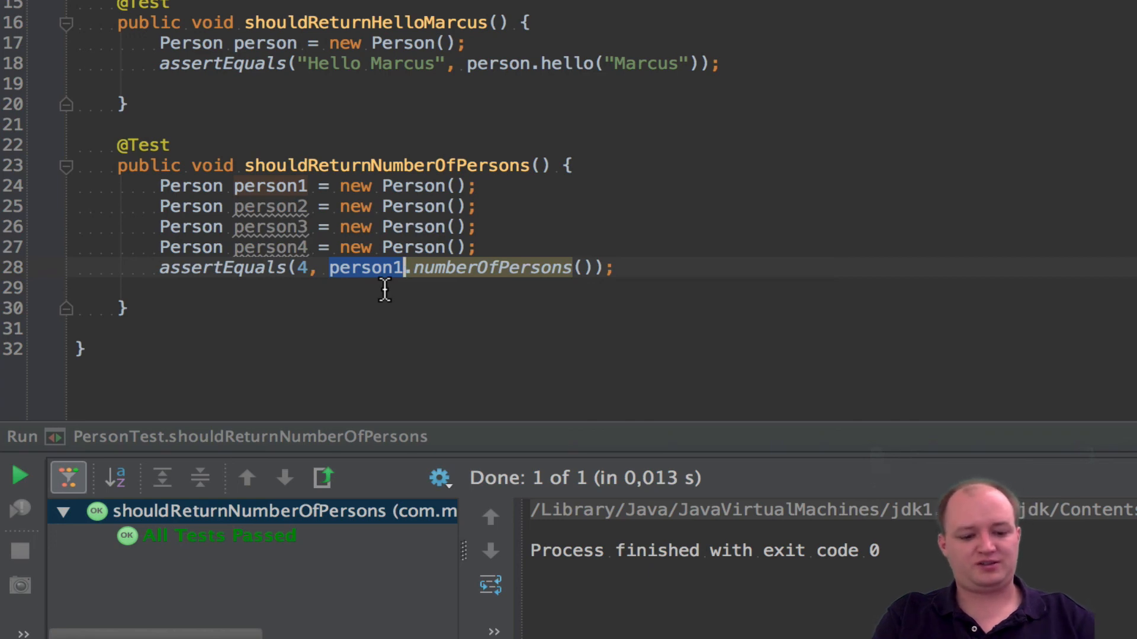
type("Person")
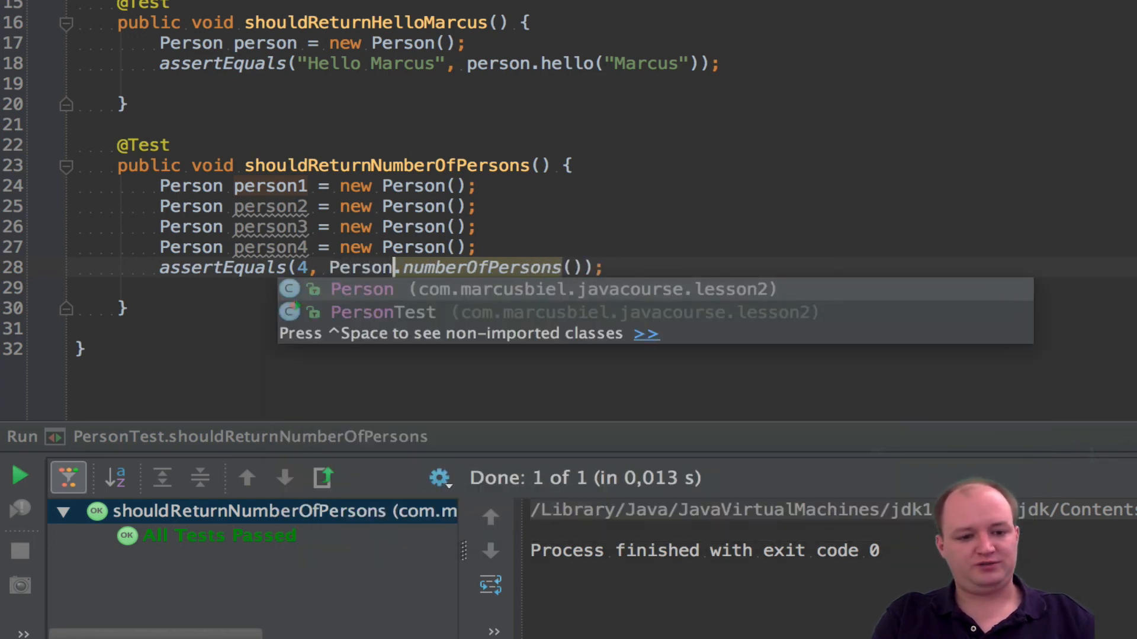
key("Escape")
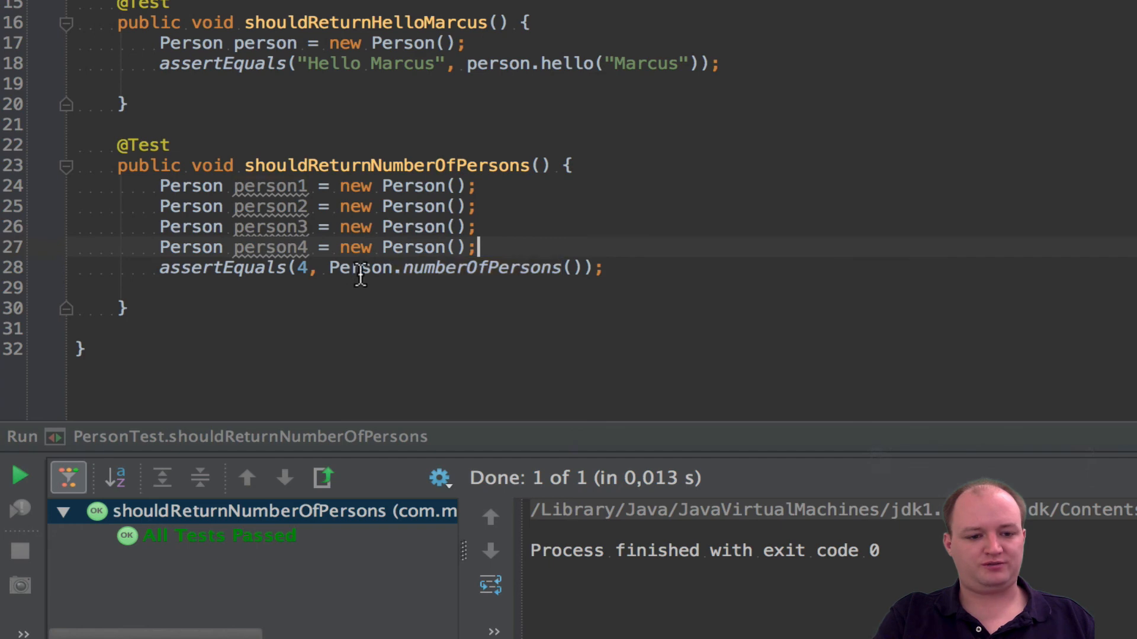
double_click(360, 267)
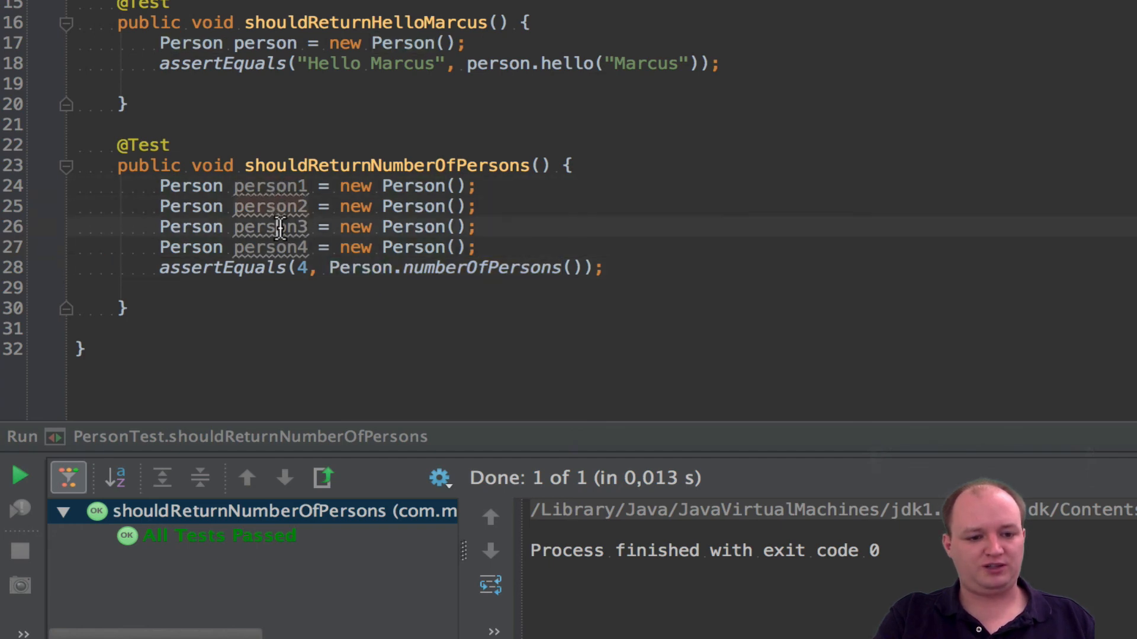
double_click(360, 268)
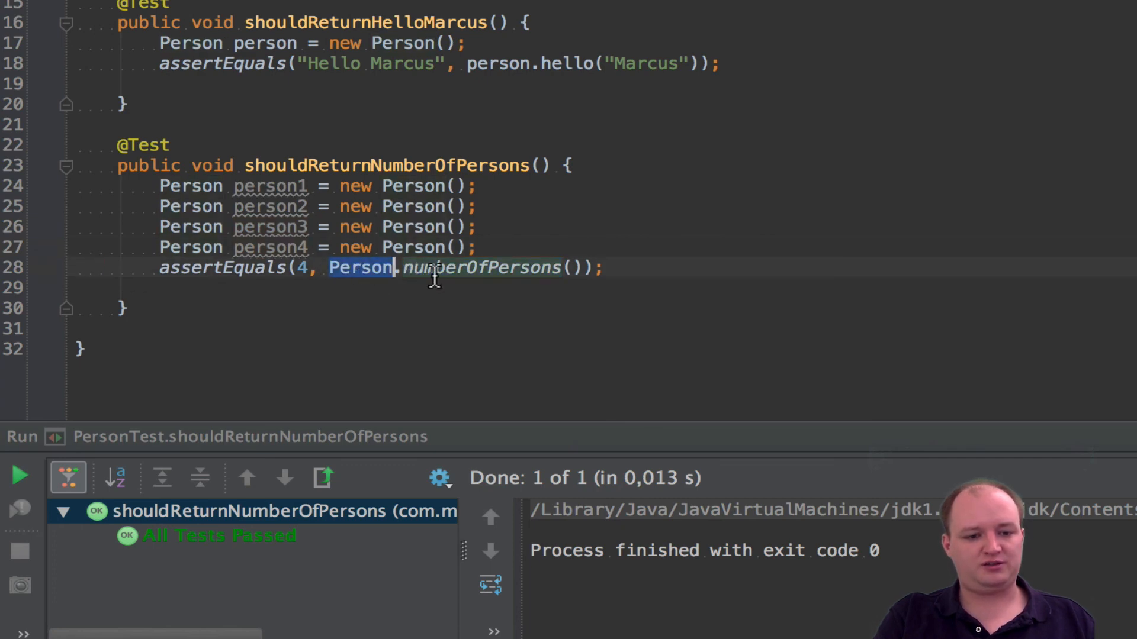
mouse_move(356, 276)
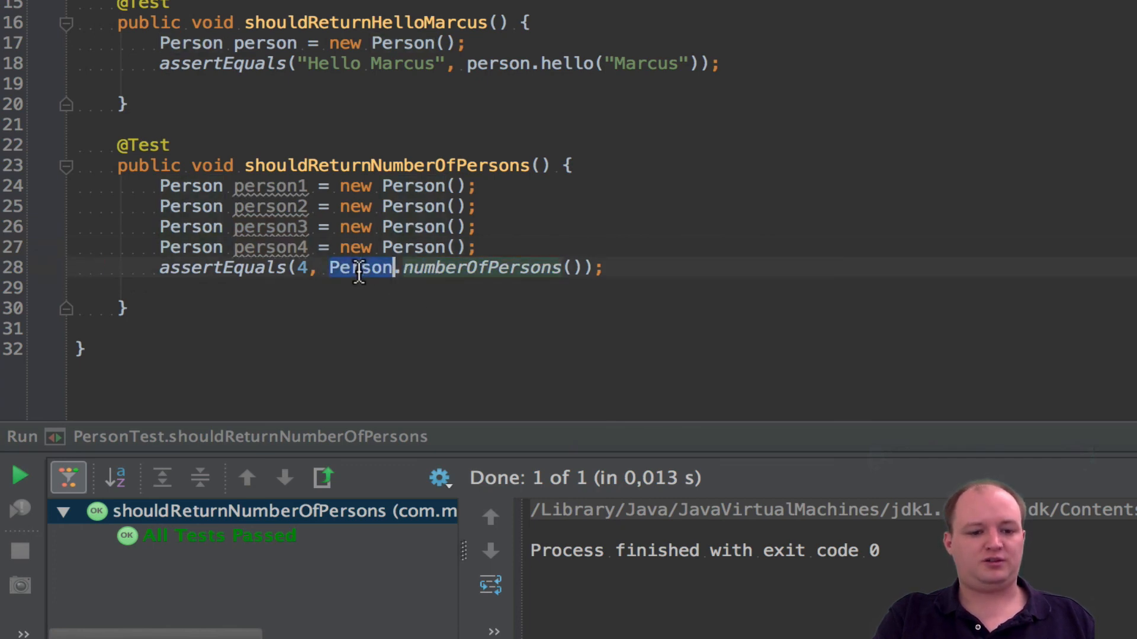